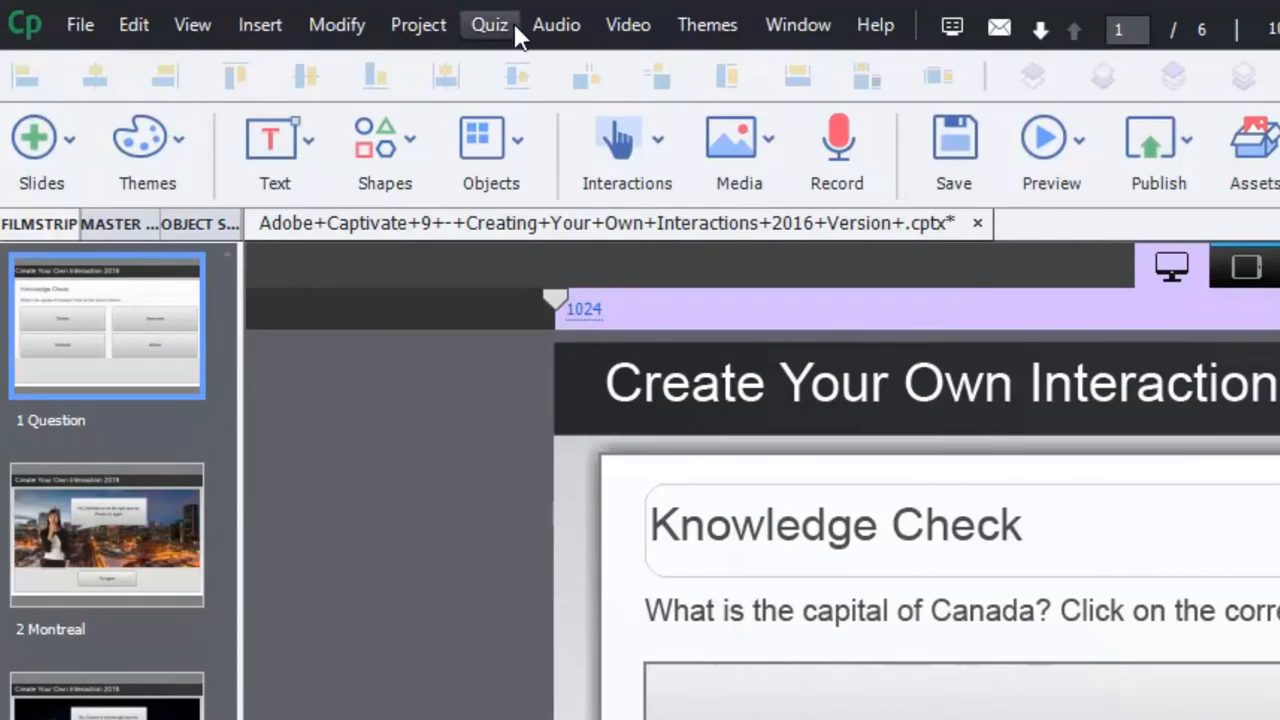
# Step: Insert one graded Multiple Choice question slide via Quiz > Question Slide
pyautogui.click(488, 24)
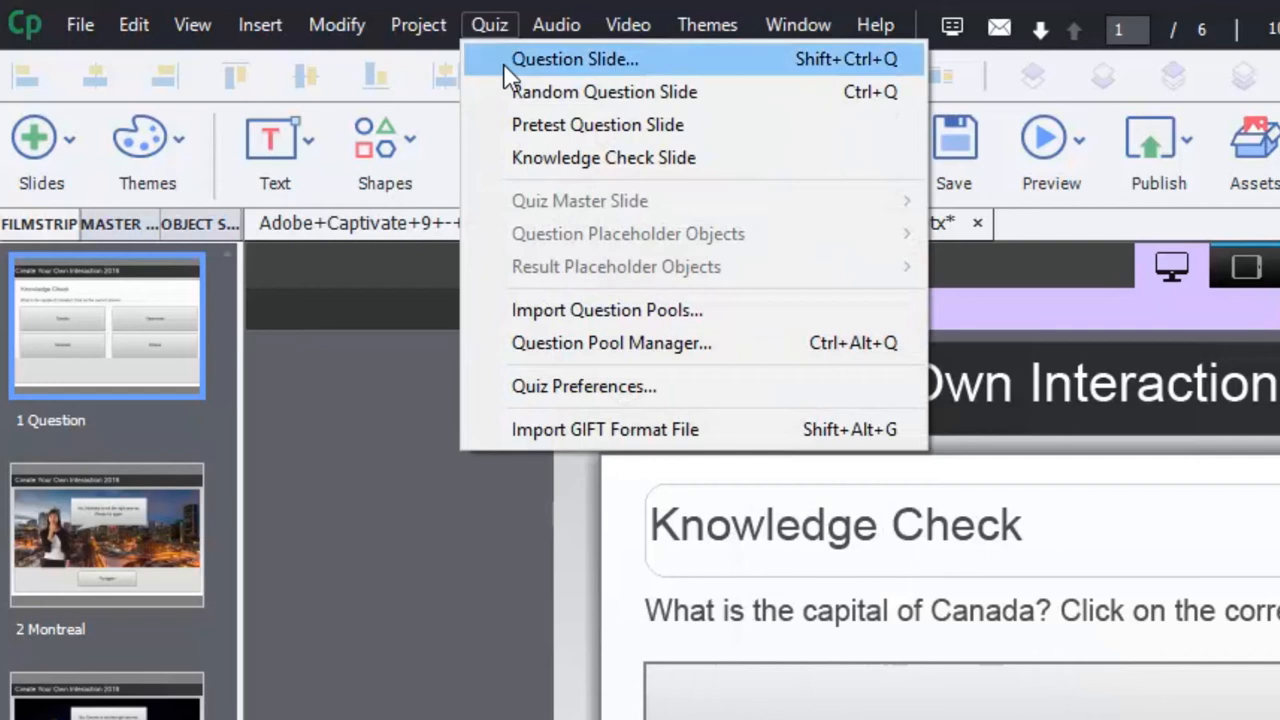
pyautogui.click(576, 60)
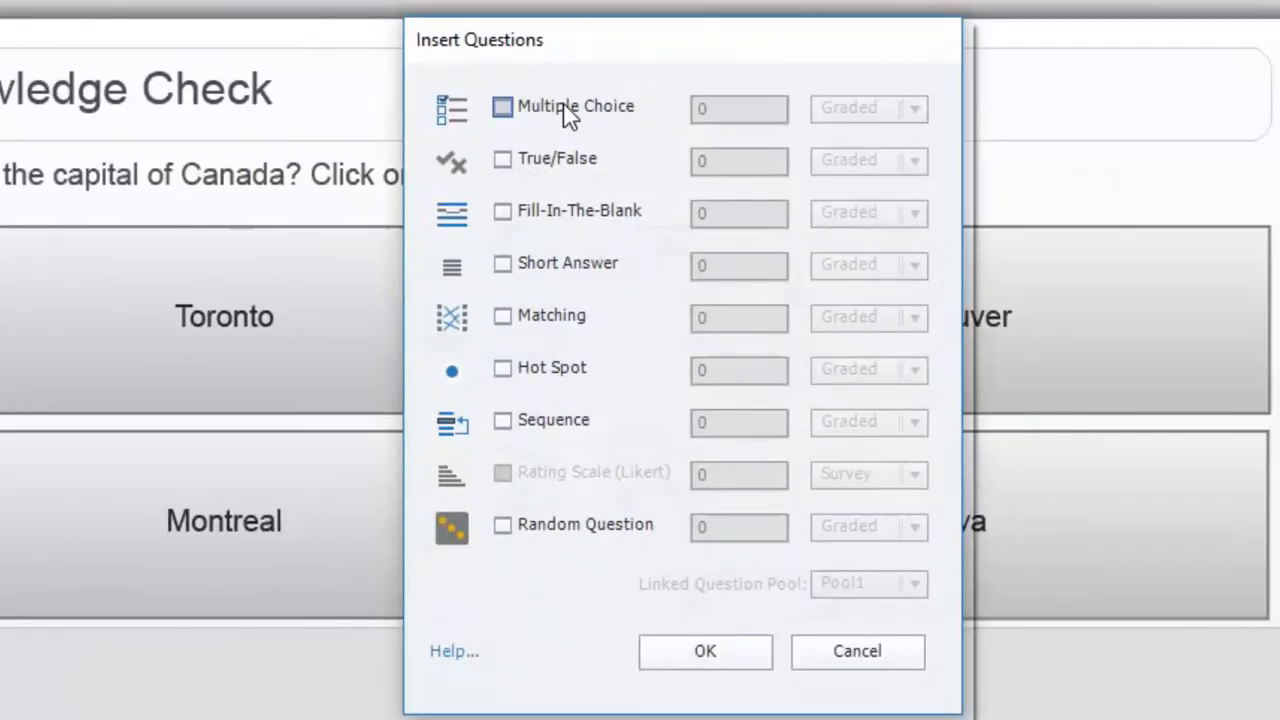
pyautogui.click(504, 106)
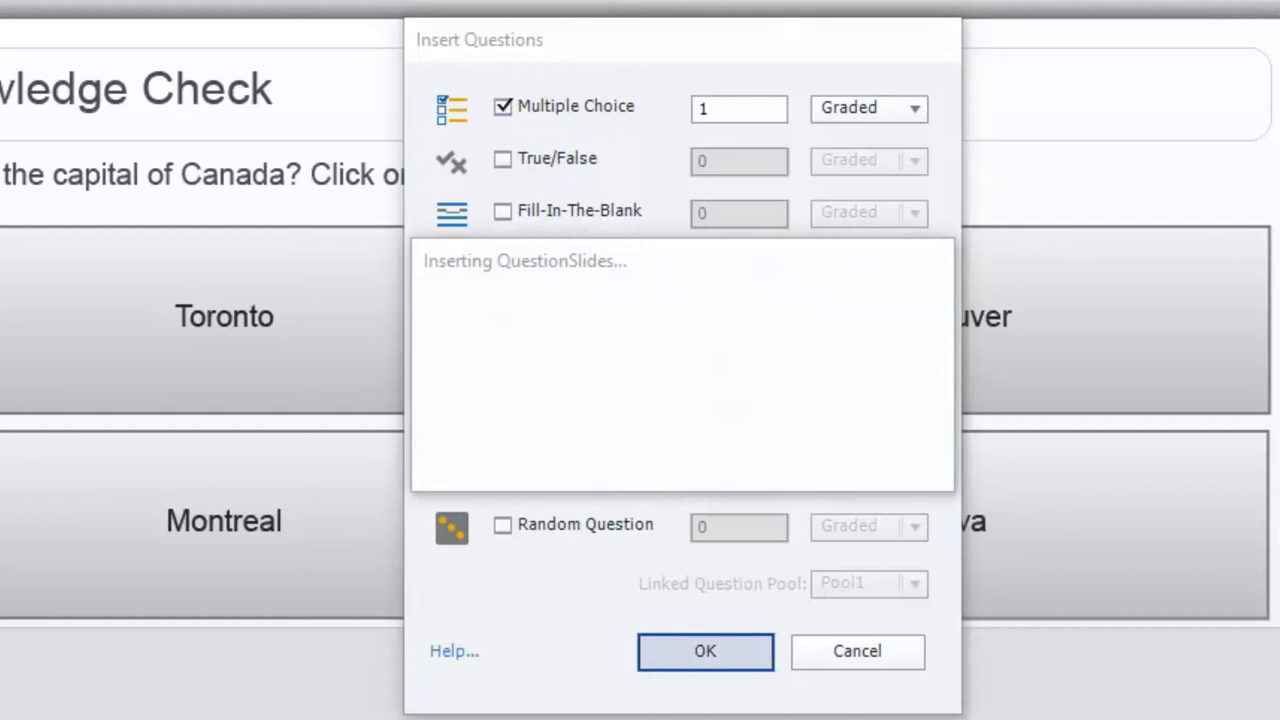
pyautogui.click(704, 652)
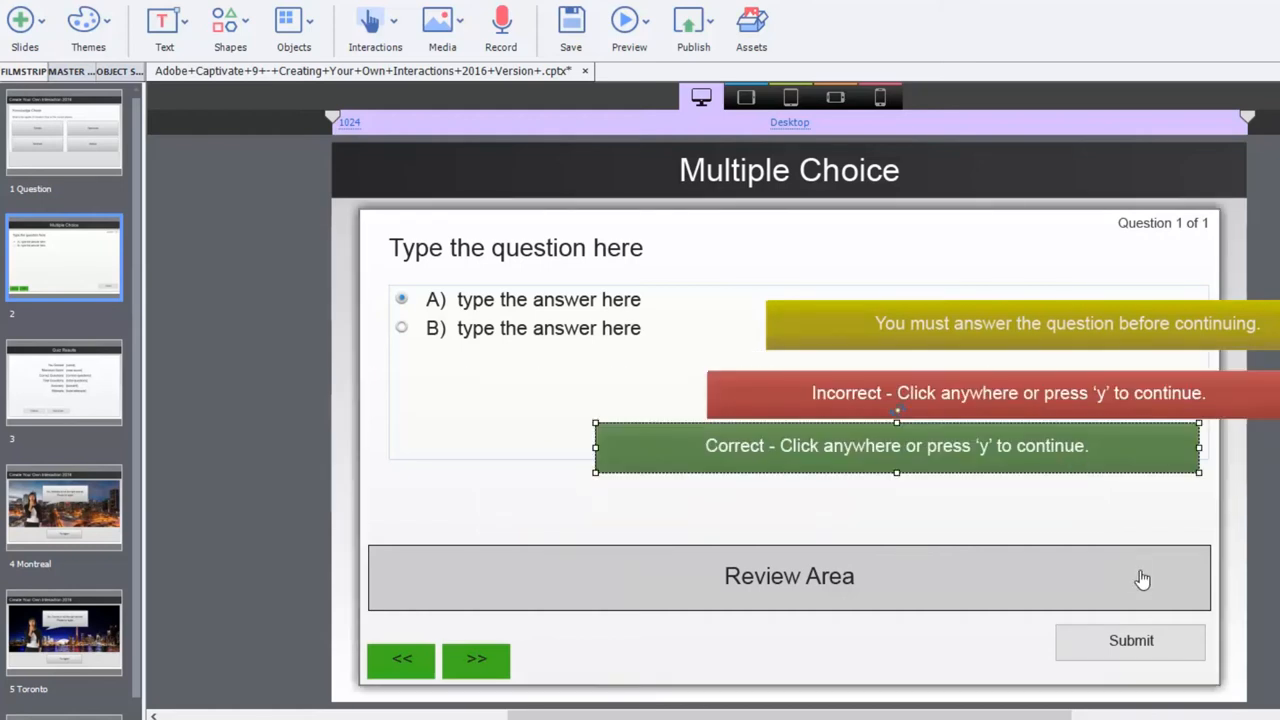
pyautogui.moveTo(1148, 580)
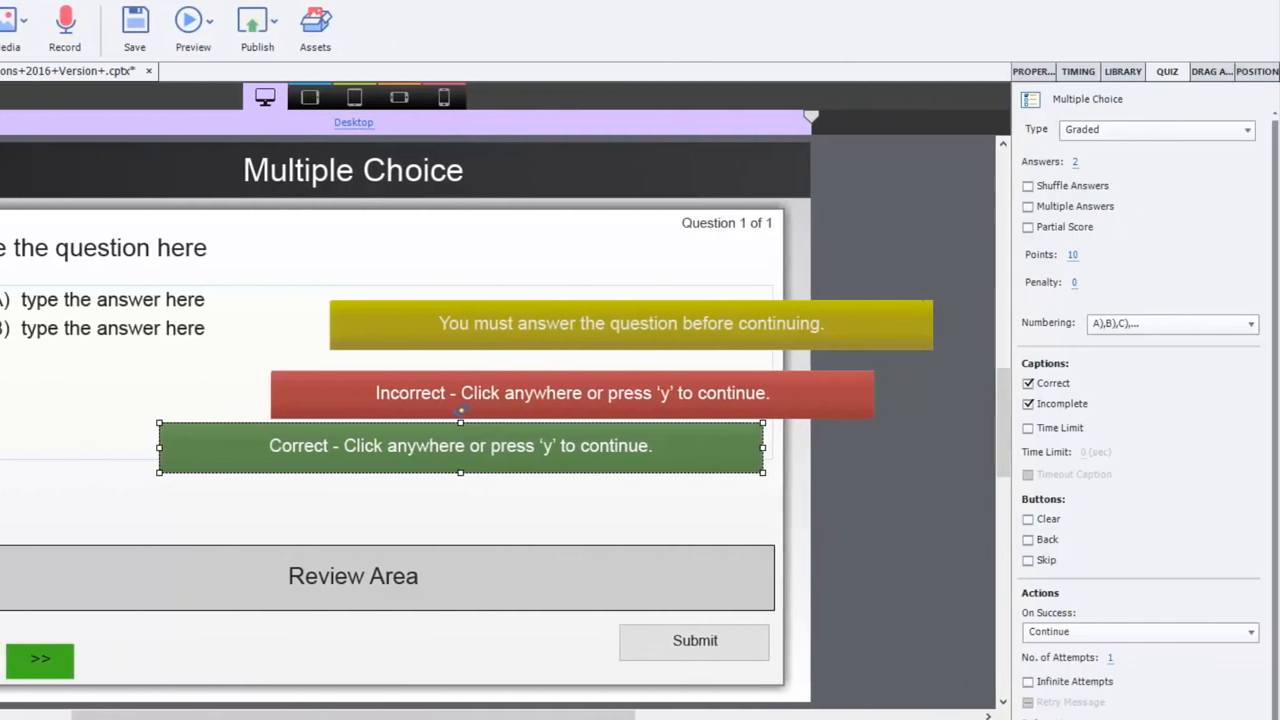
# Step: Select the green Correct caption to show its style properties in the right panel
pyautogui.click(460, 444)
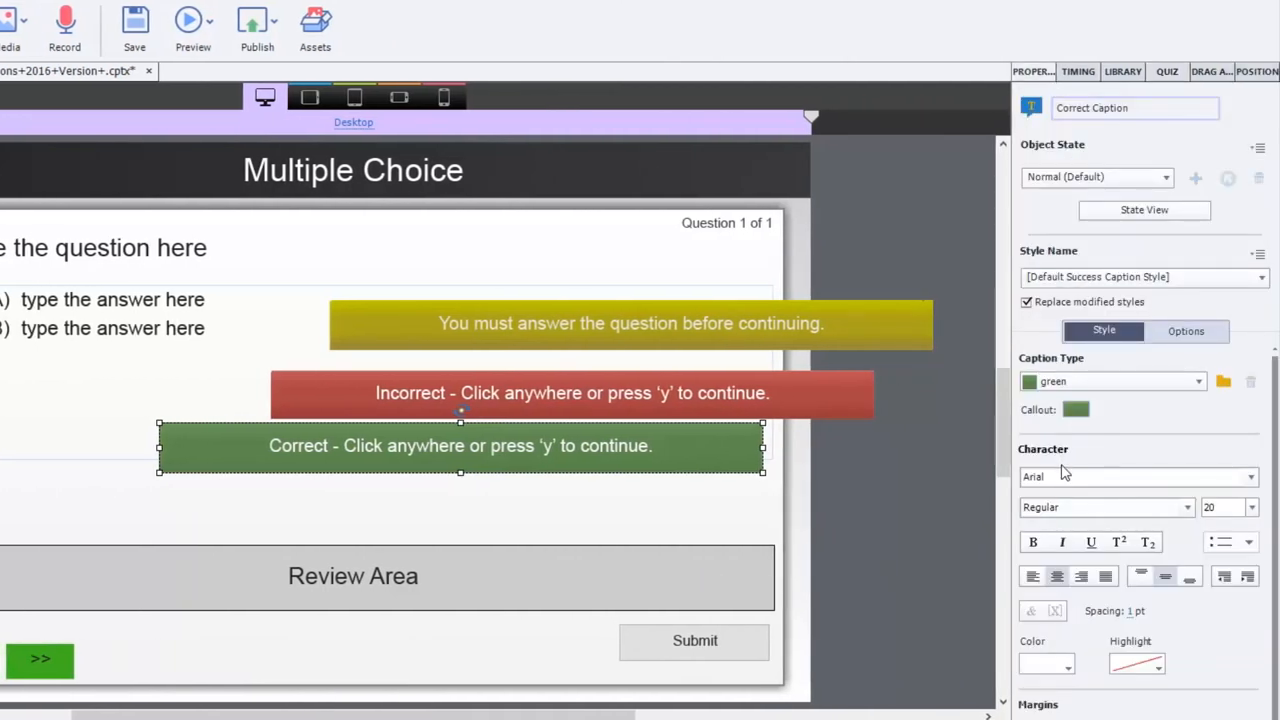
pyautogui.moveTo(458, 468)
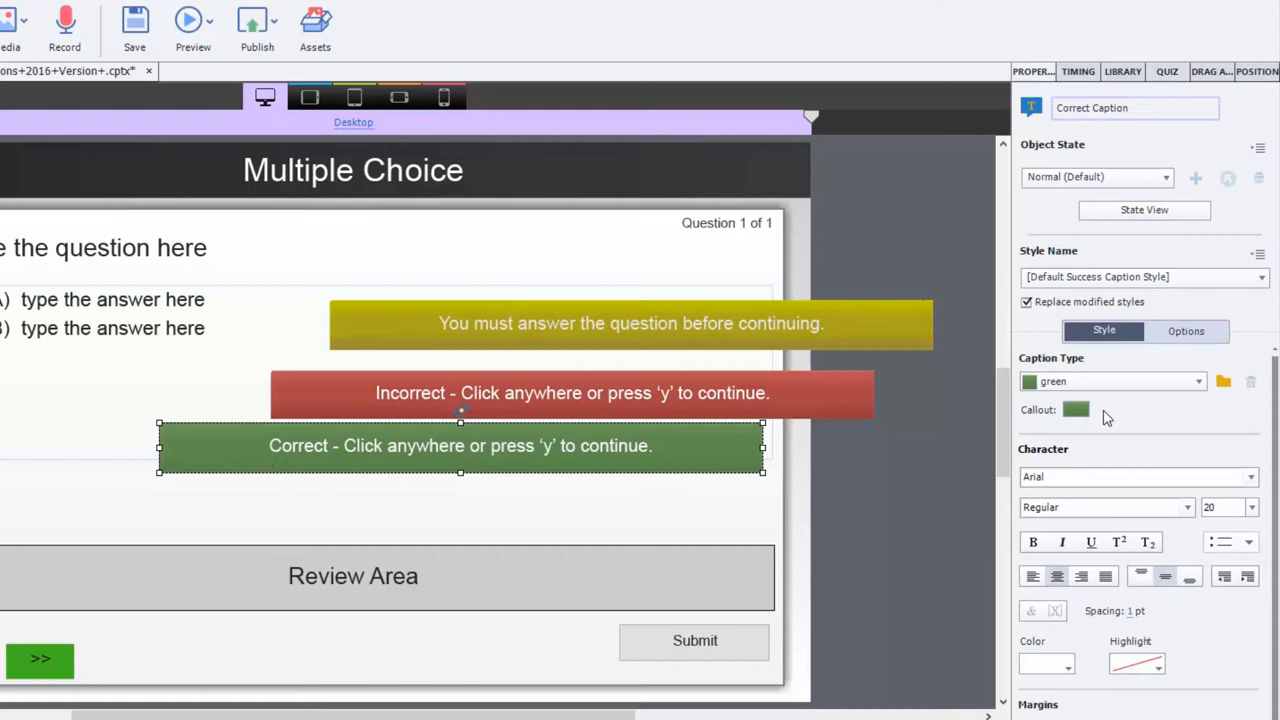
pyautogui.click(1186, 330)
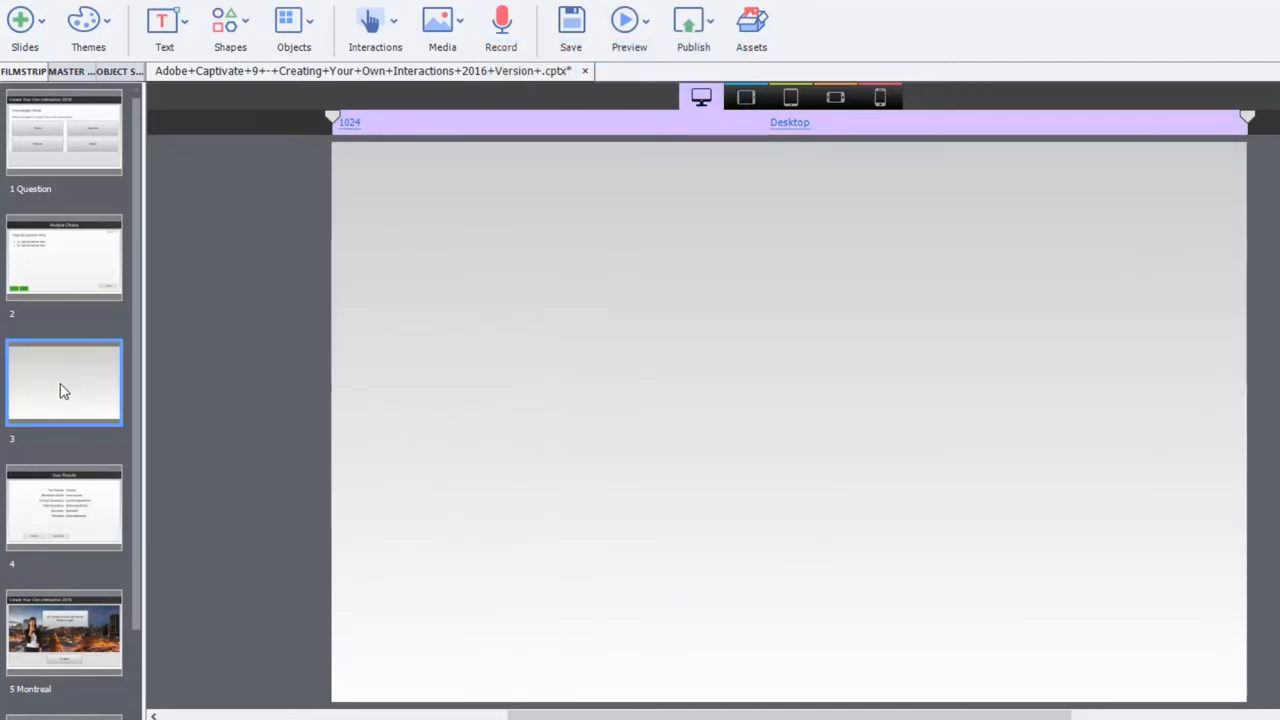
# Step: Generate speech for slide 3 saying "Correct. Click anywhere to continue." in Speech Management
pyautogui.rightClick(64, 382)
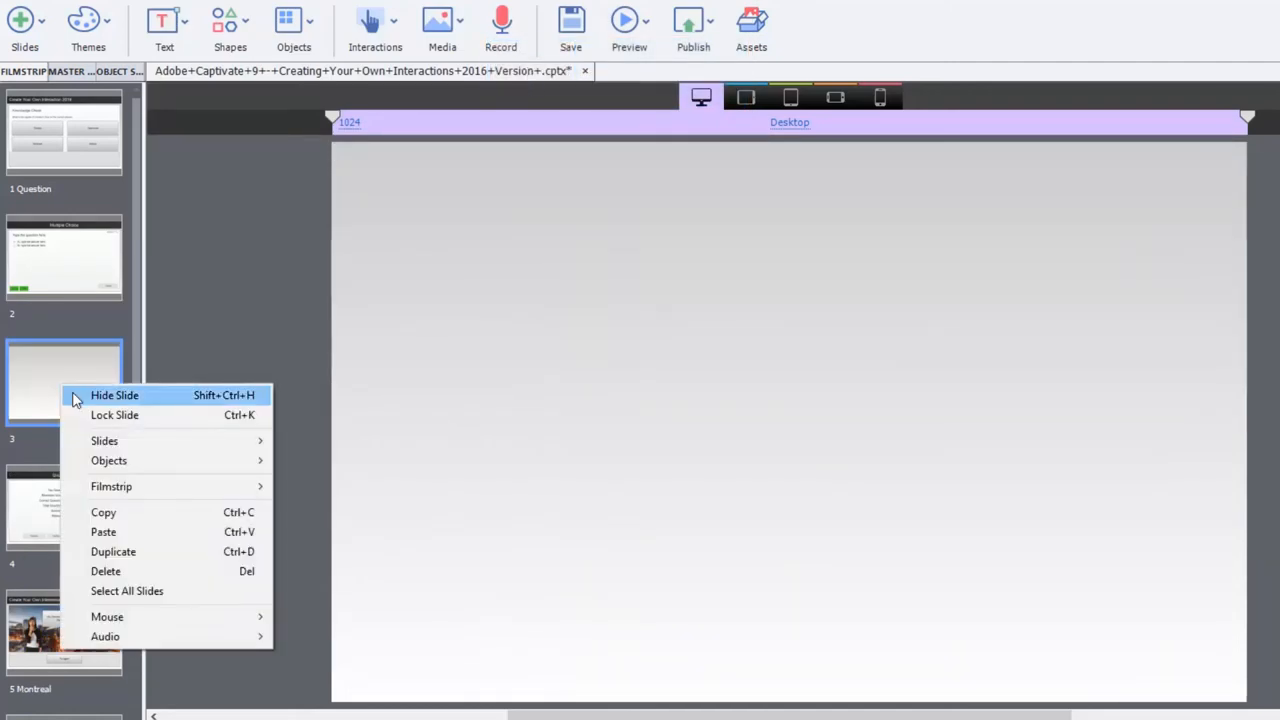
pyautogui.click(114, 396)
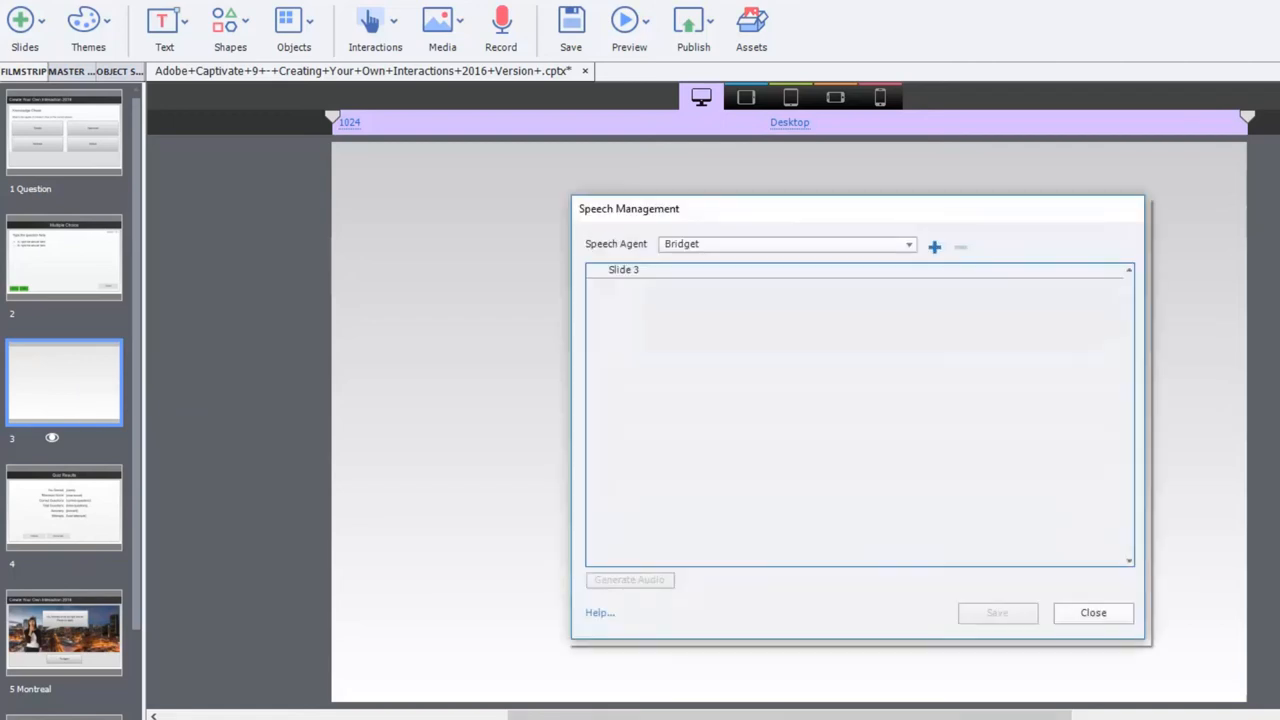
pyautogui.click(592, 270)
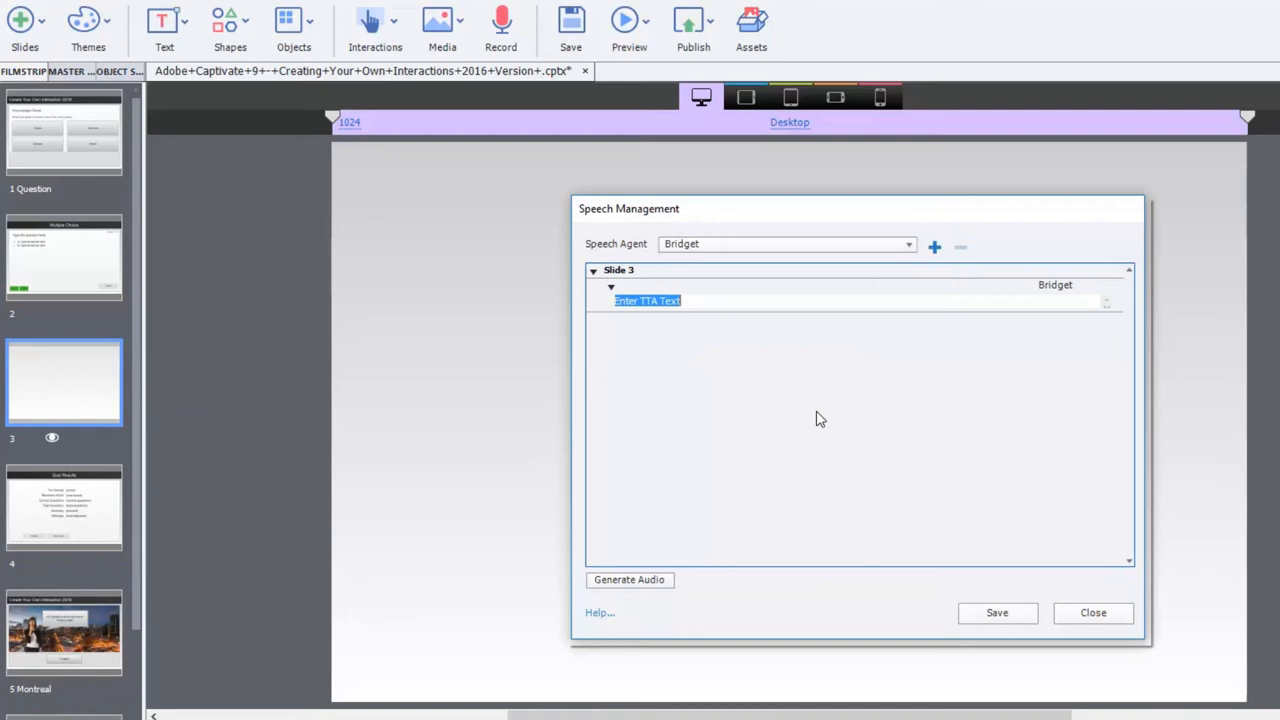
pyautogui.moveTo(808, 422)
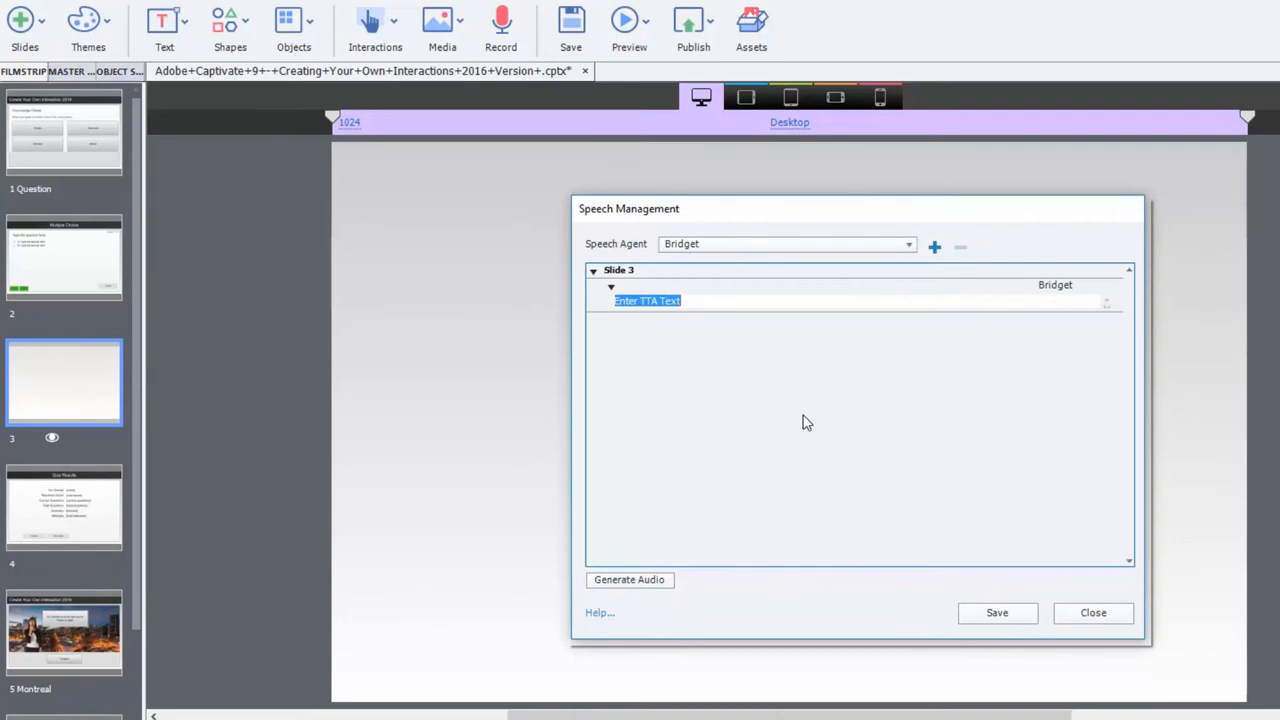
pyautogui.write('Correct')
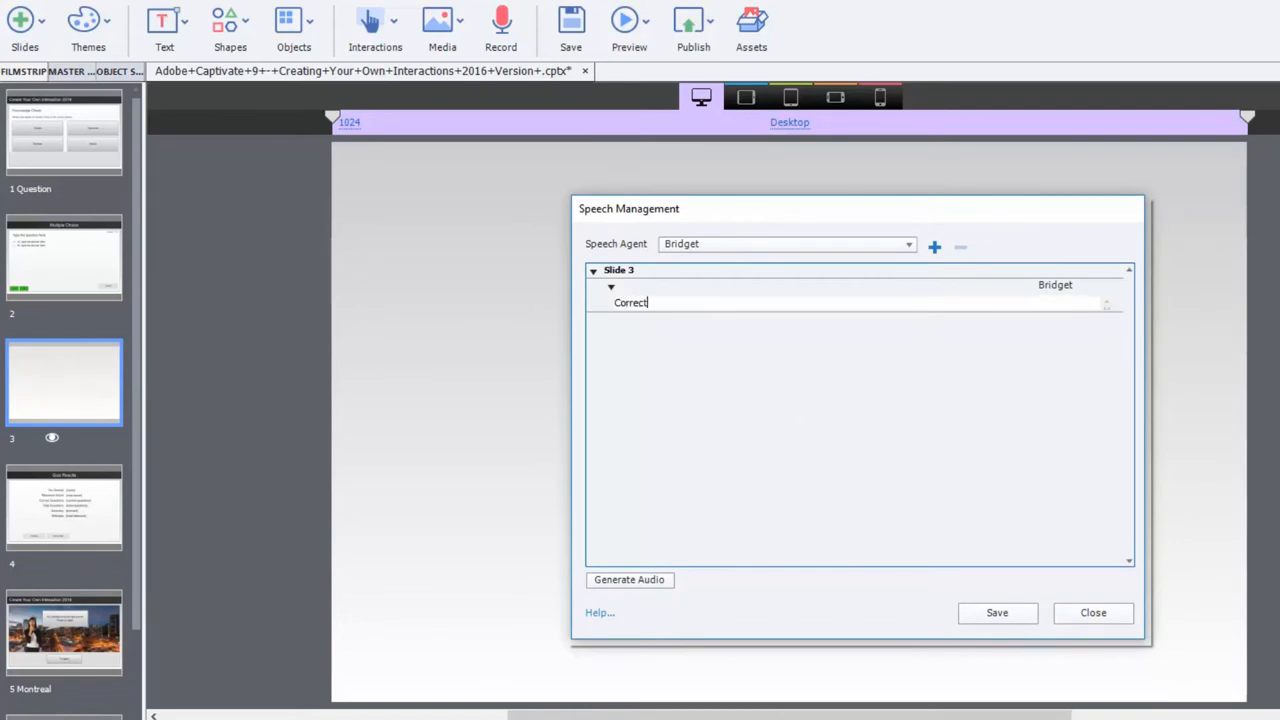
pyautogui.write('.')
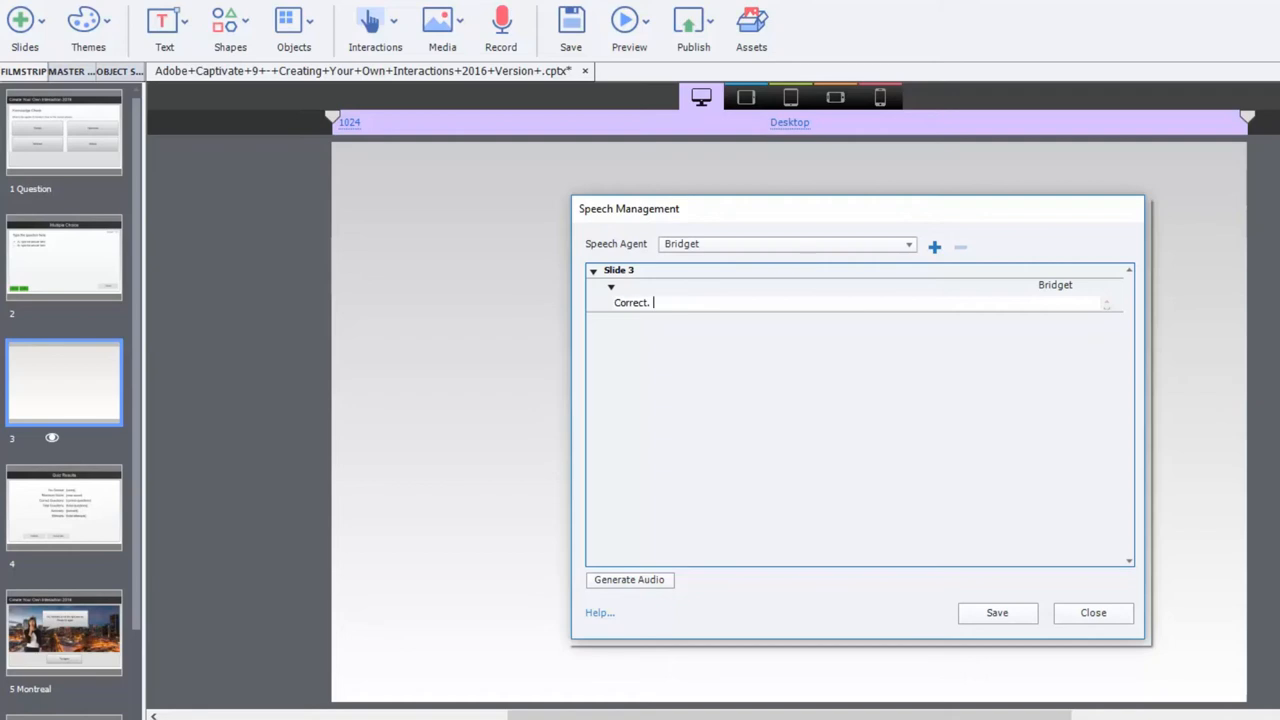
pyautogui.write('Click anywhere to continue.')
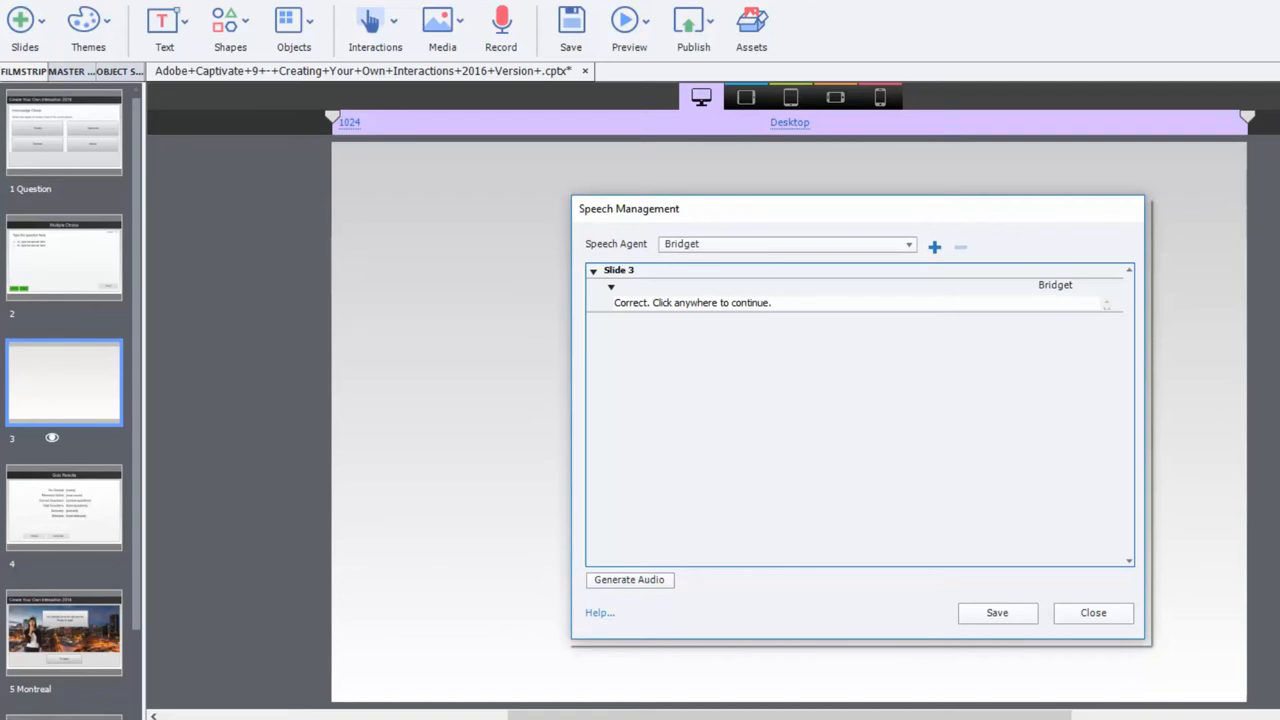
pyautogui.click(628, 580)
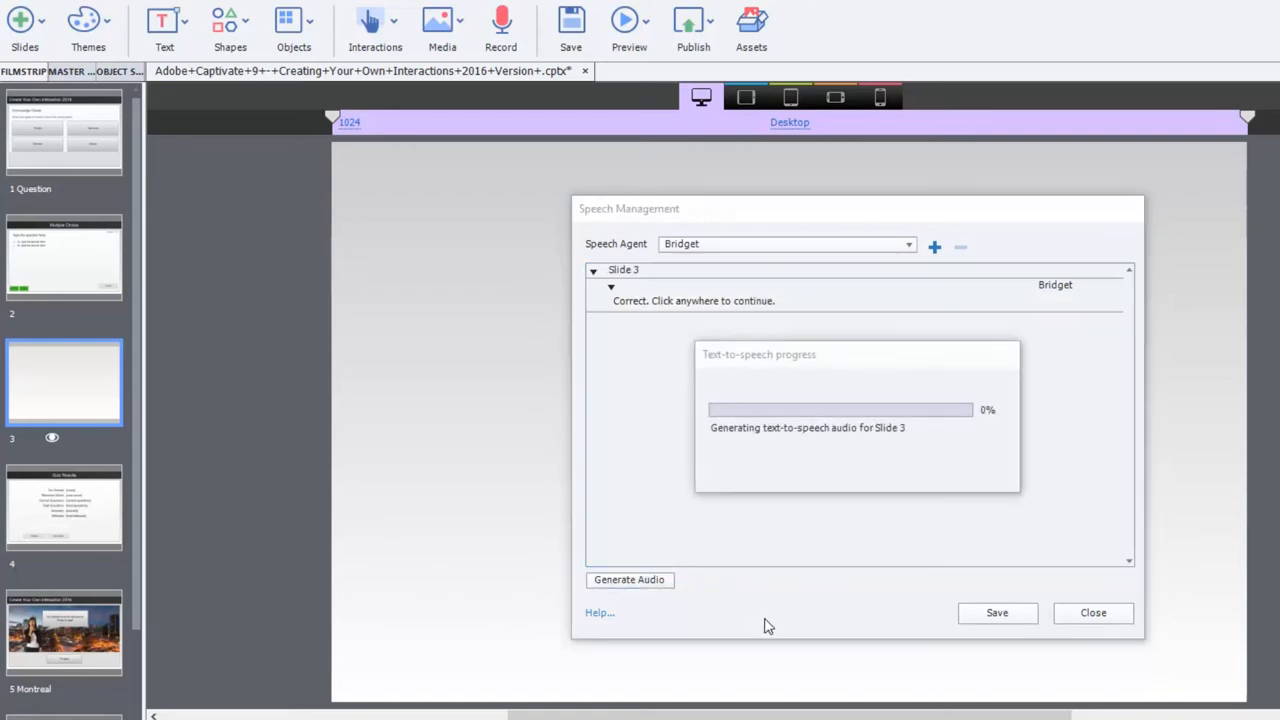
pyautogui.click(1092, 612)
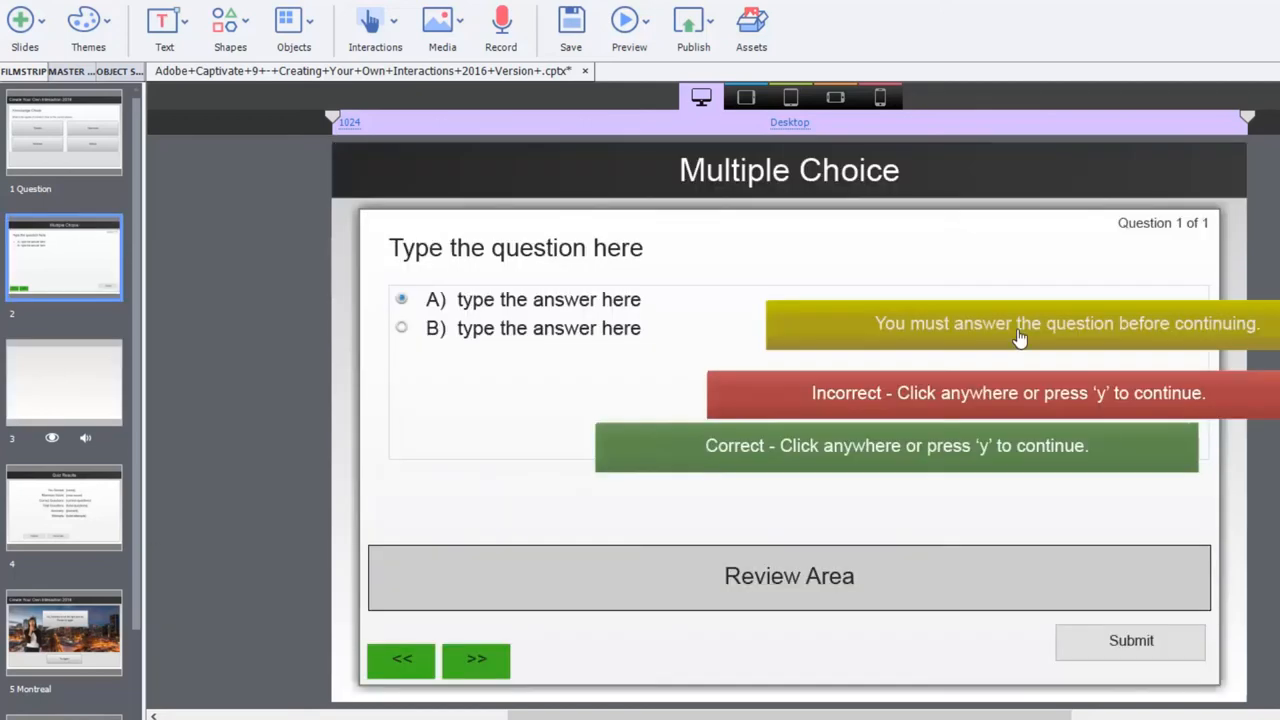
# Step: Add the library clip Text to Audio1 as the Correct caption's audio, after listening to it
pyautogui.click(896, 444)
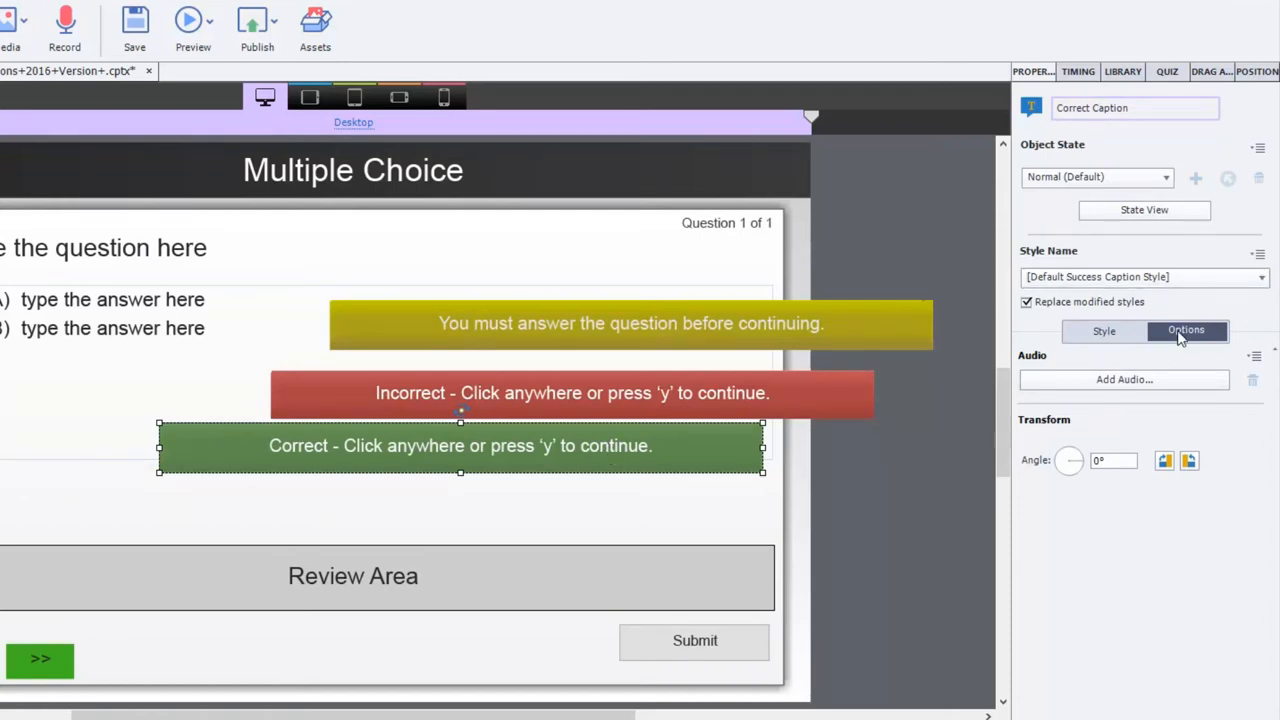
pyautogui.click(1124, 380)
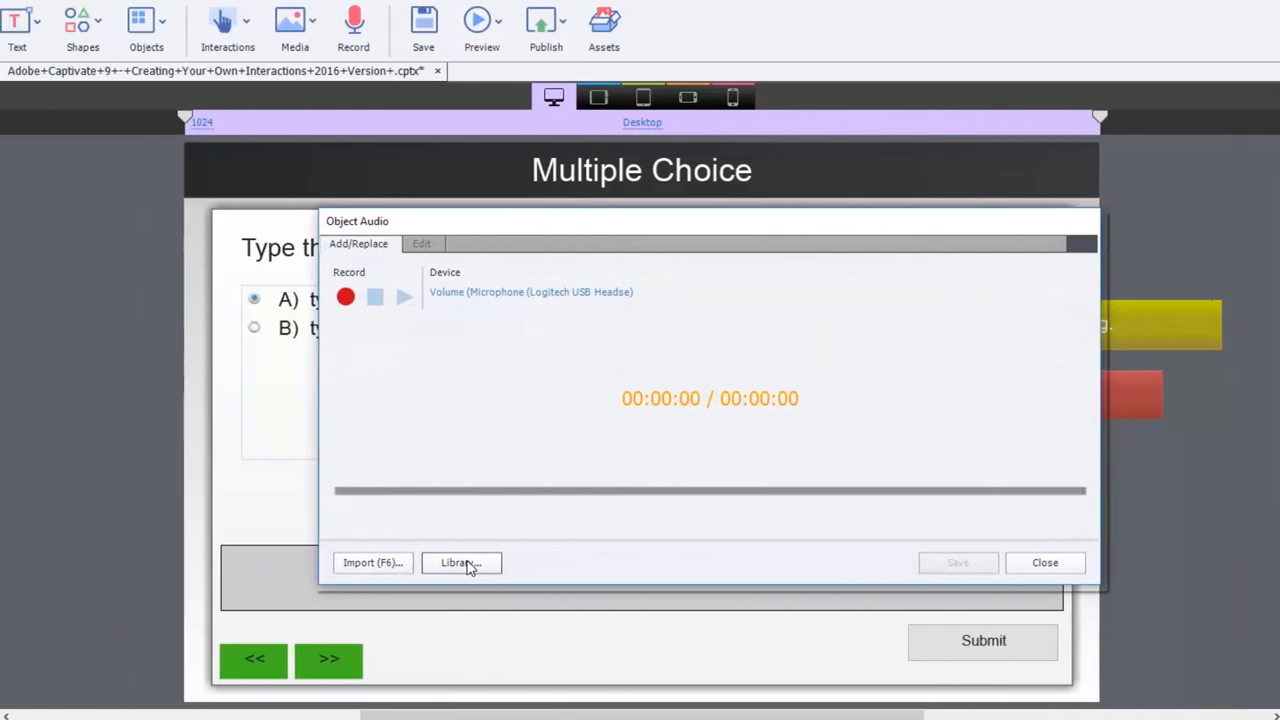
pyautogui.click(460, 562)
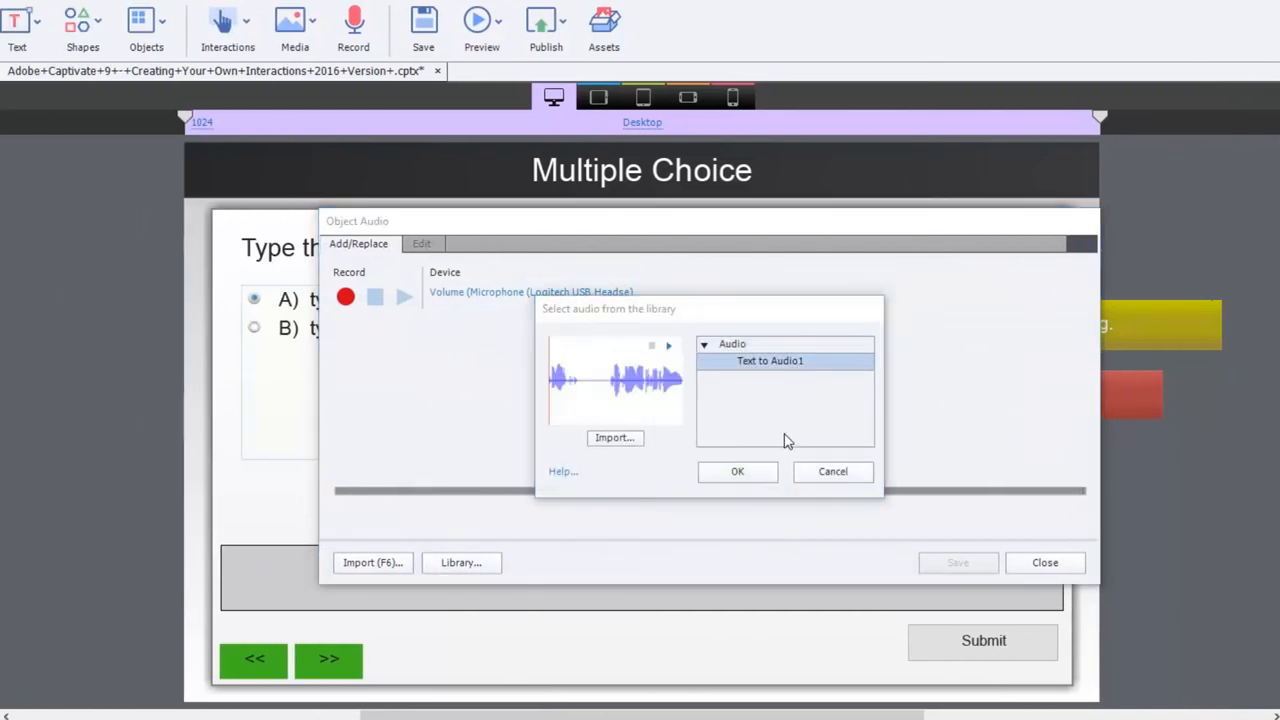
pyautogui.click(668, 346)
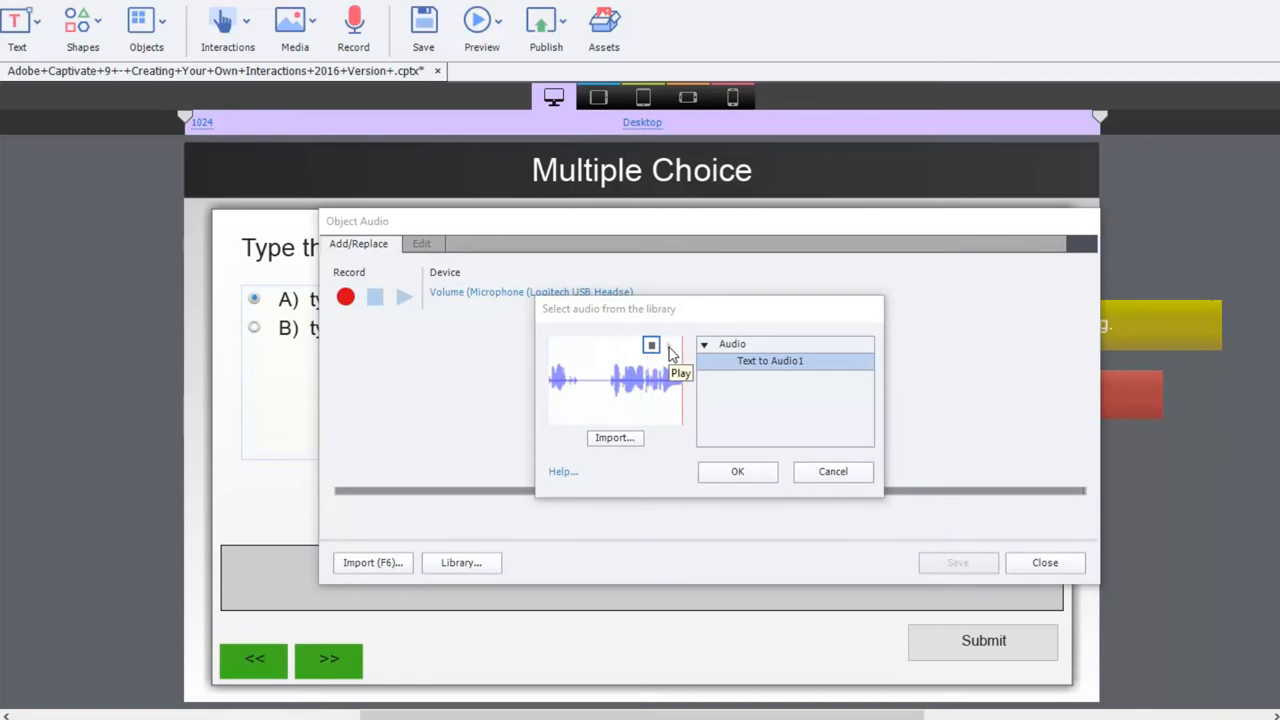
pyautogui.click(736, 472)
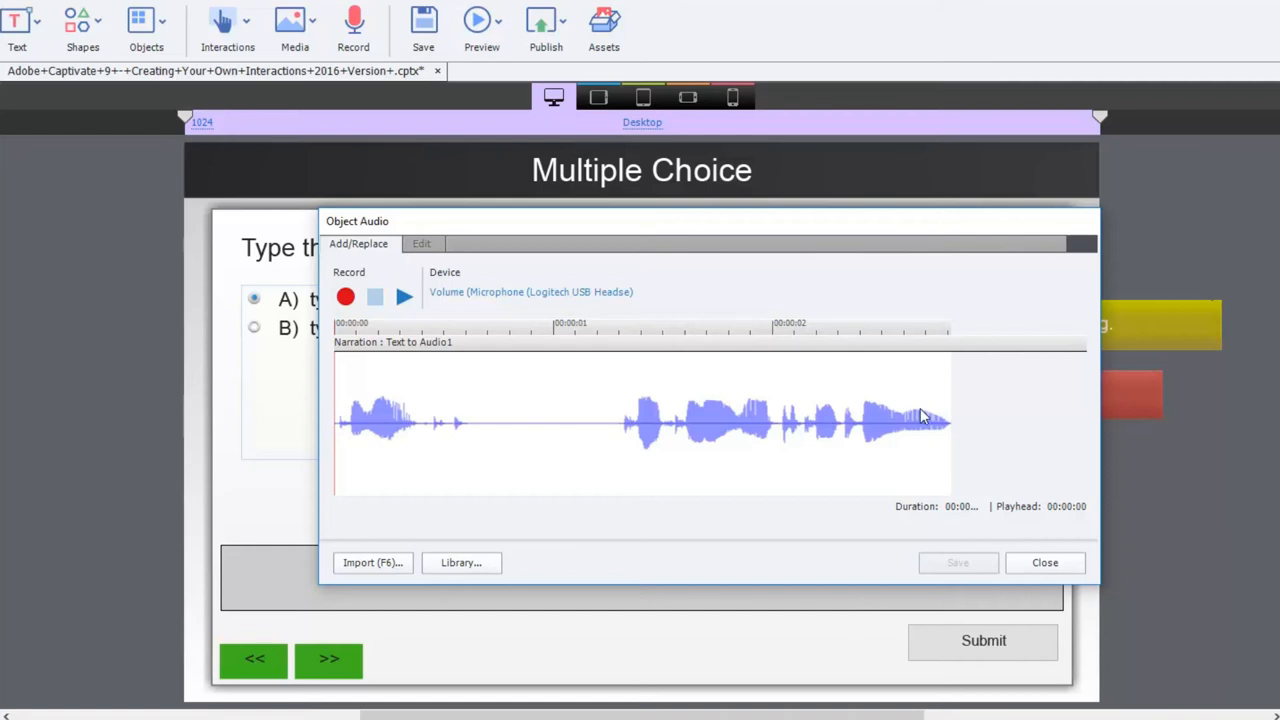
pyautogui.moveTo(1052, 612)
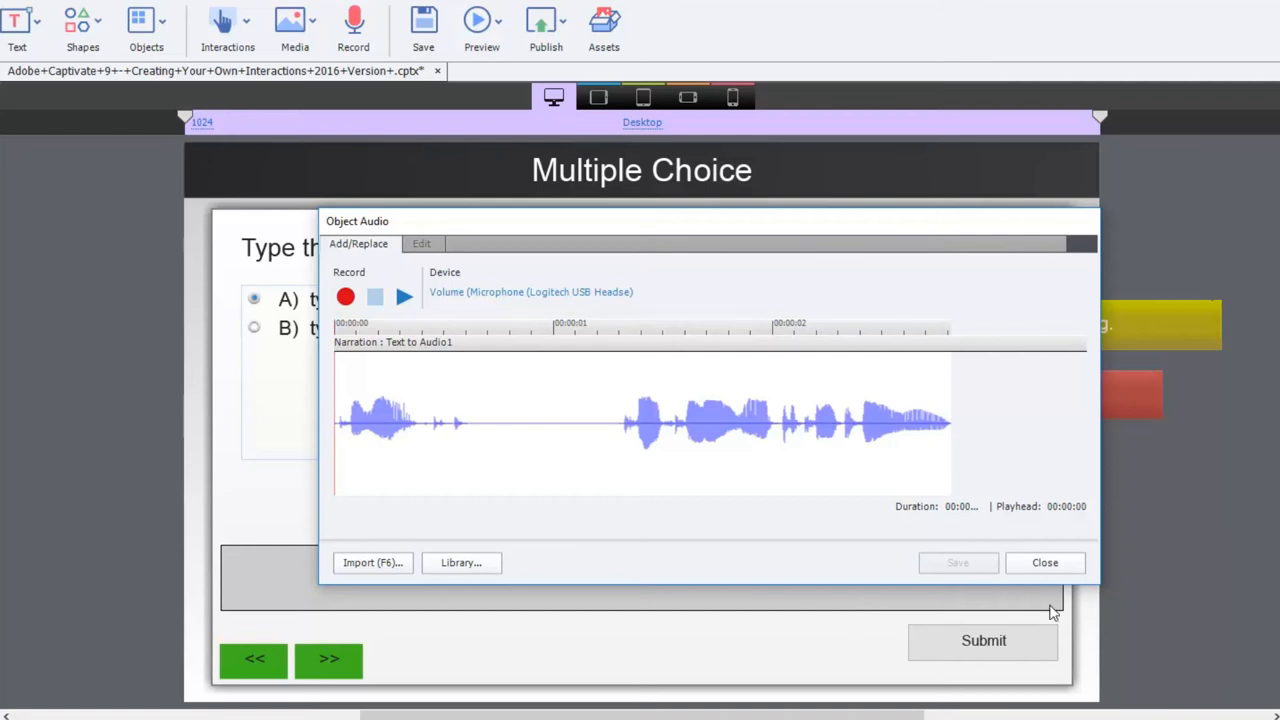
pyautogui.click(1044, 562)
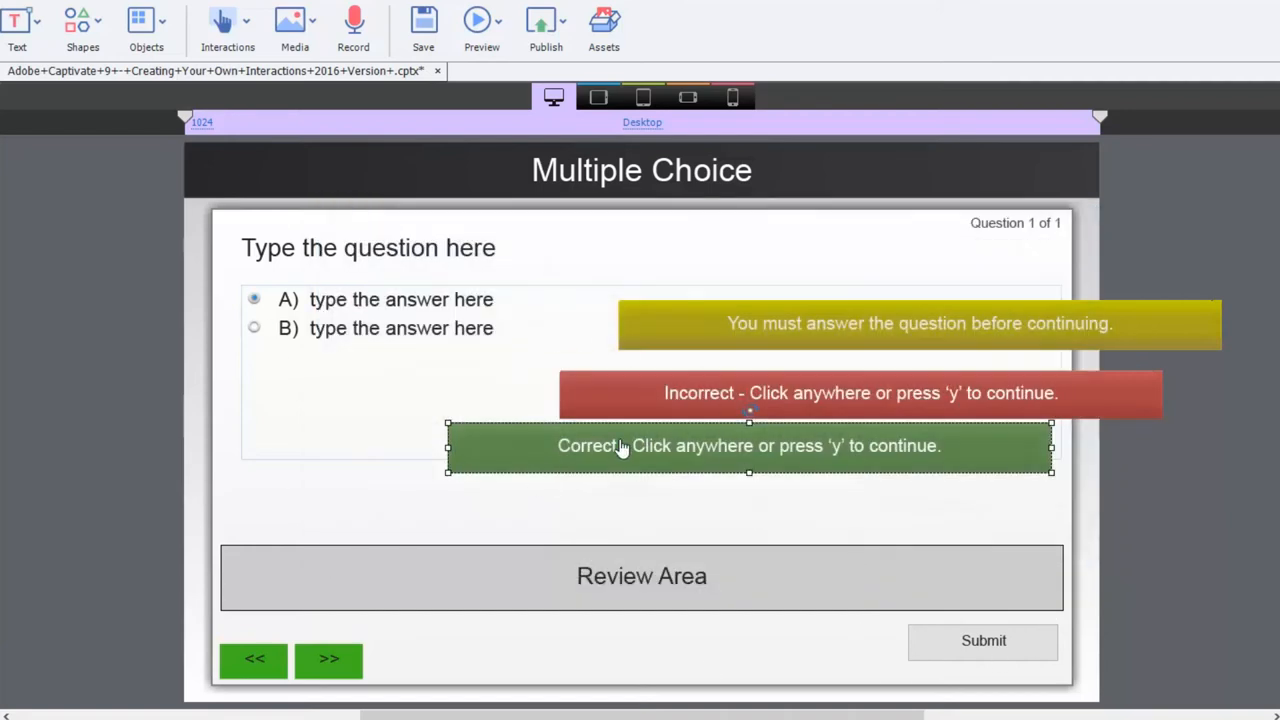
pyautogui.moveTo(836, 456)
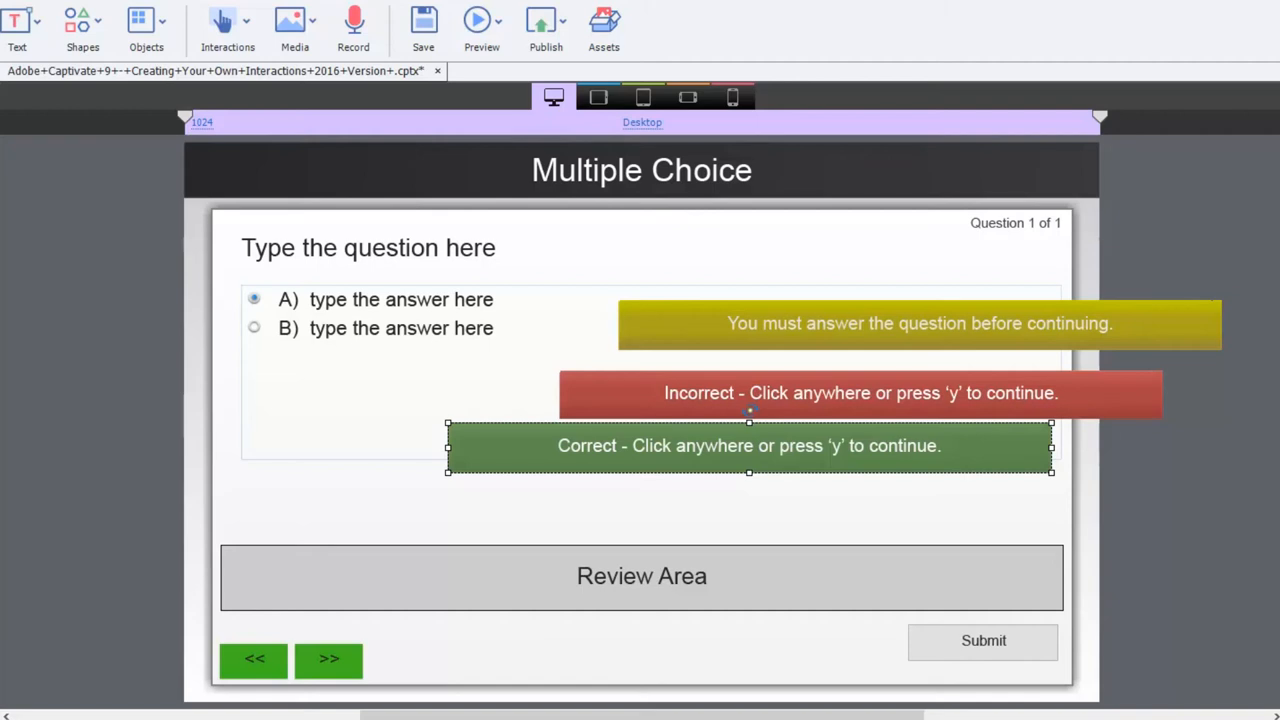
pyautogui.moveTo(1098, 430)
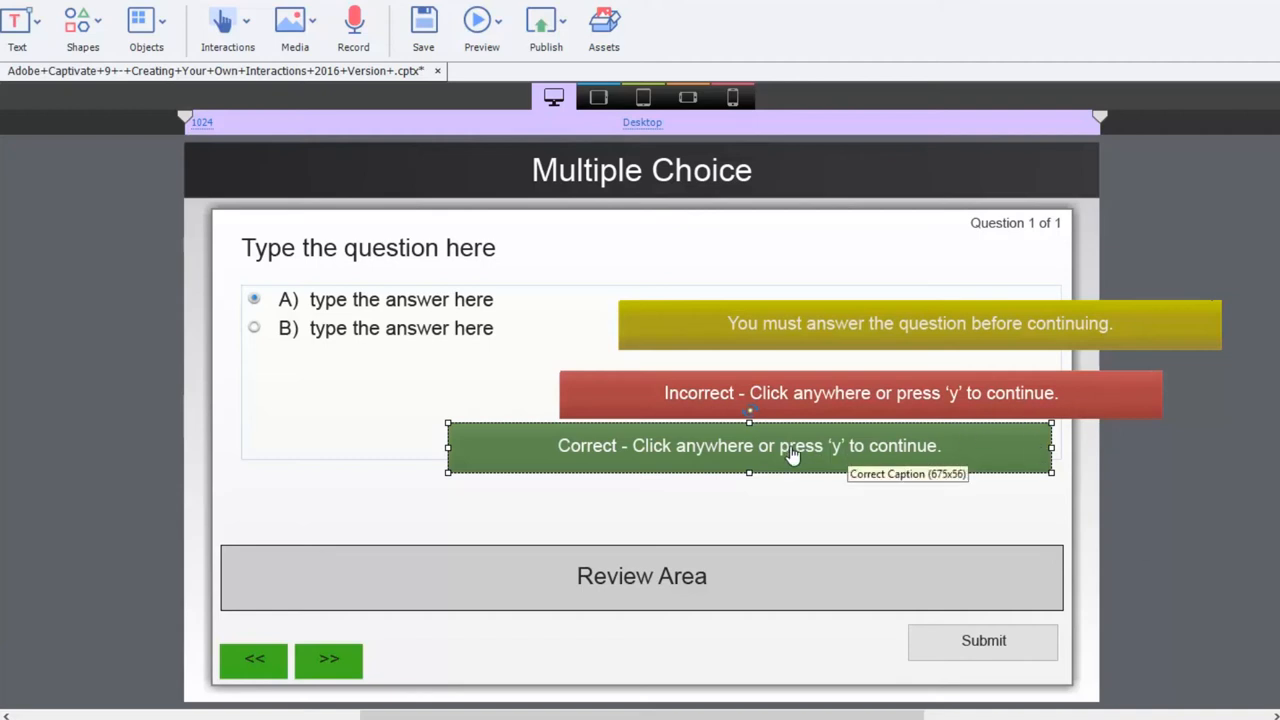
pyautogui.moveTo(744, 390)
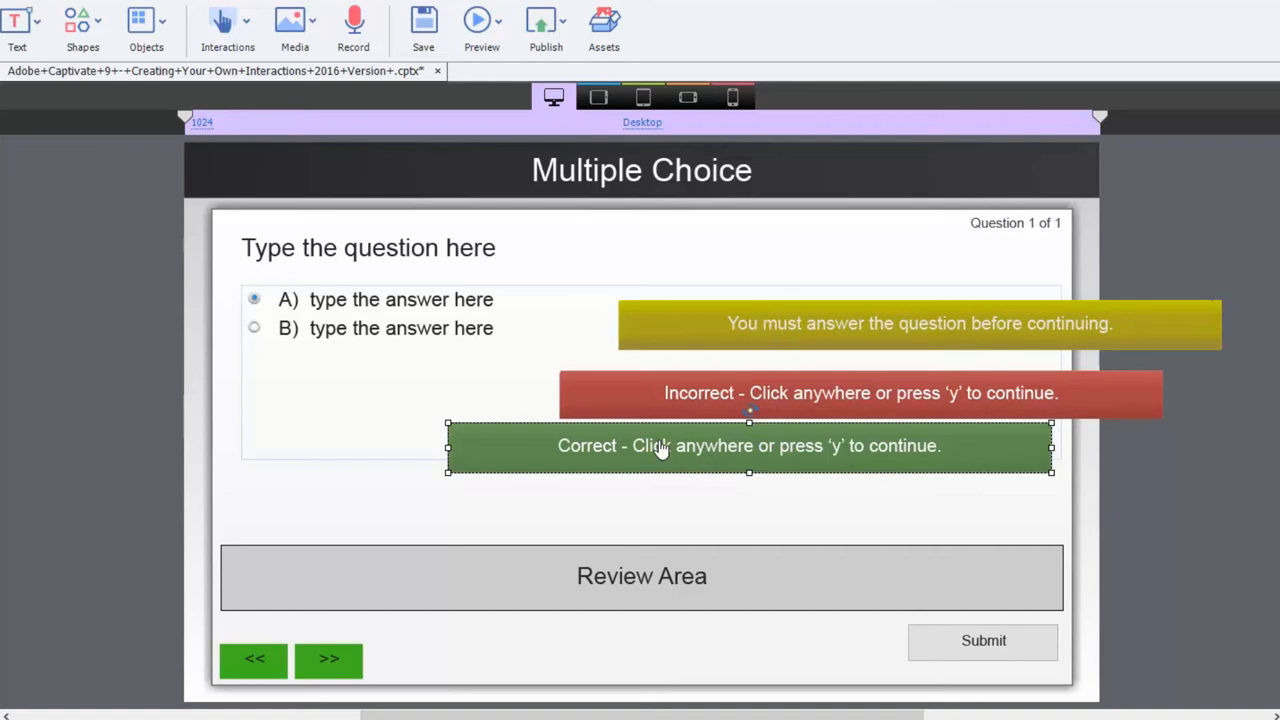
pyautogui.moveTo(660, 444)
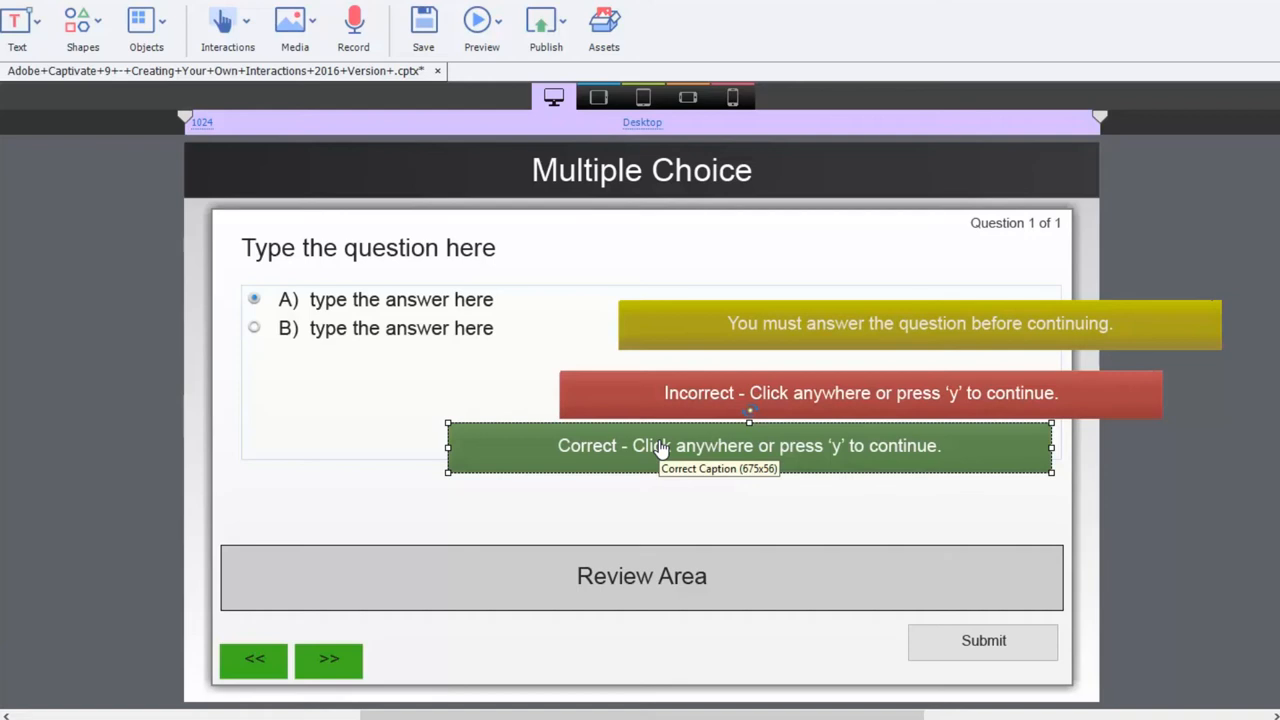
pyautogui.moveTo(660, 446)
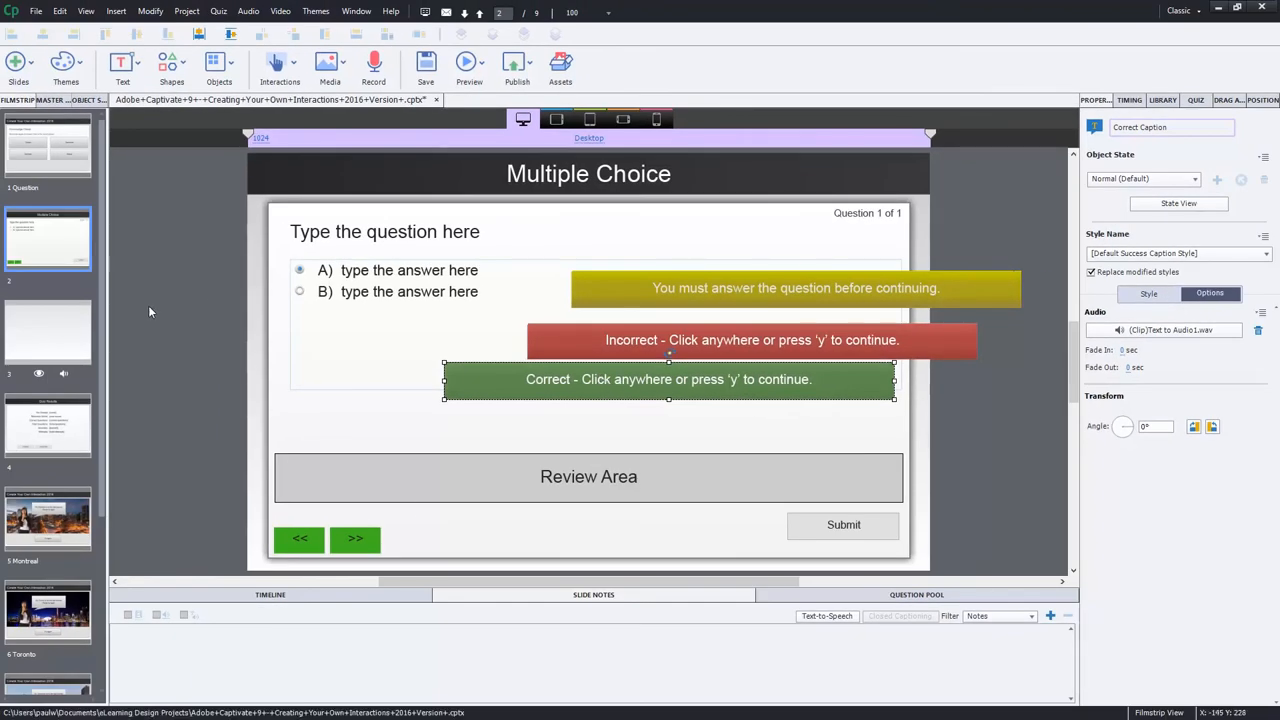
pyautogui.moveTo(60, 264)
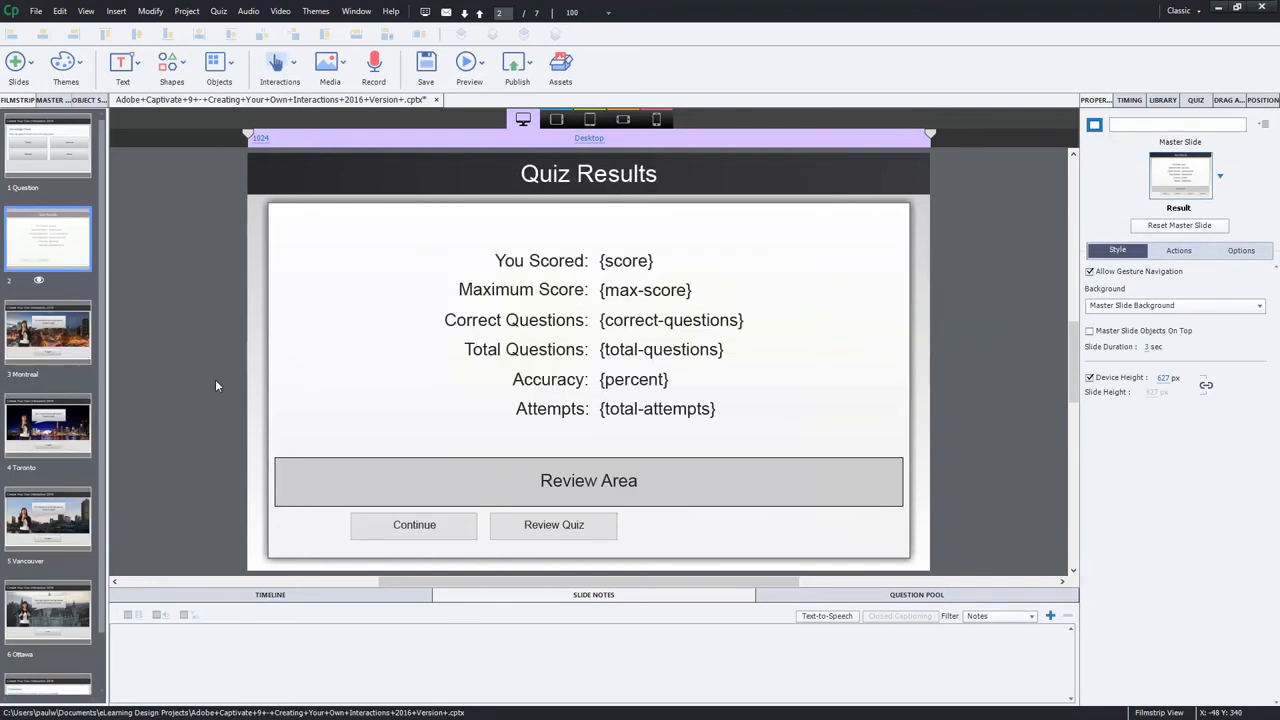
# Step: Exit master slide view to slide 1 Question and show its Slide Notes panel
pyautogui.scroll(-3)
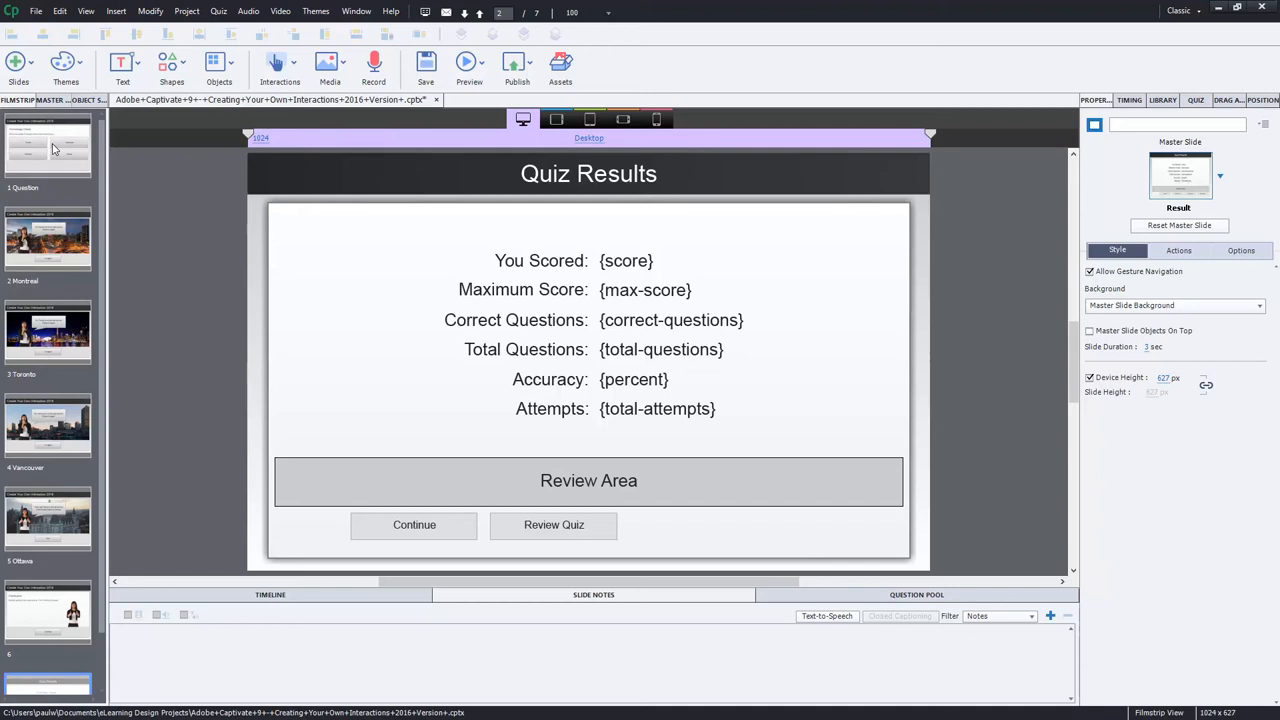
pyautogui.click(48, 150)
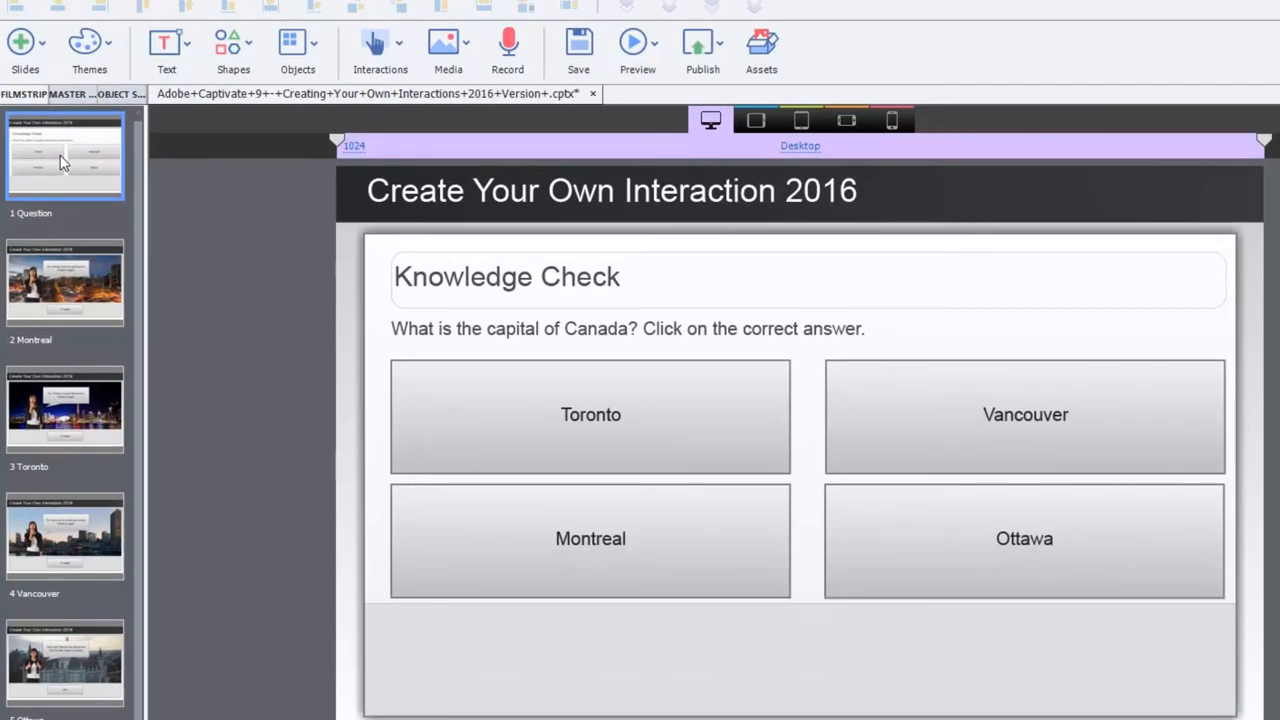
pyautogui.moveTo(948, 448)
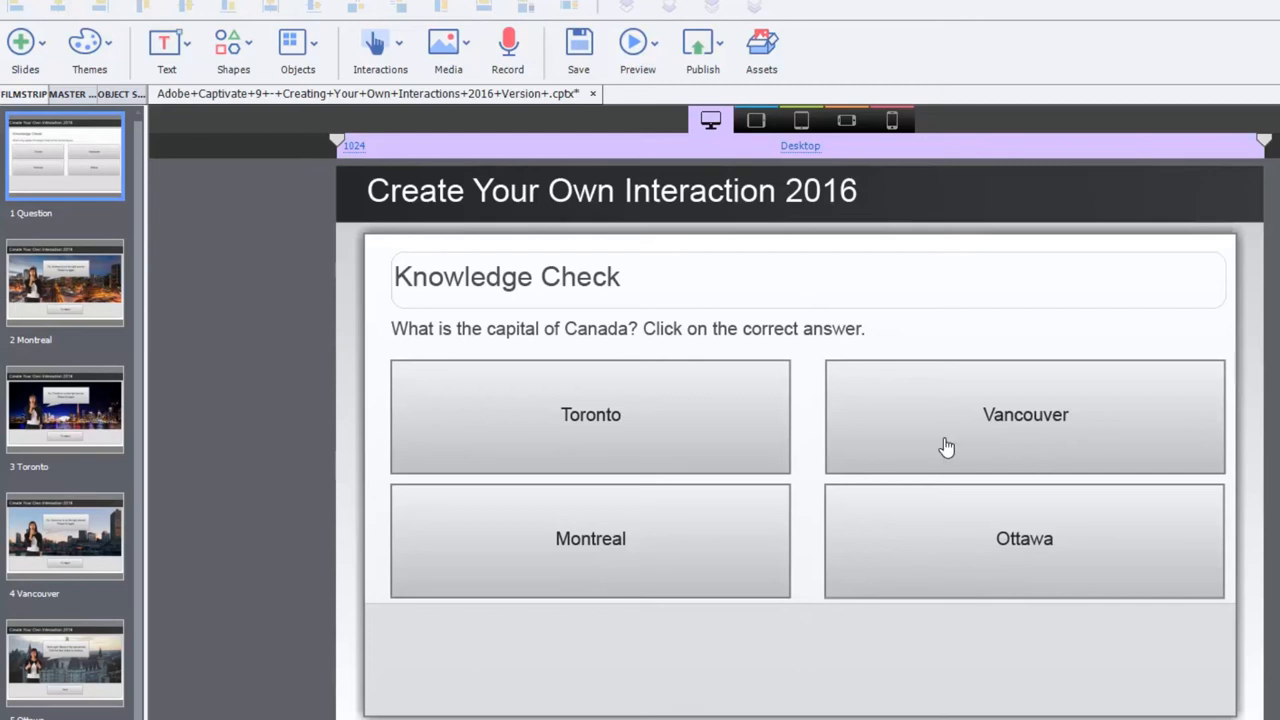
pyautogui.moveTo(372, 374)
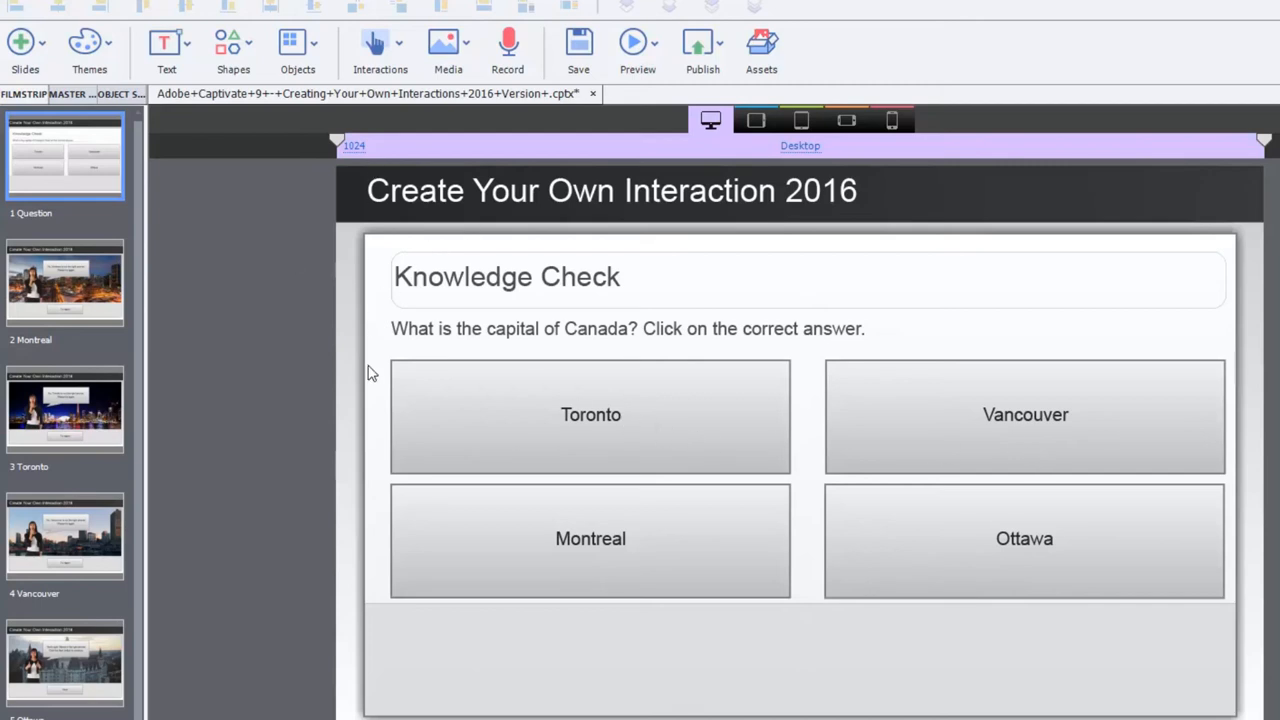
pyautogui.moveTo(744, 336)
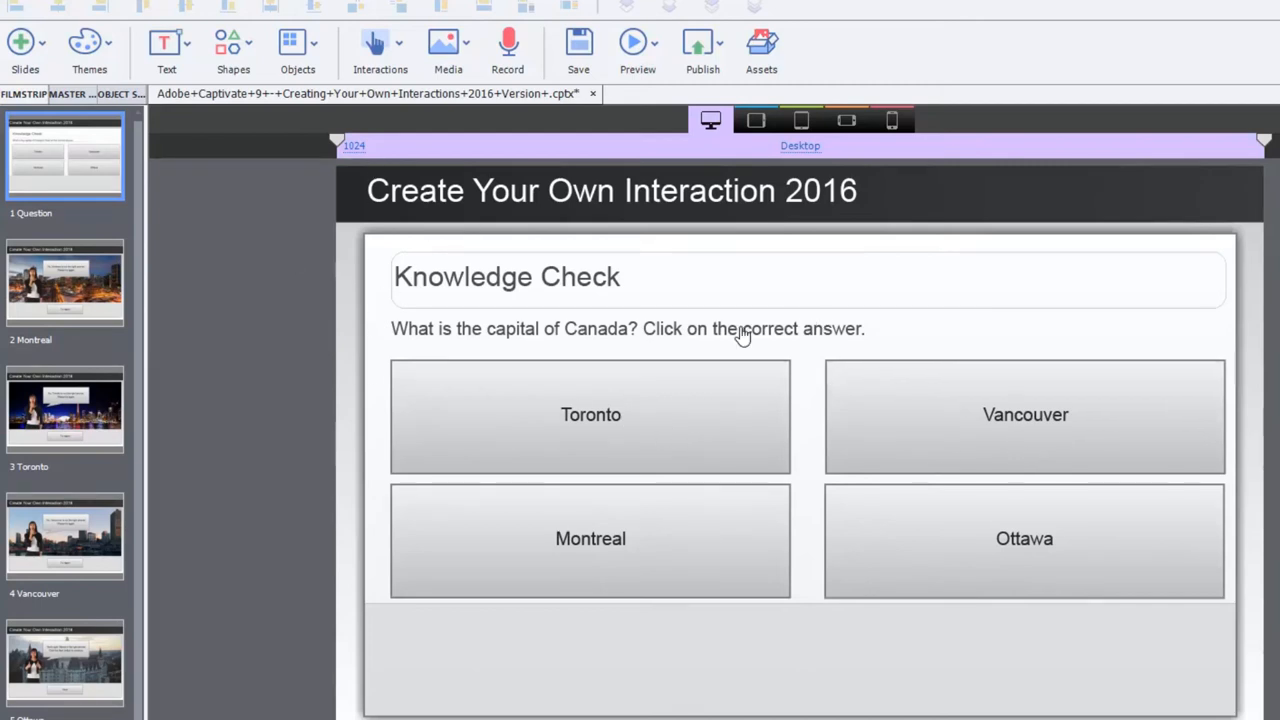
pyautogui.moveTo(590, 538)
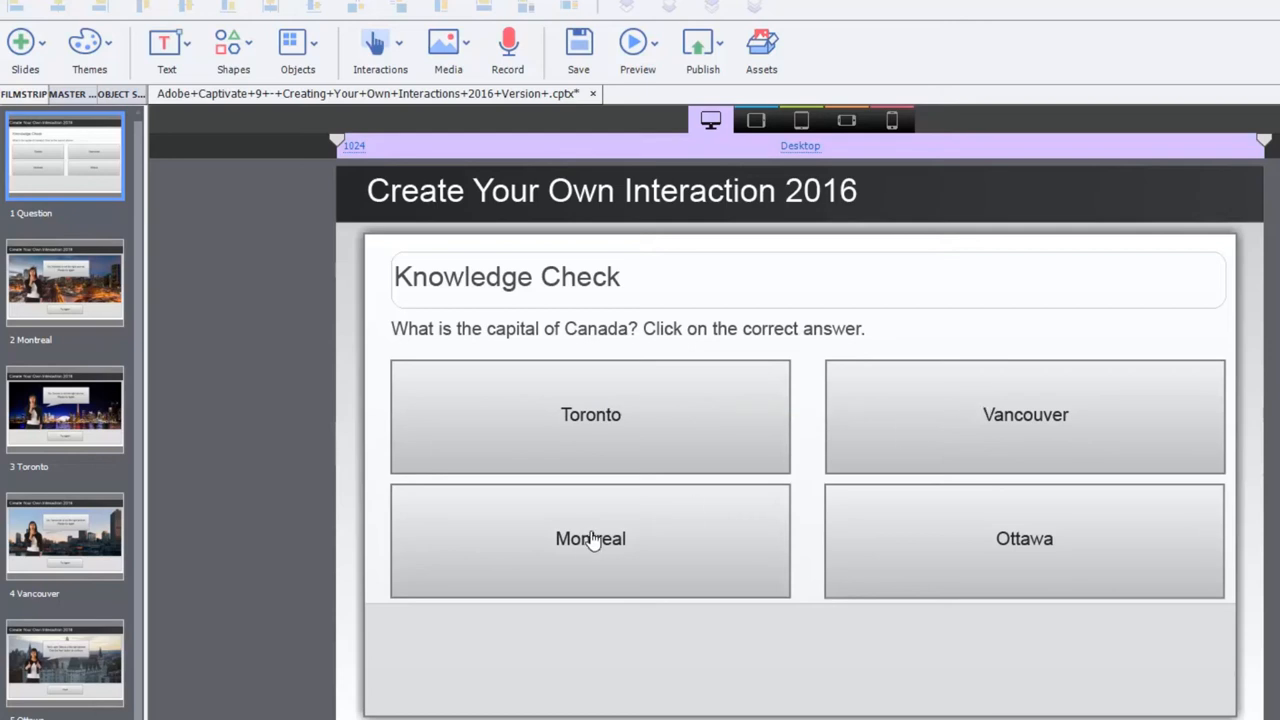
pyautogui.moveTo(864, 254)
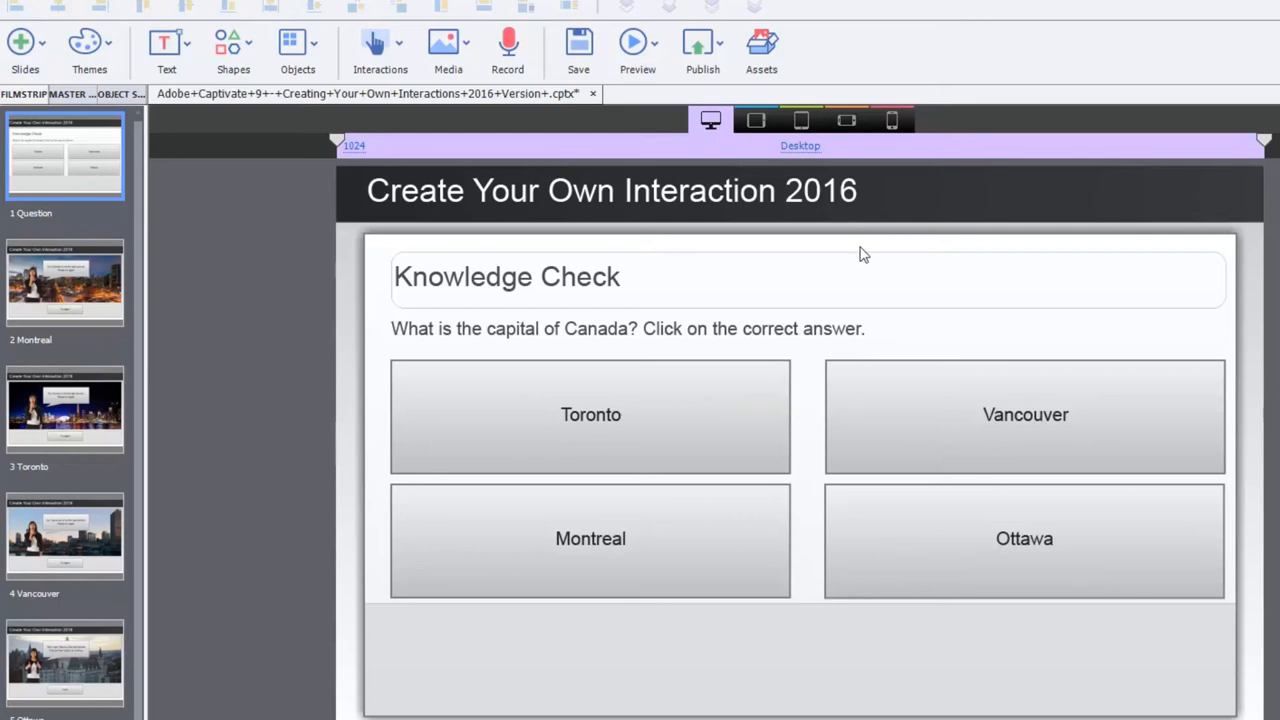
pyautogui.moveTo(1180, 428)
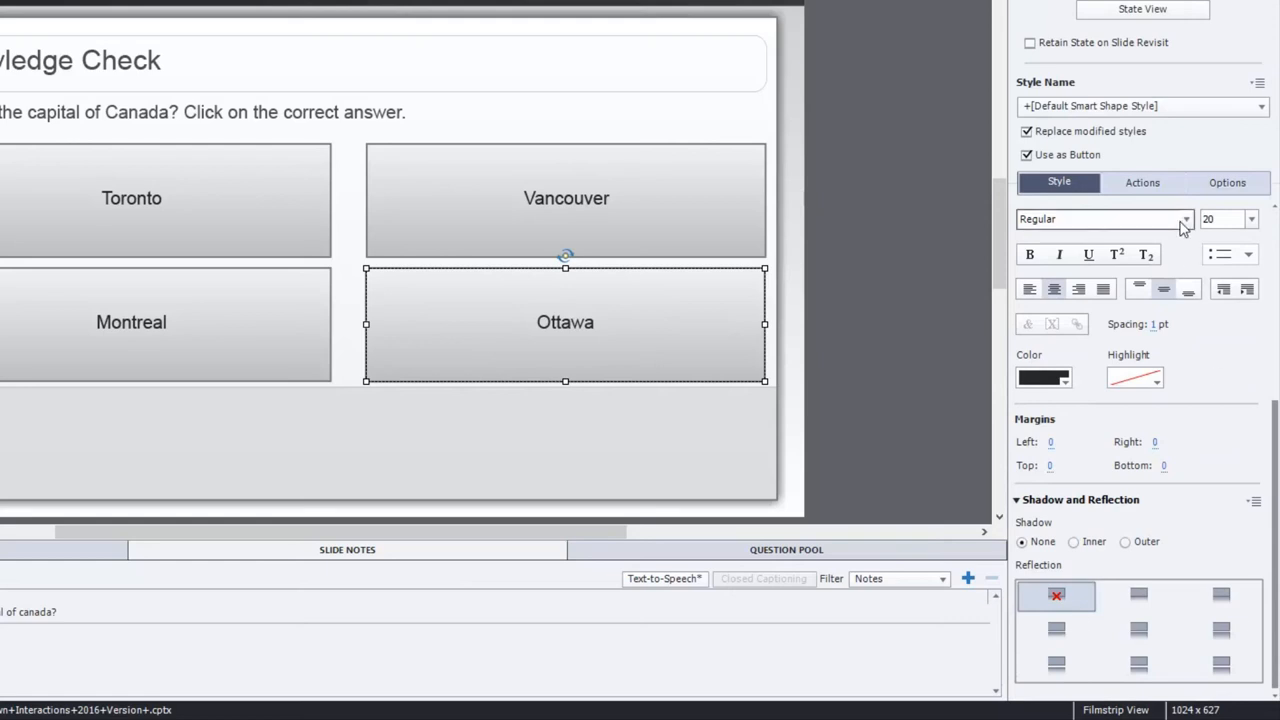
pyautogui.click(1142, 182)
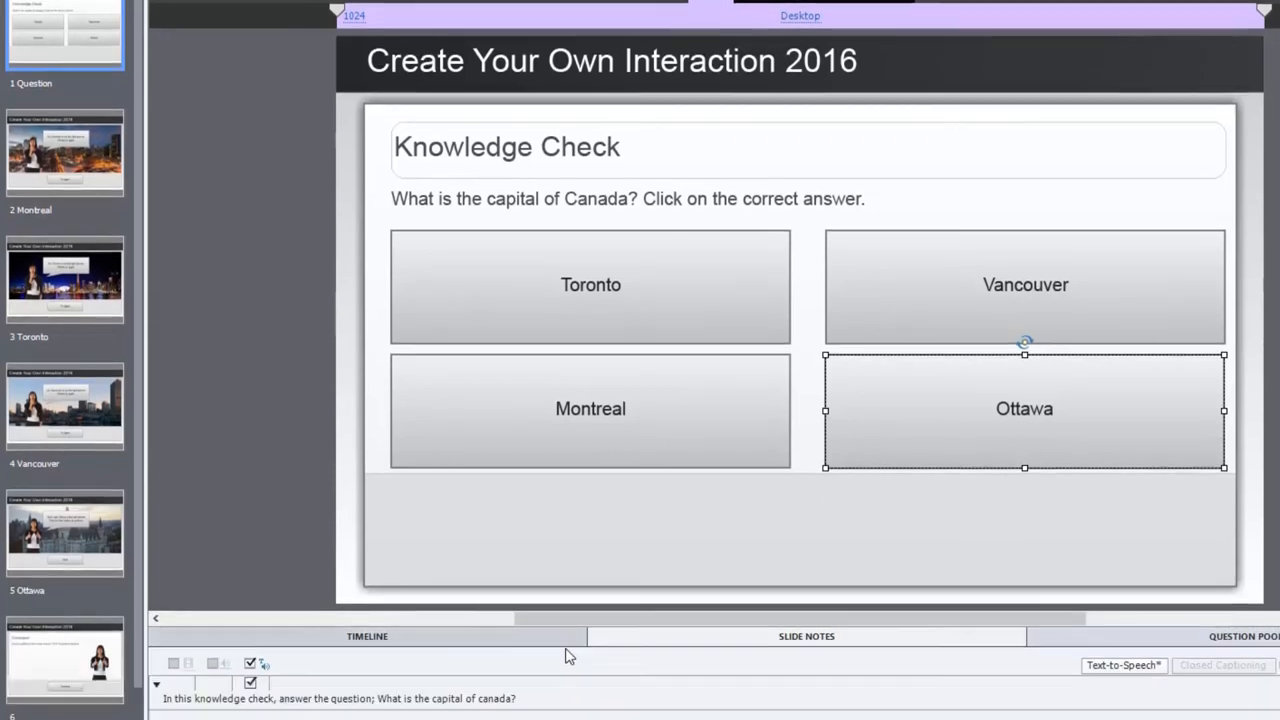
# Step: Generate audio from all slide notes, then check the Montreal and Toronto feedback slides
pyautogui.scroll(-3)
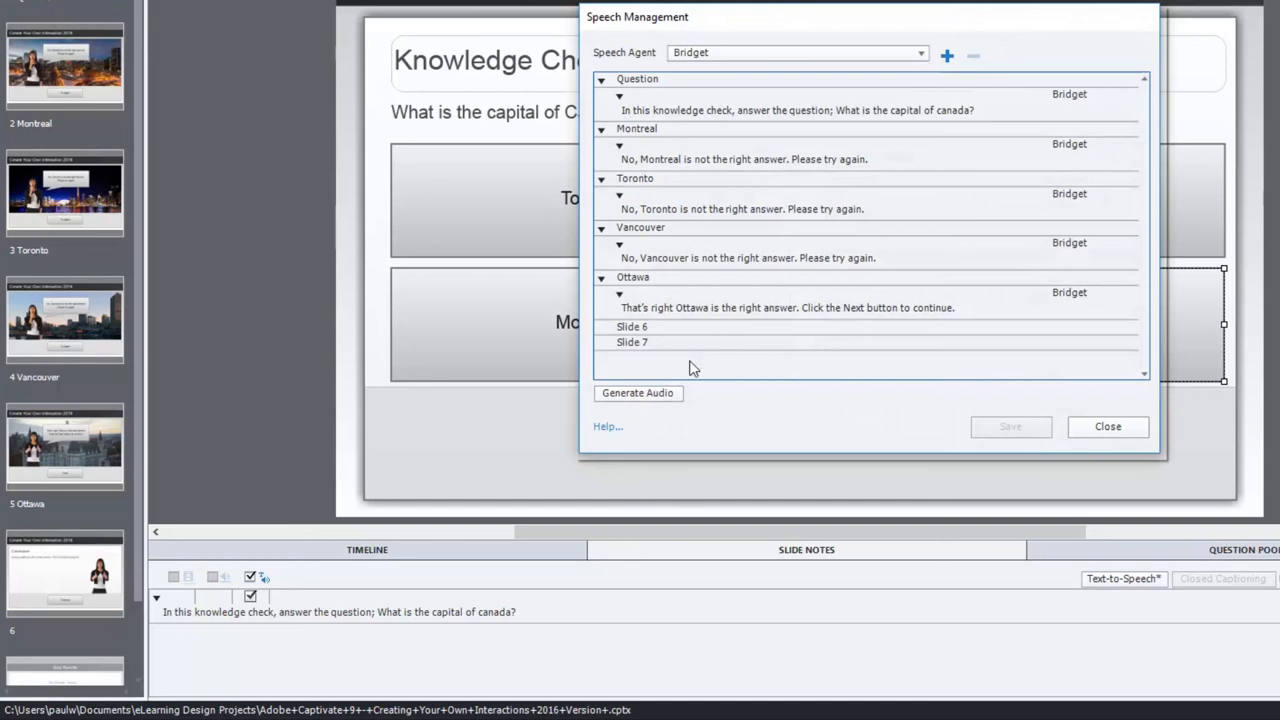
pyautogui.click(636, 392)
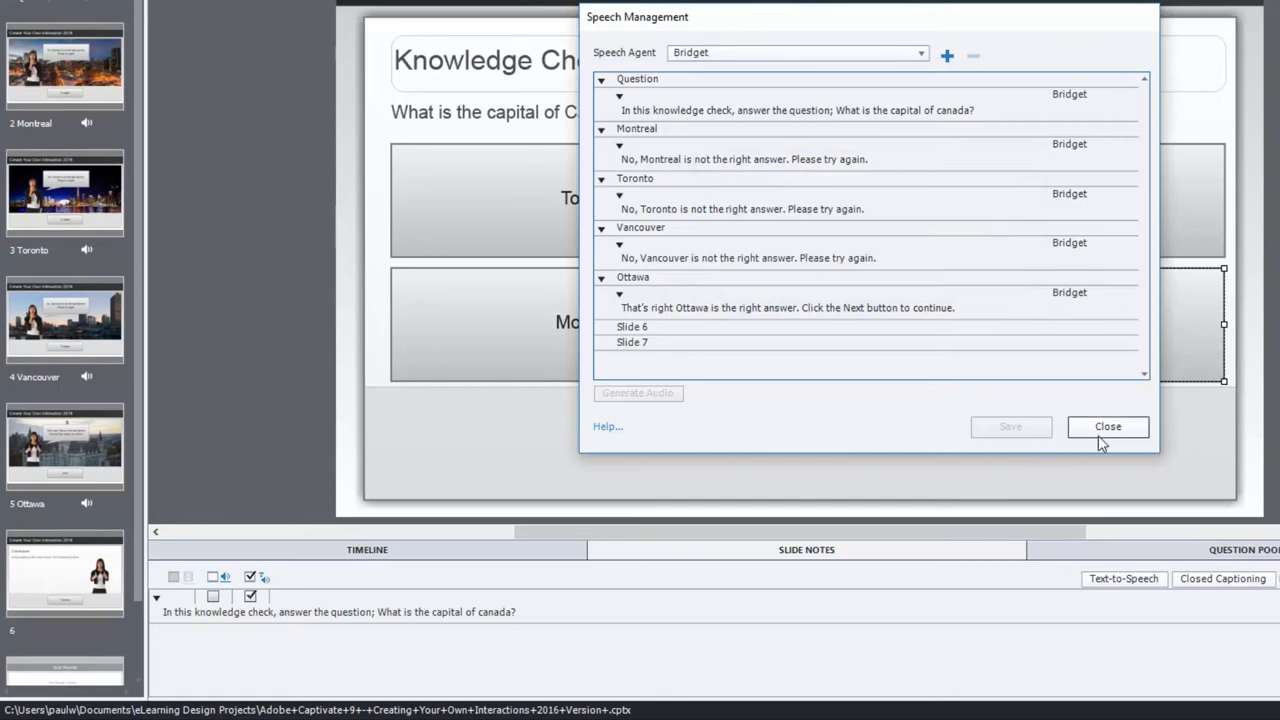
pyautogui.click(1108, 426)
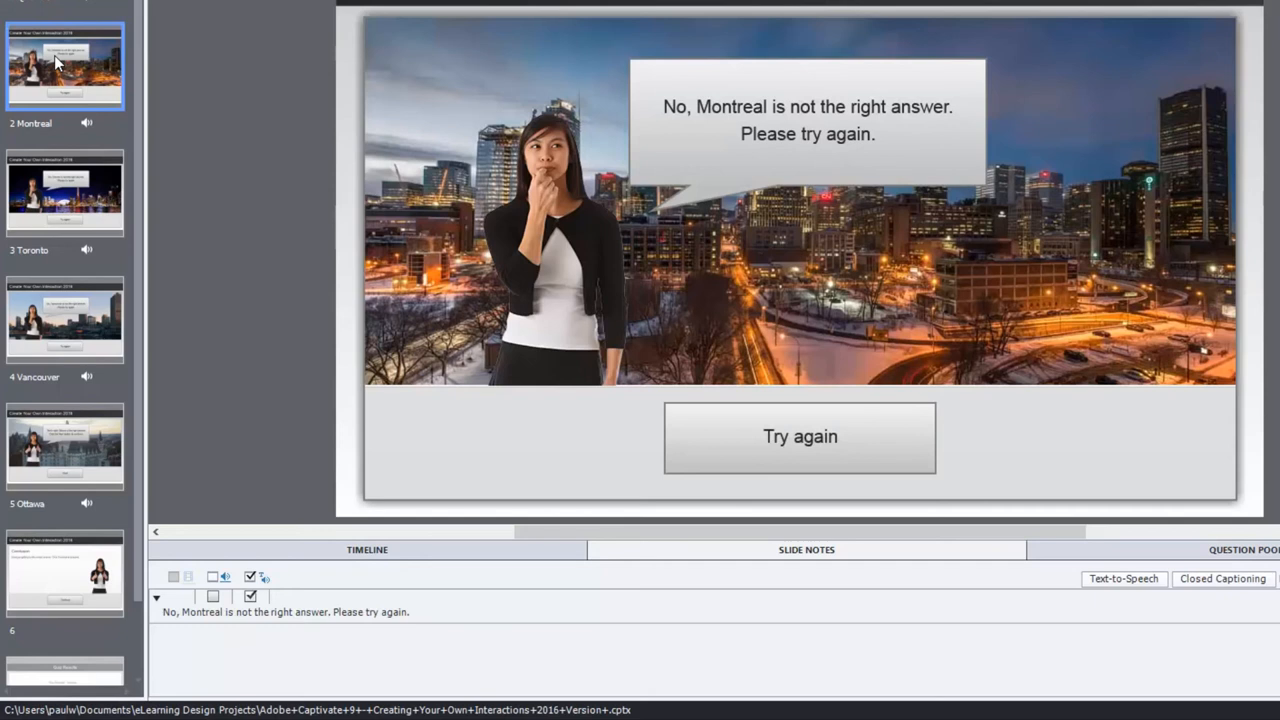
pyautogui.click(64, 194)
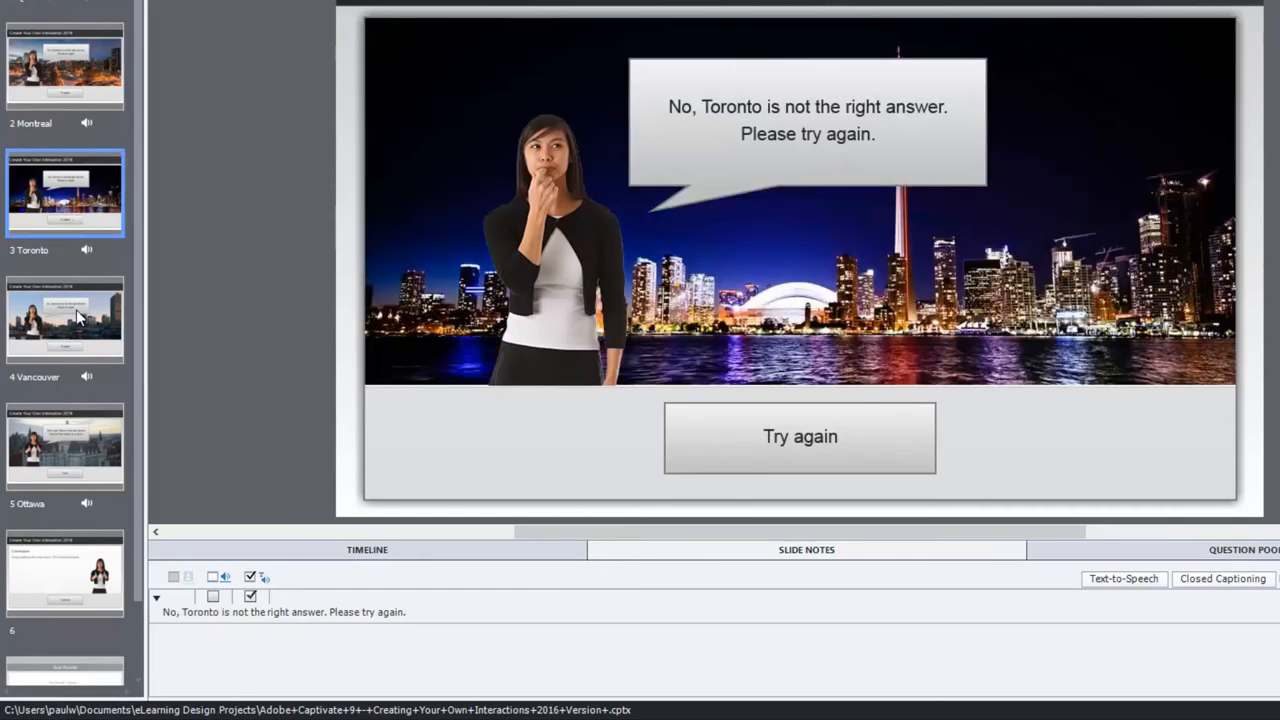
pyautogui.click(64, 448)
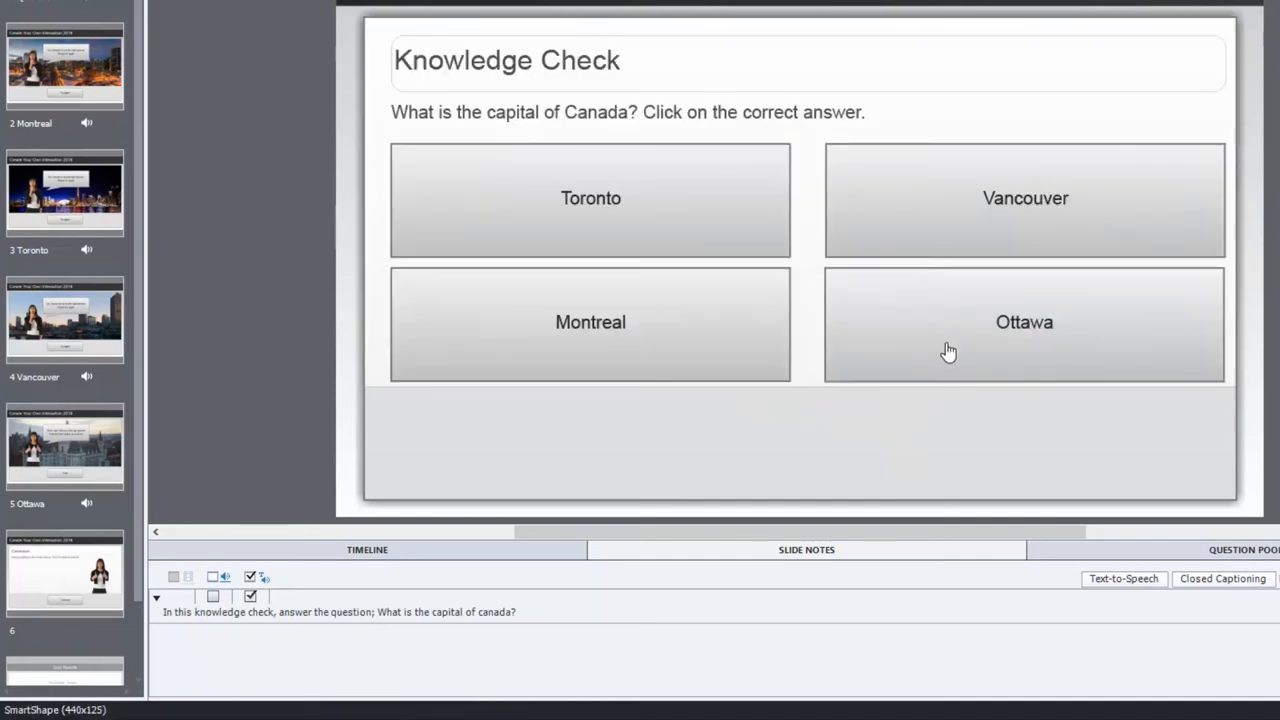
pyautogui.moveTo(710, 360)
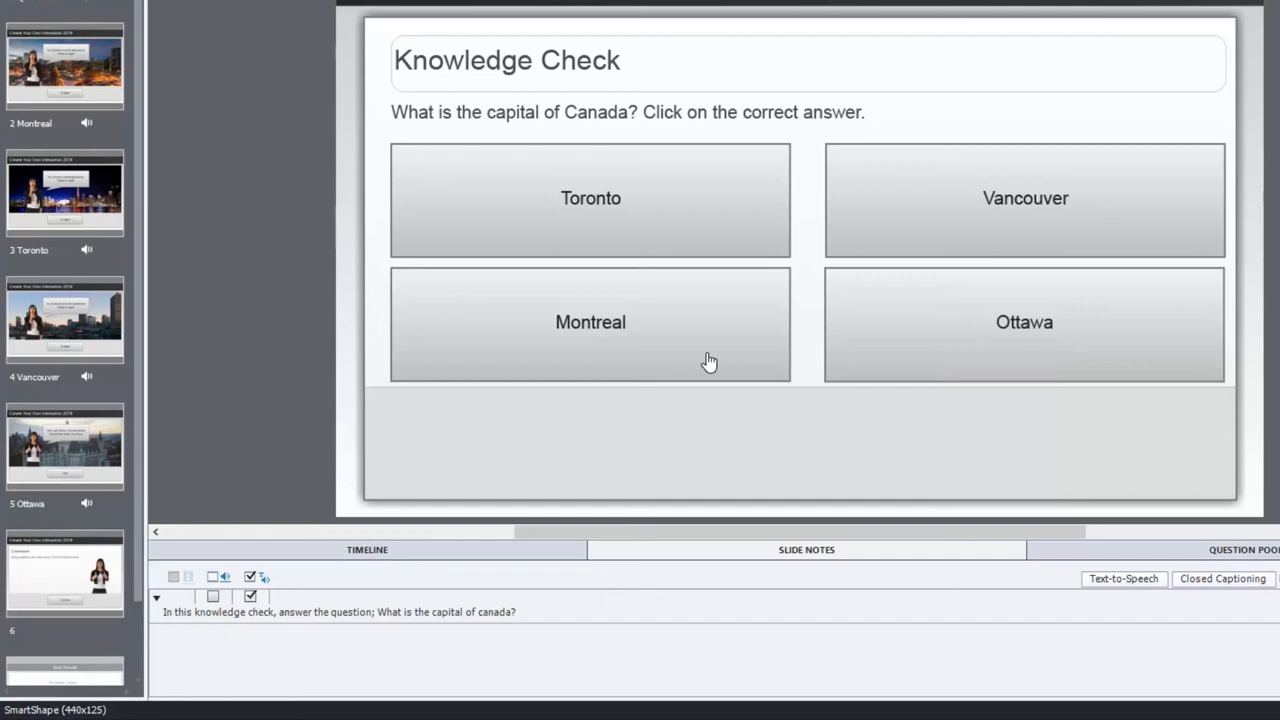
pyautogui.moveTo(948, 220)
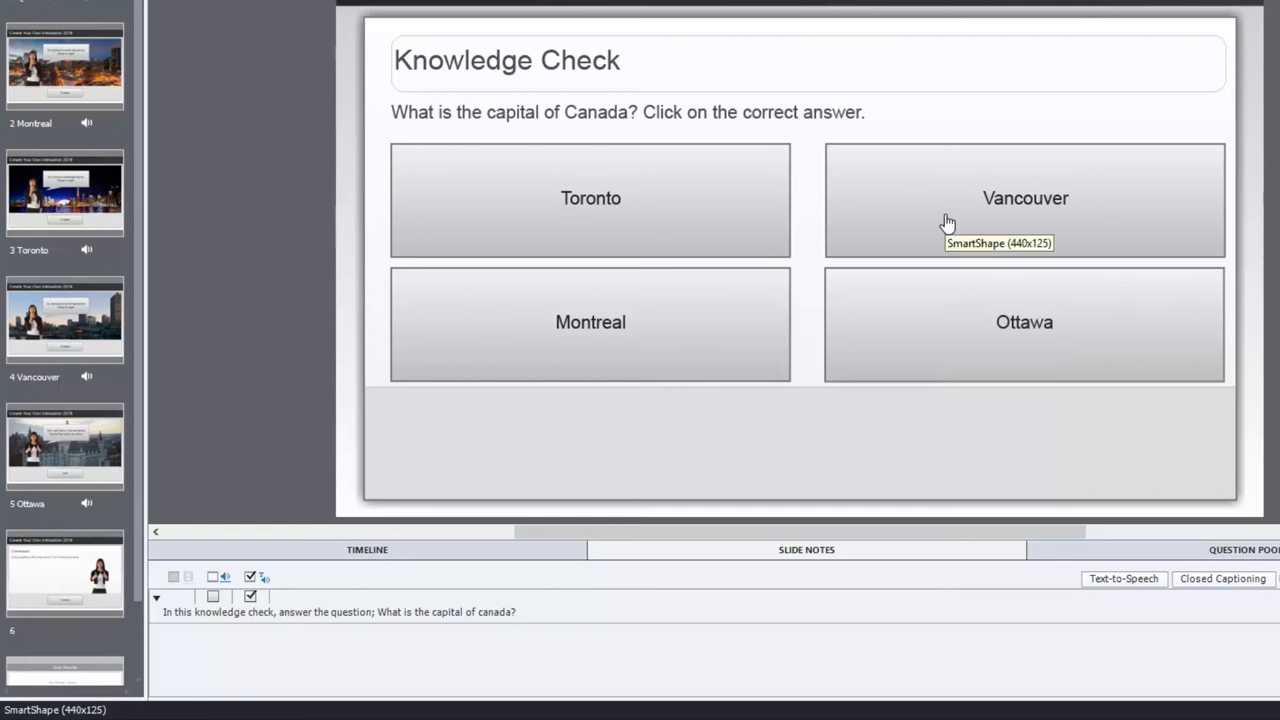
pyautogui.moveTo(450, 340)
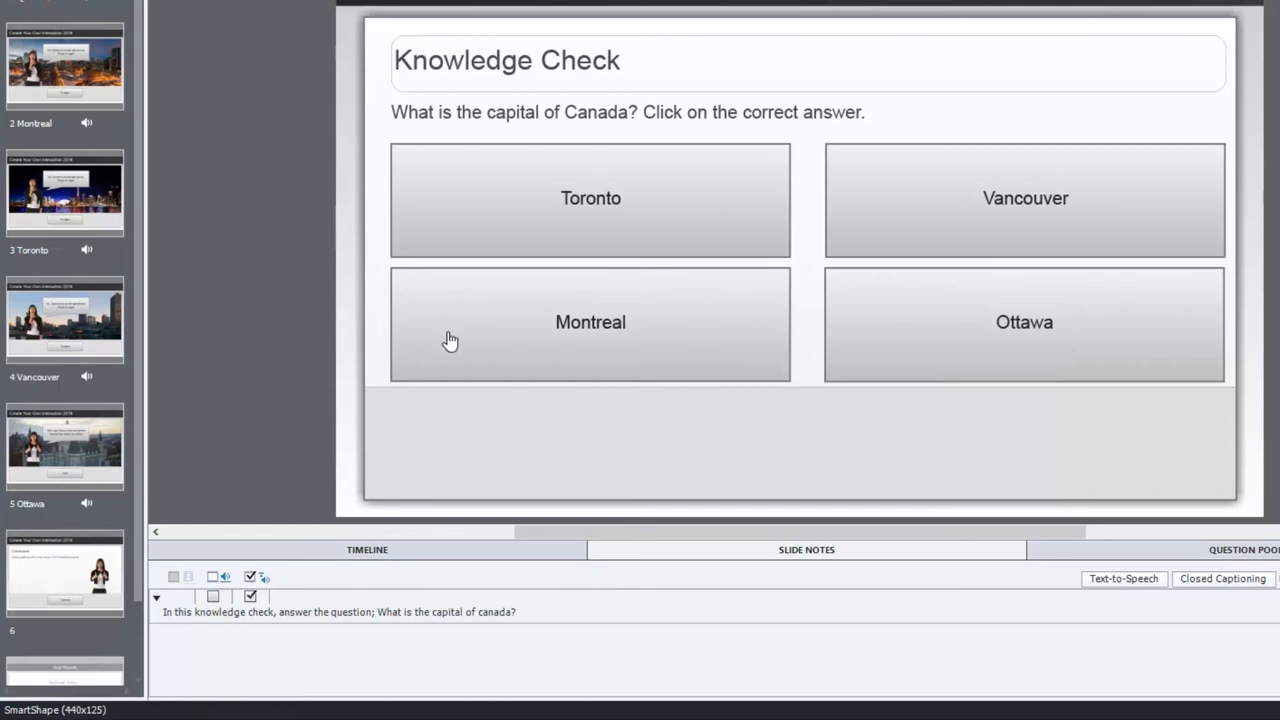
pyautogui.moveTo(1084, 332)
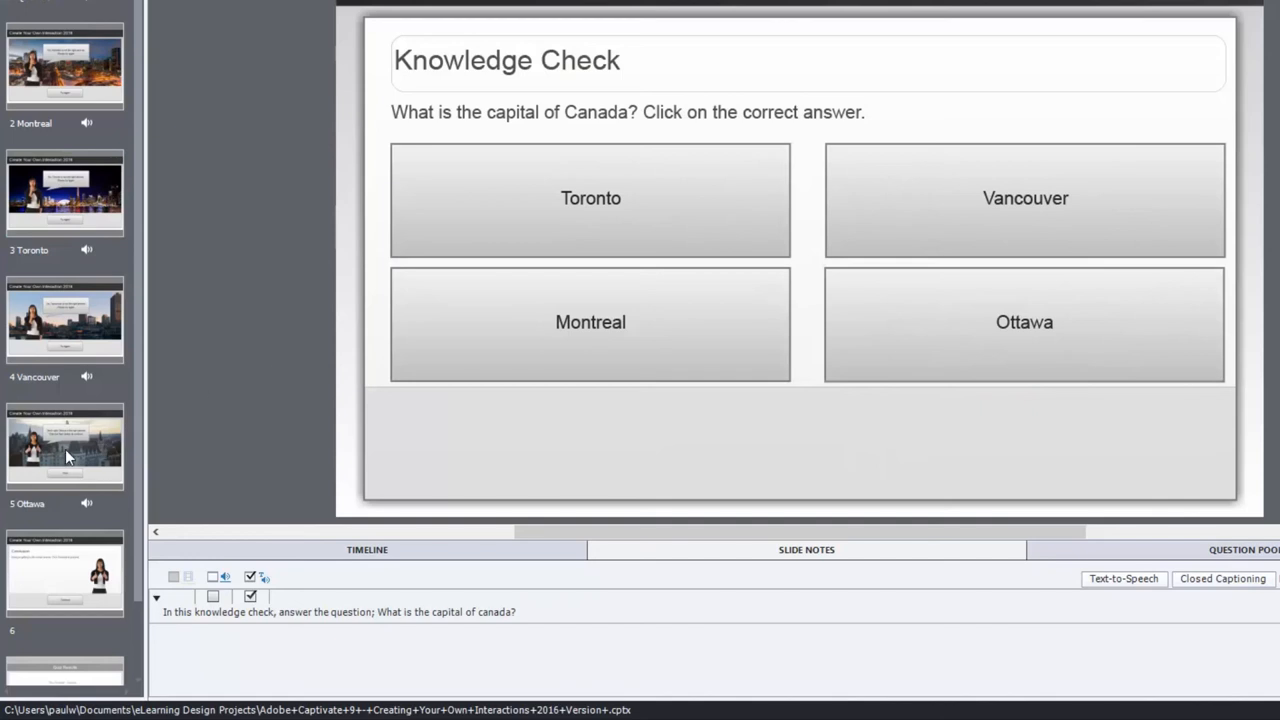
pyautogui.moveTo(44, 448)
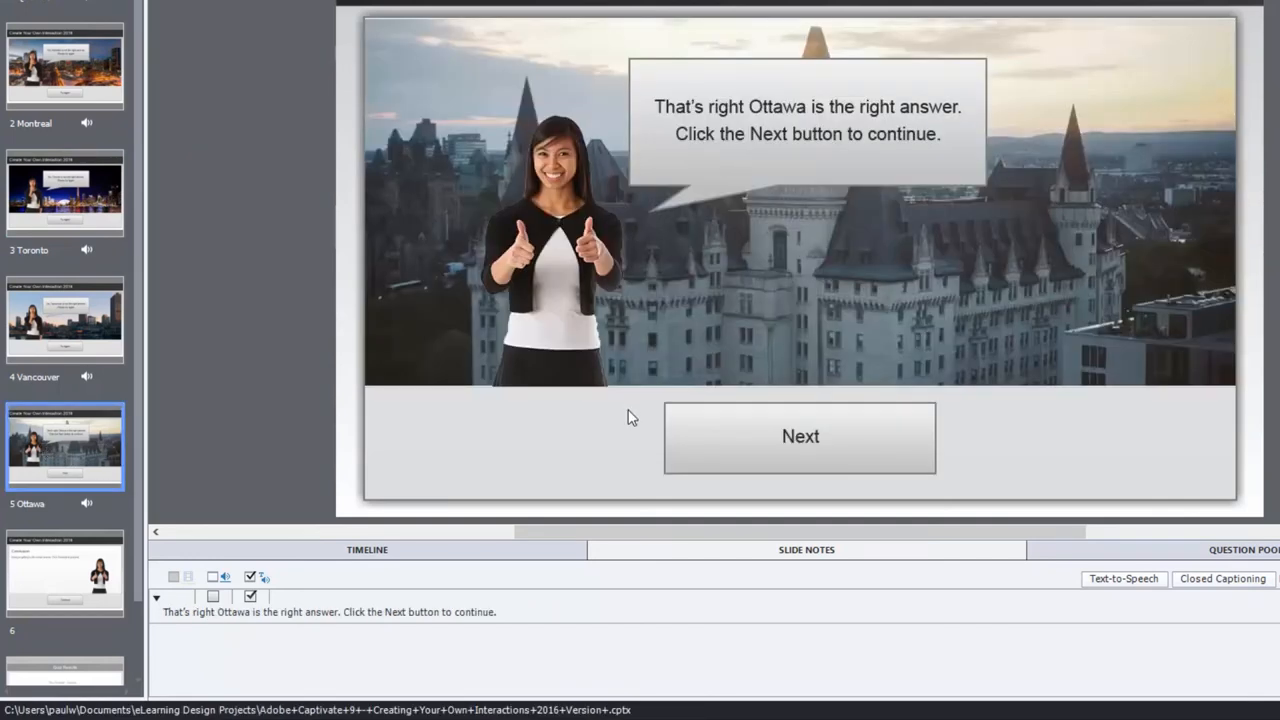
pyautogui.moveTo(644, 374)
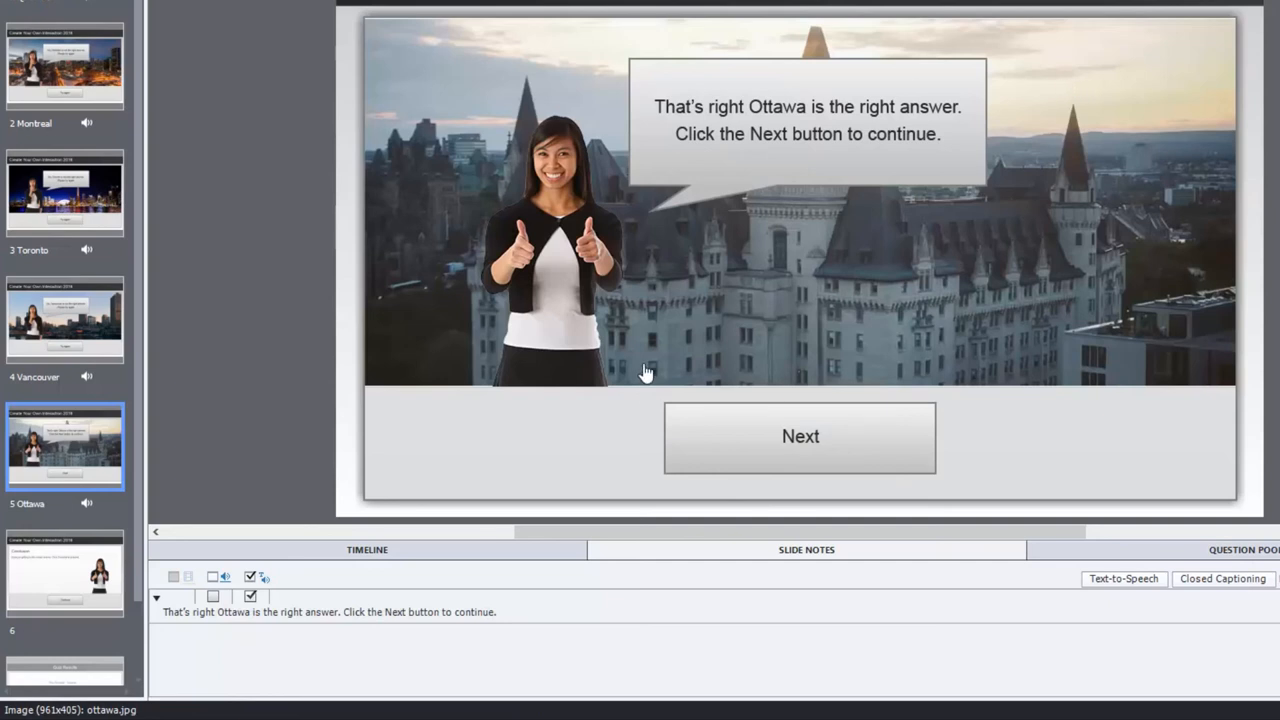
pyautogui.moveTo(648, 472)
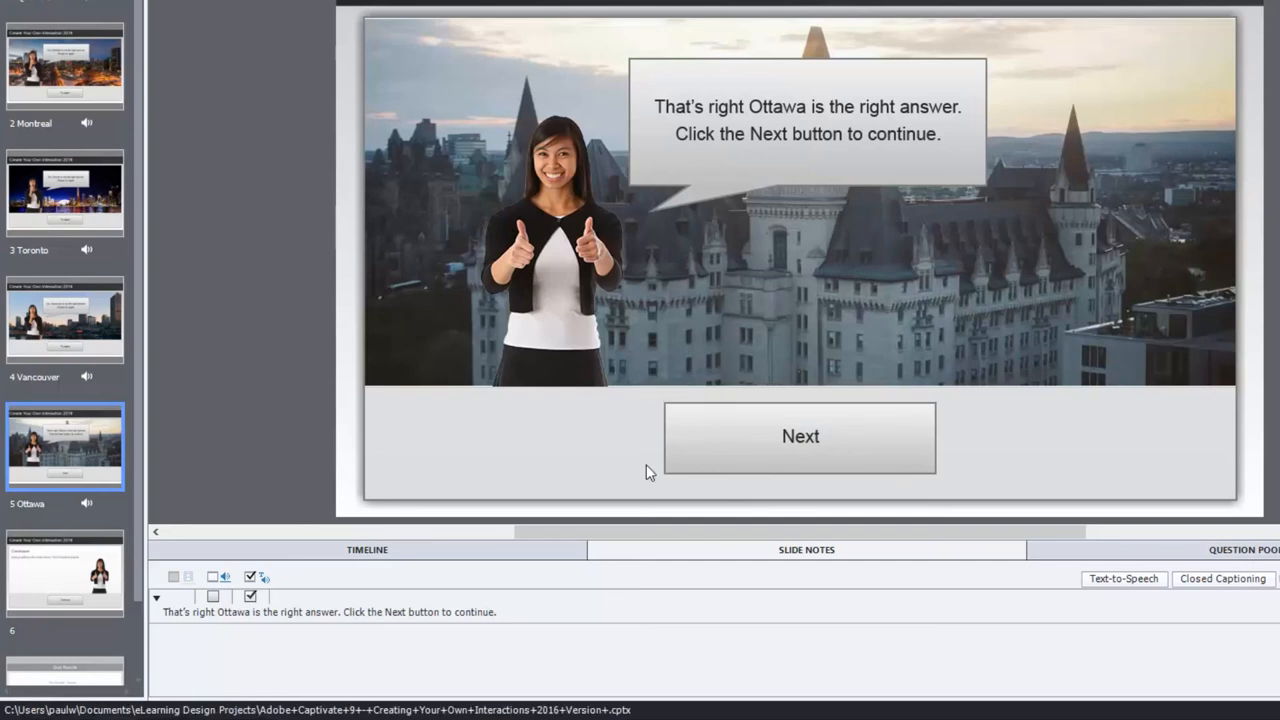
pyautogui.moveTo(212, 620)
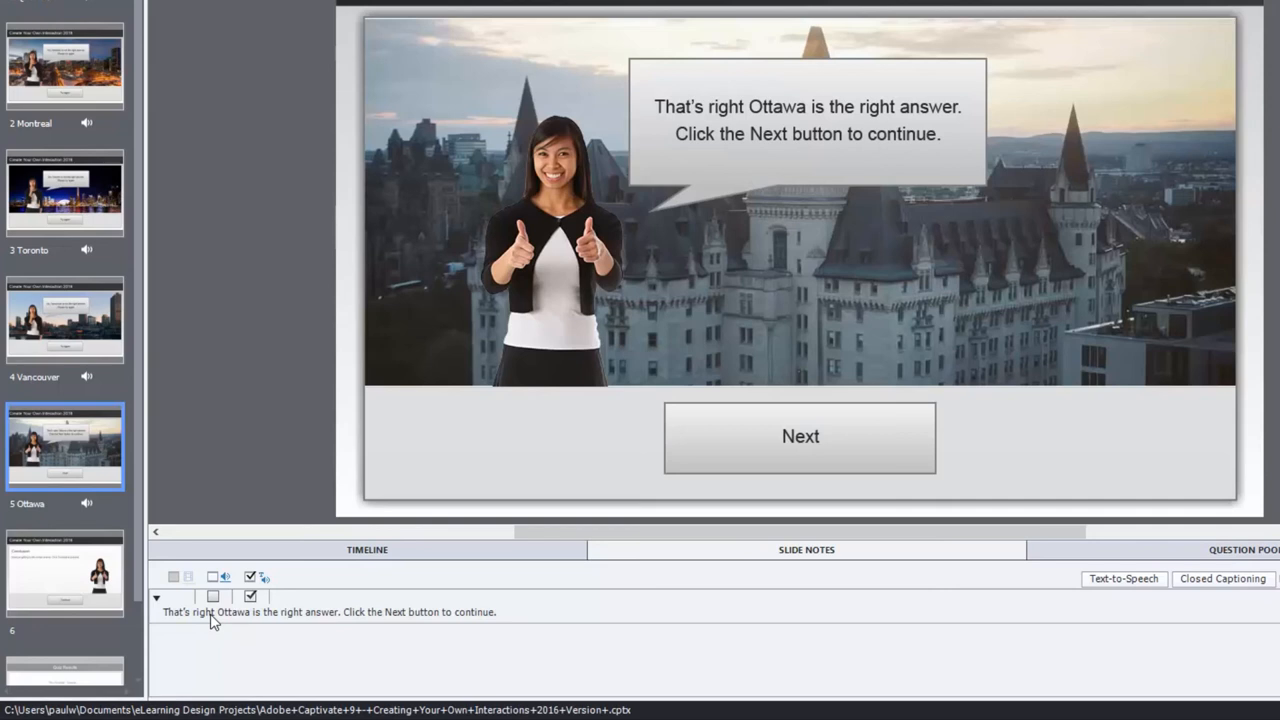
pyautogui.moveTo(1136, 612)
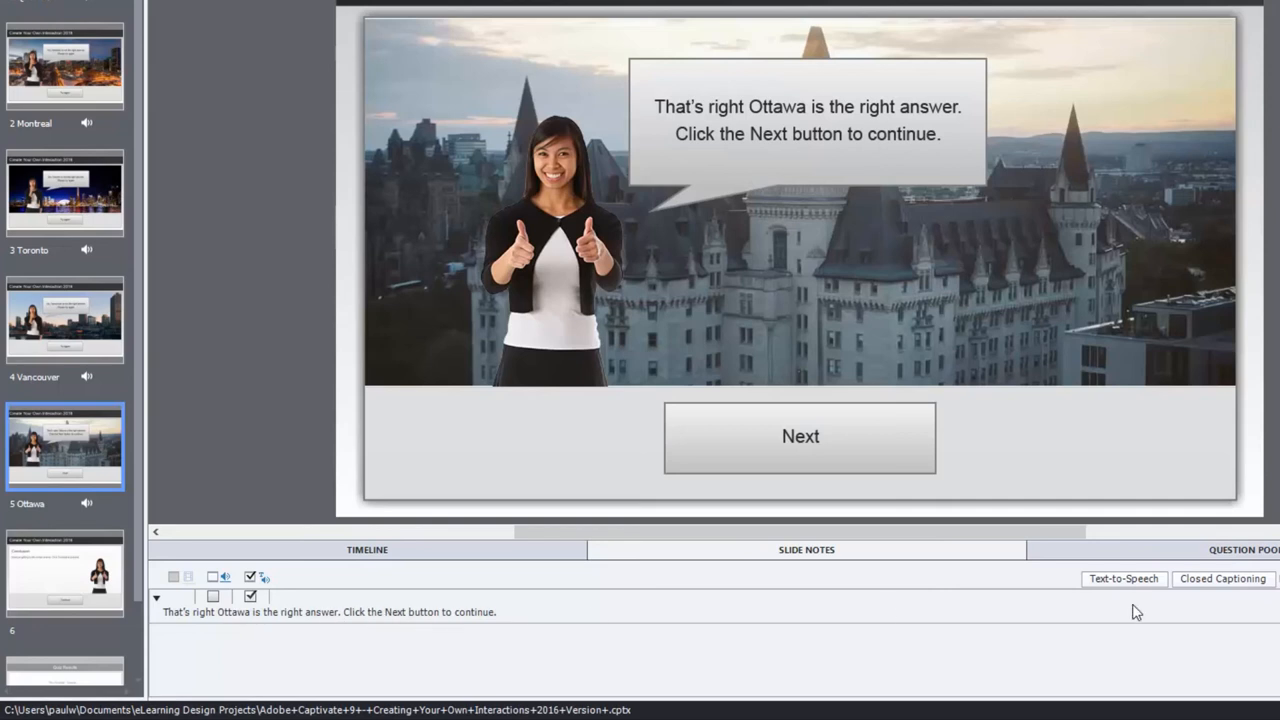
pyautogui.moveTo(202, 612)
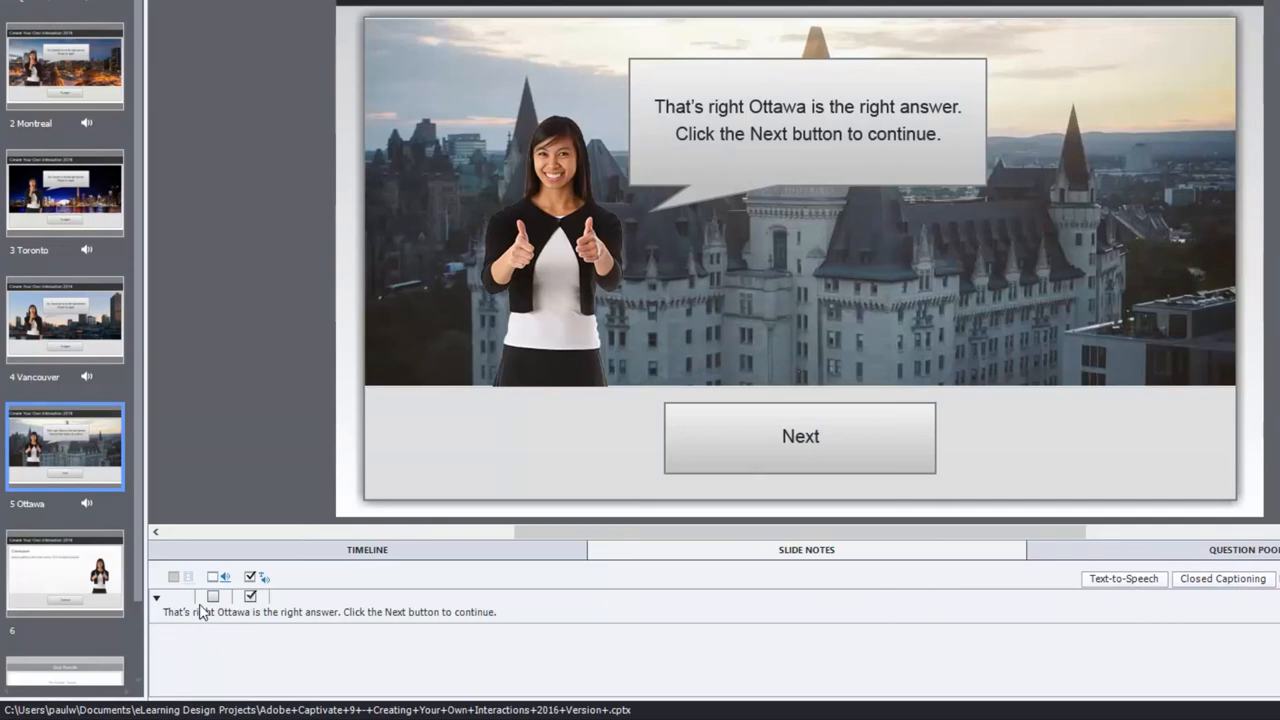
# Step: Tick Text-to-Speech and Closed Captioning for the Ottawa, Vancouver and Toronto feedback notes
pyautogui.click(212, 576)
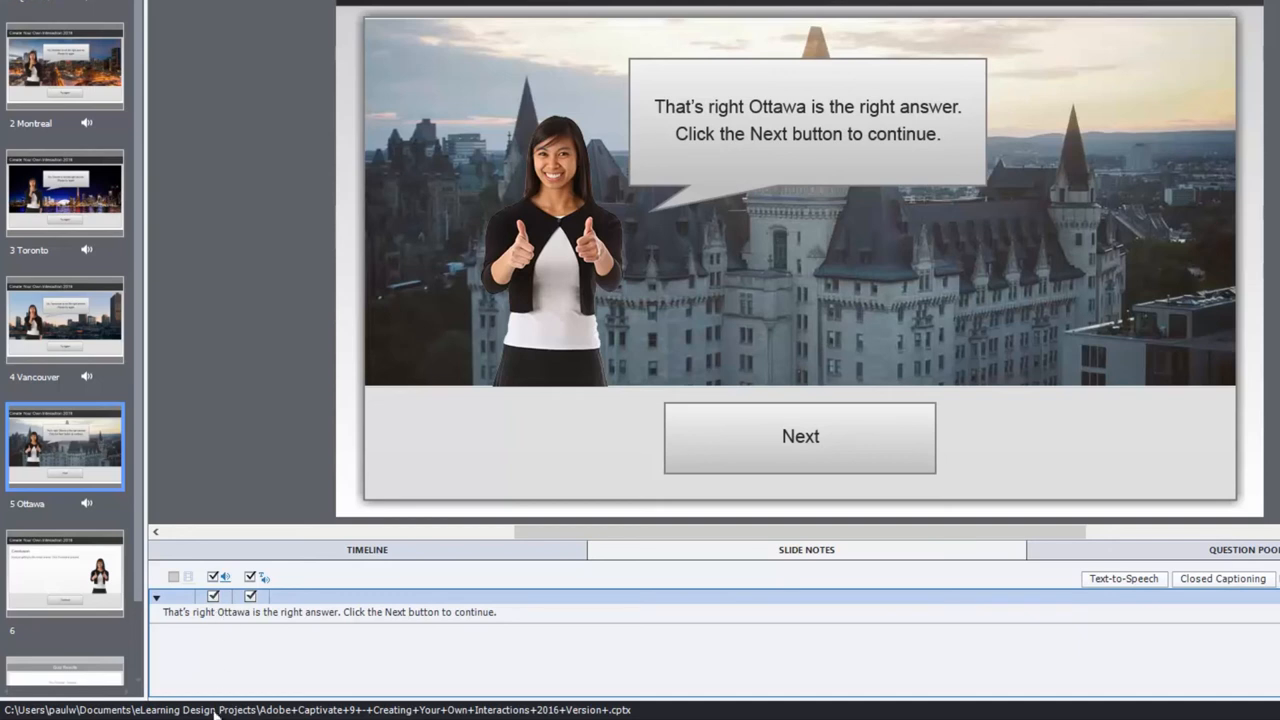
pyautogui.click(64, 318)
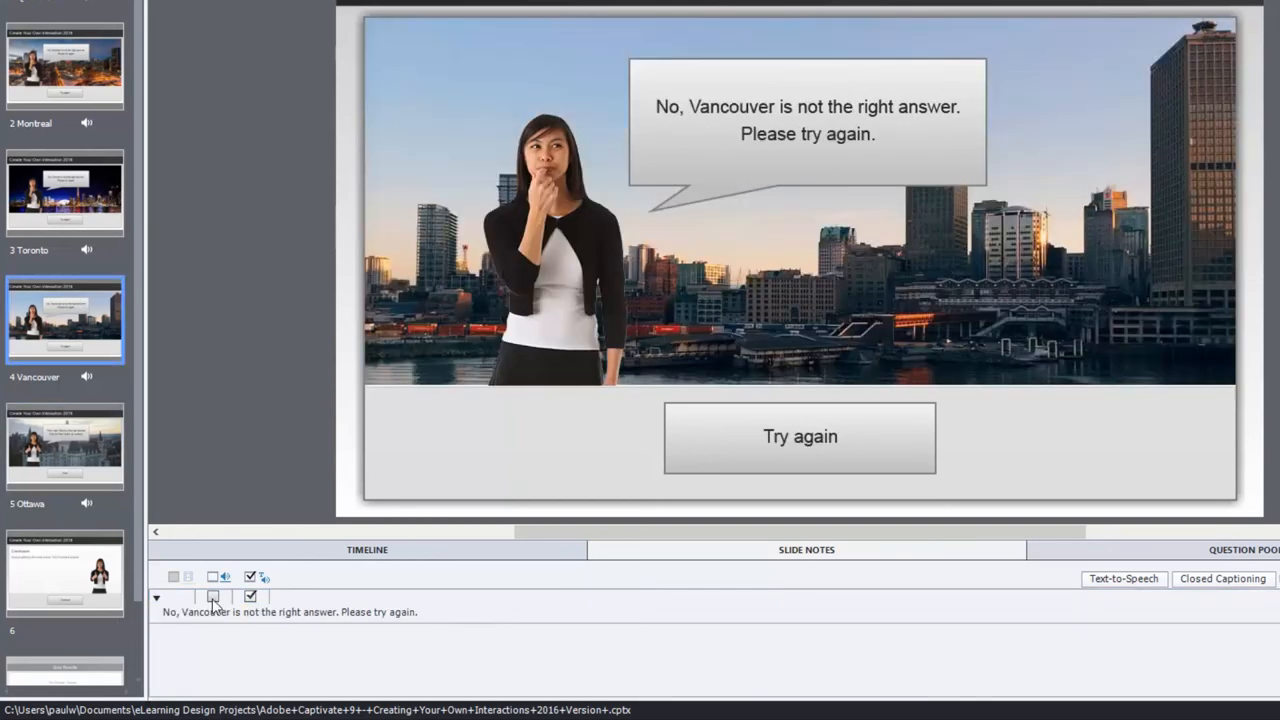
pyautogui.click(212, 576)
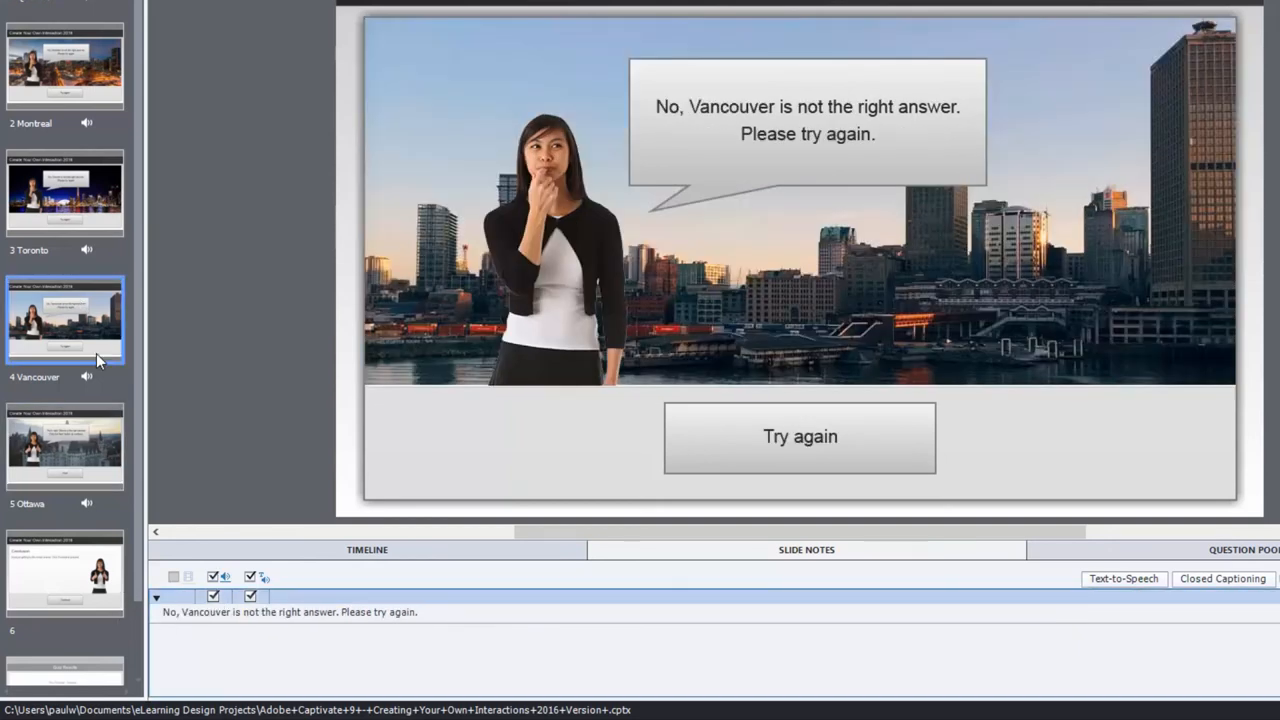
pyautogui.click(64, 196)
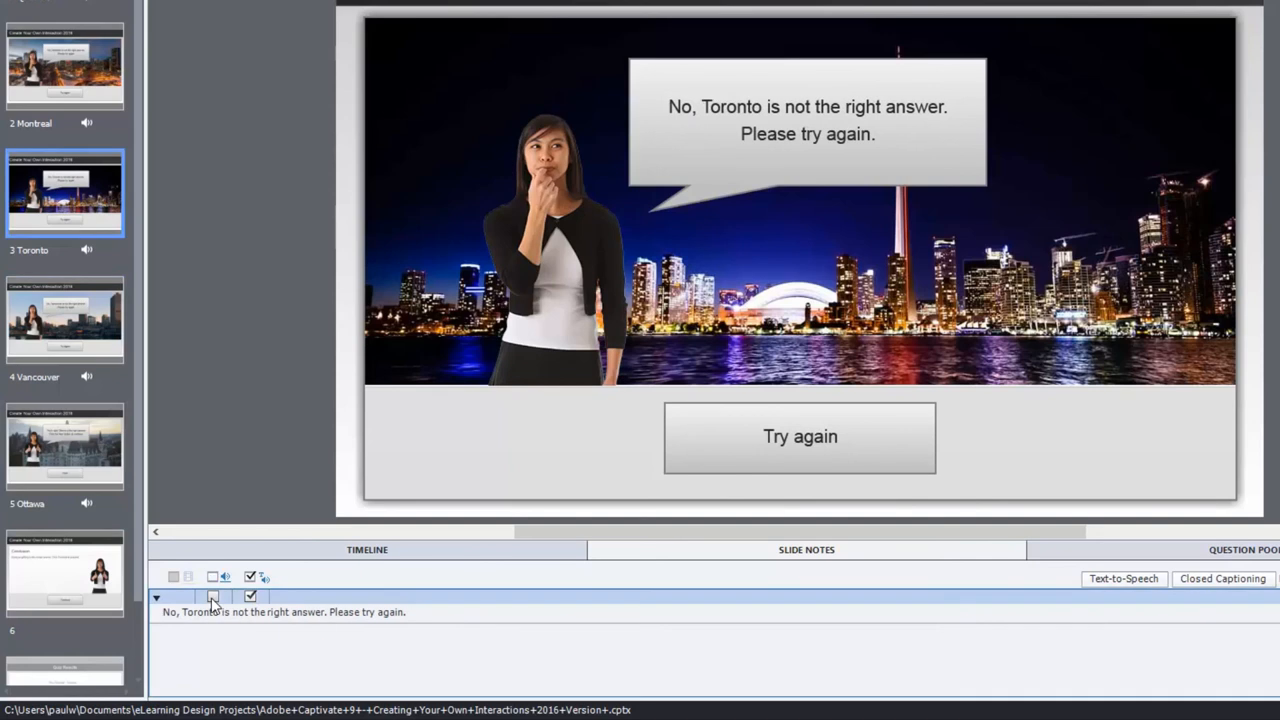
pyautogui.click(212, 576)
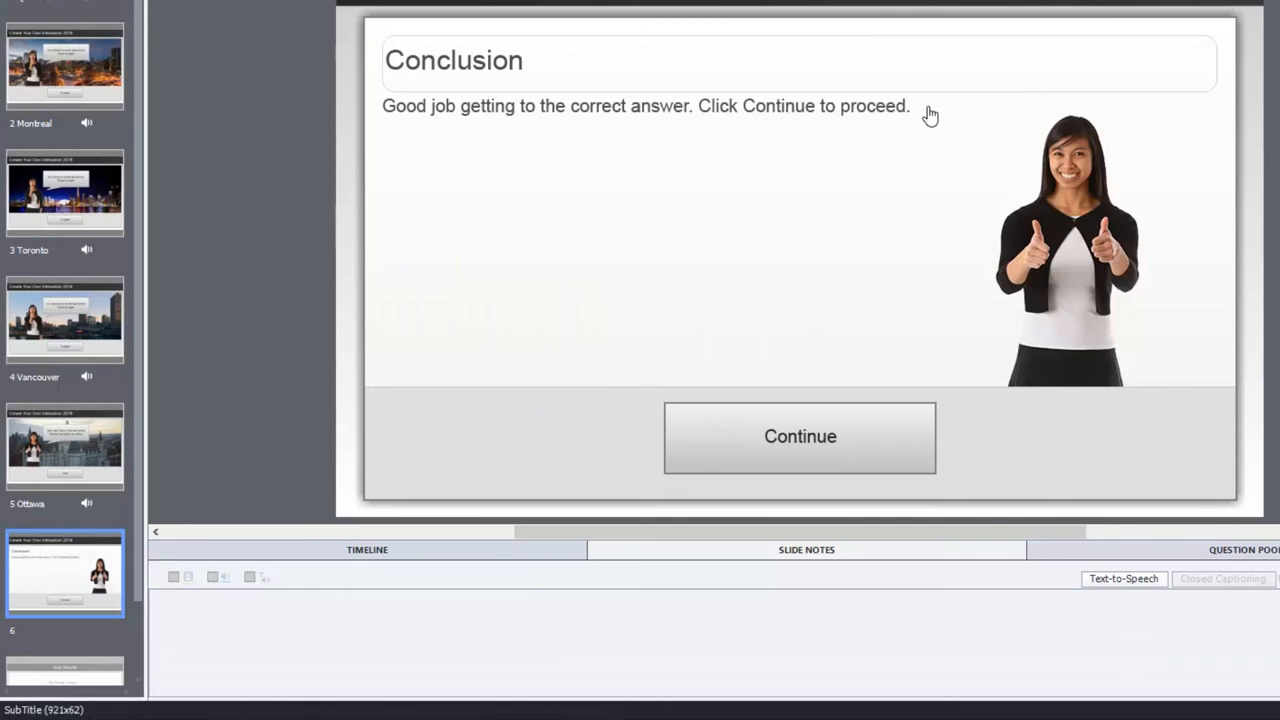
# Step: Add the note "Good job getting to the correct answer. Click Continue to proceed.", generate audio and enable speech
pyautogui.click(1124, 578)
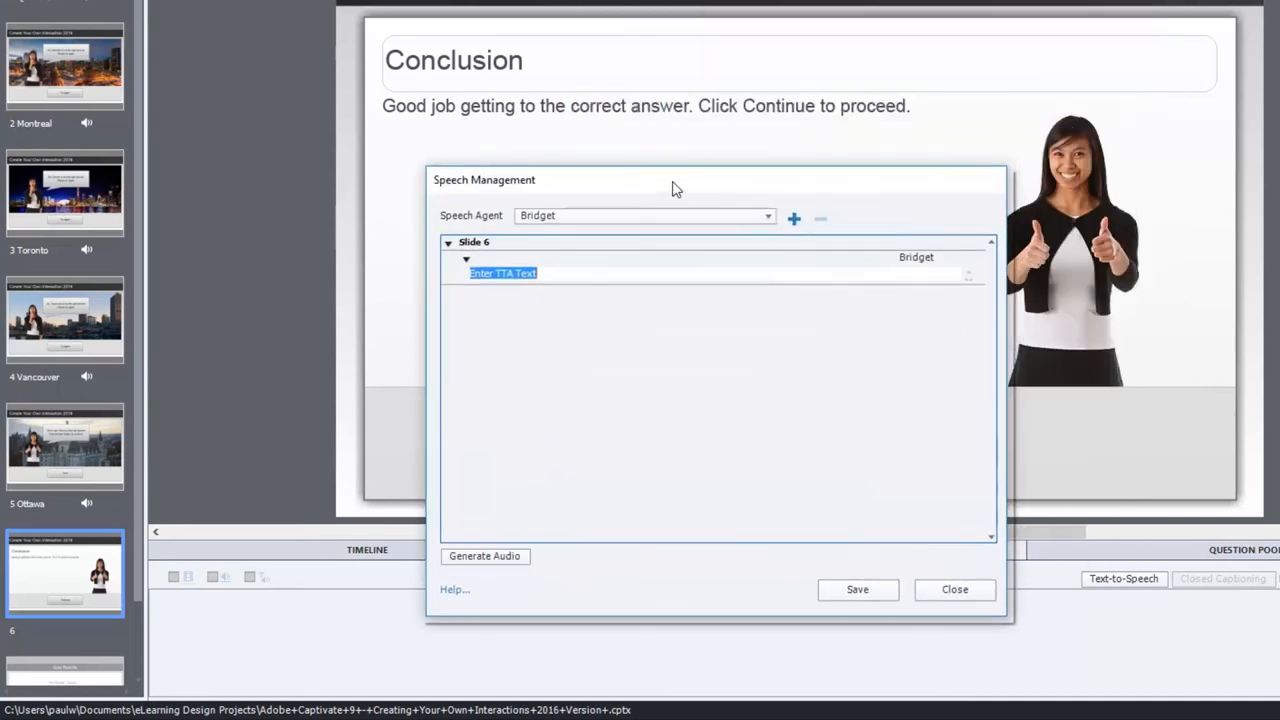
pyautogui.write('Good job getting to the correct answer. Click Continue to proc')
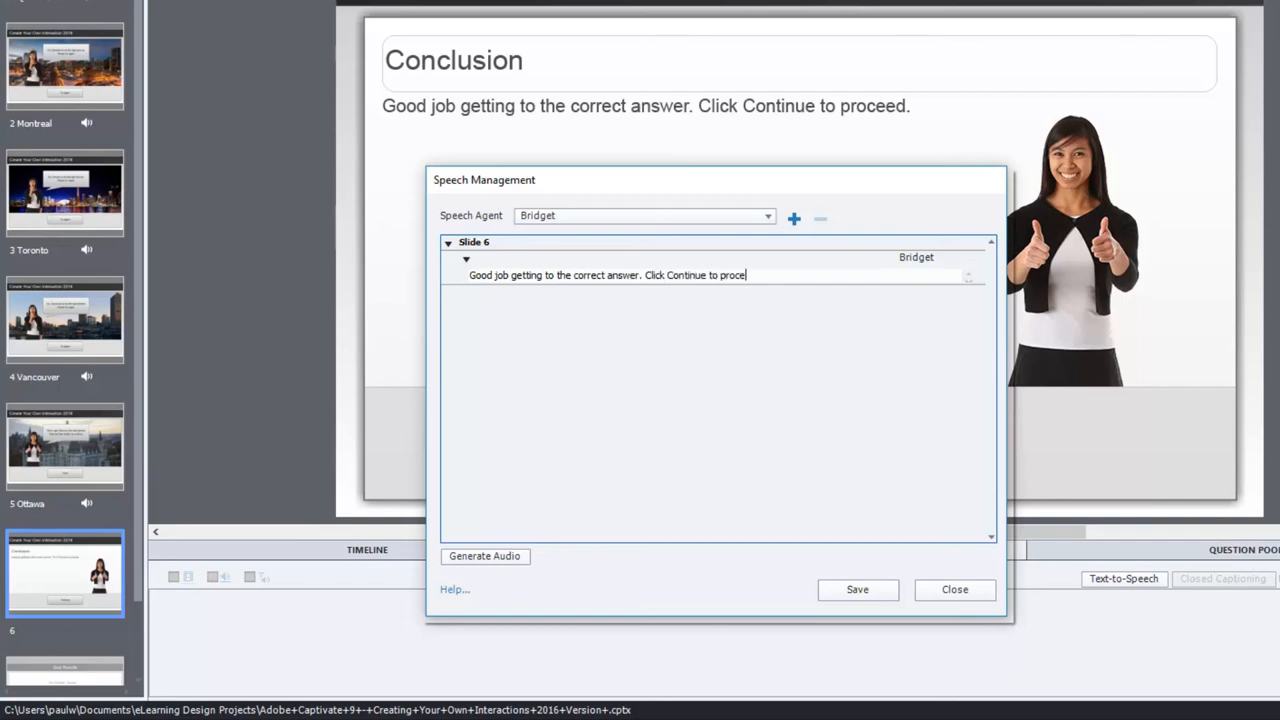
pyautogui.write('ed.')
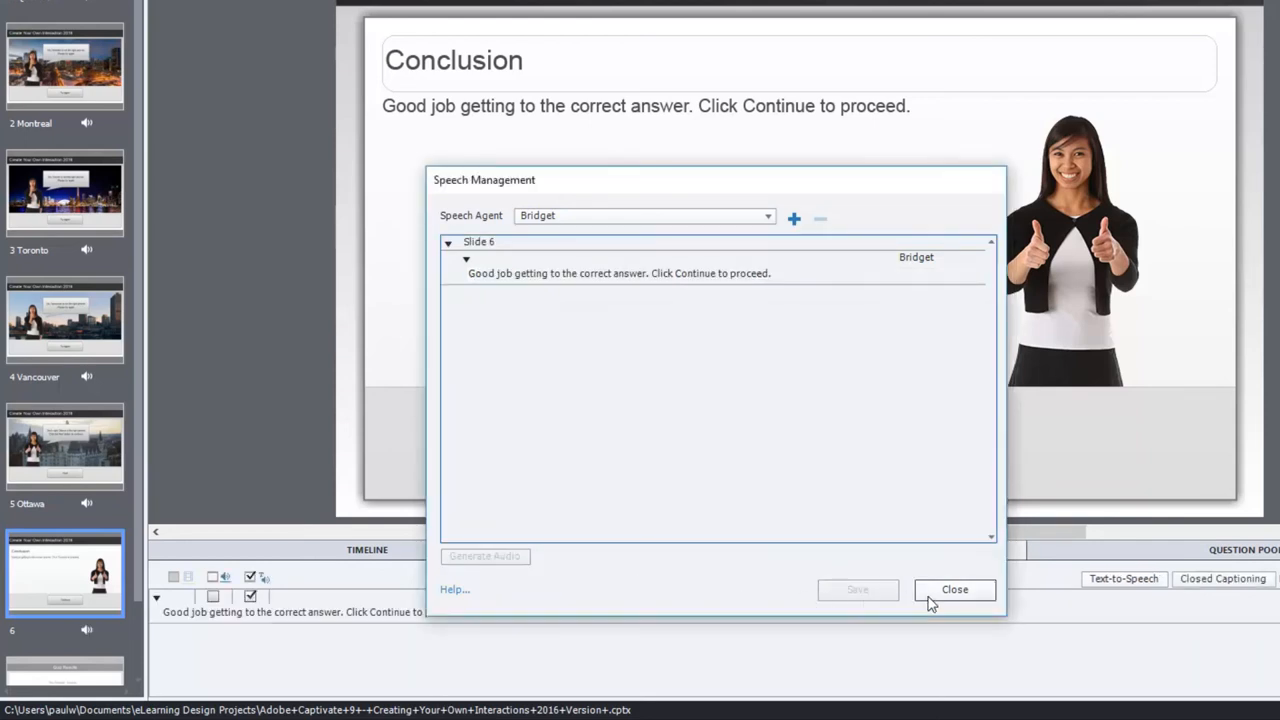
pyautogui.click(954, 588)
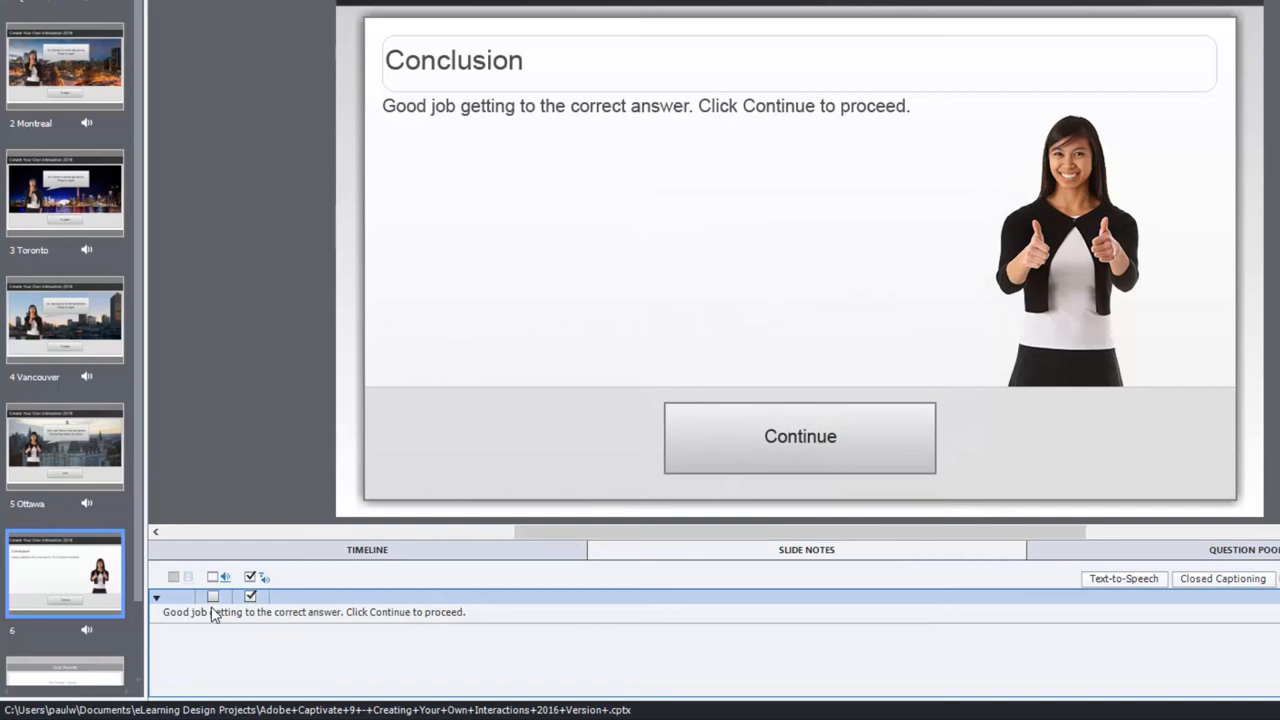
pyautogui.click(212, 576)
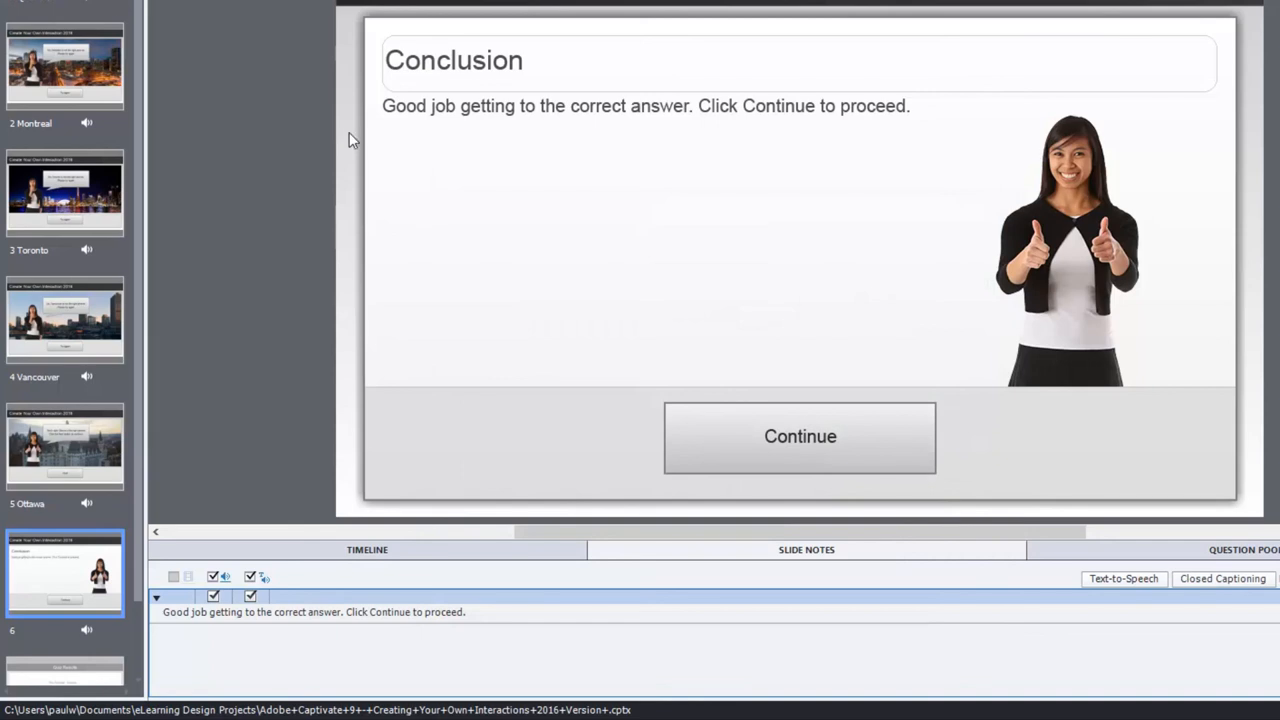
# Step: Preview the project, answer Vancouver, Try again, answer Ottawa and continue to the Conclusion slide
pyautogui.click(516, 84)
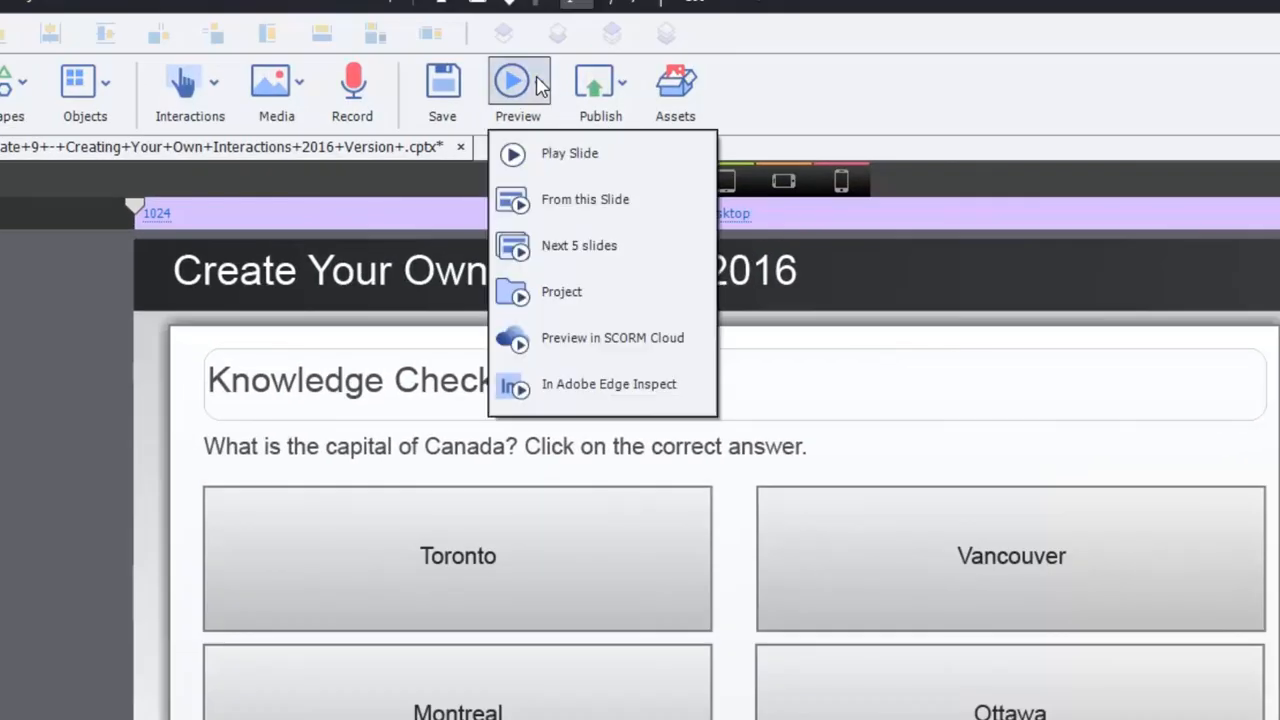
pyautogui.moveTo(624, 296)
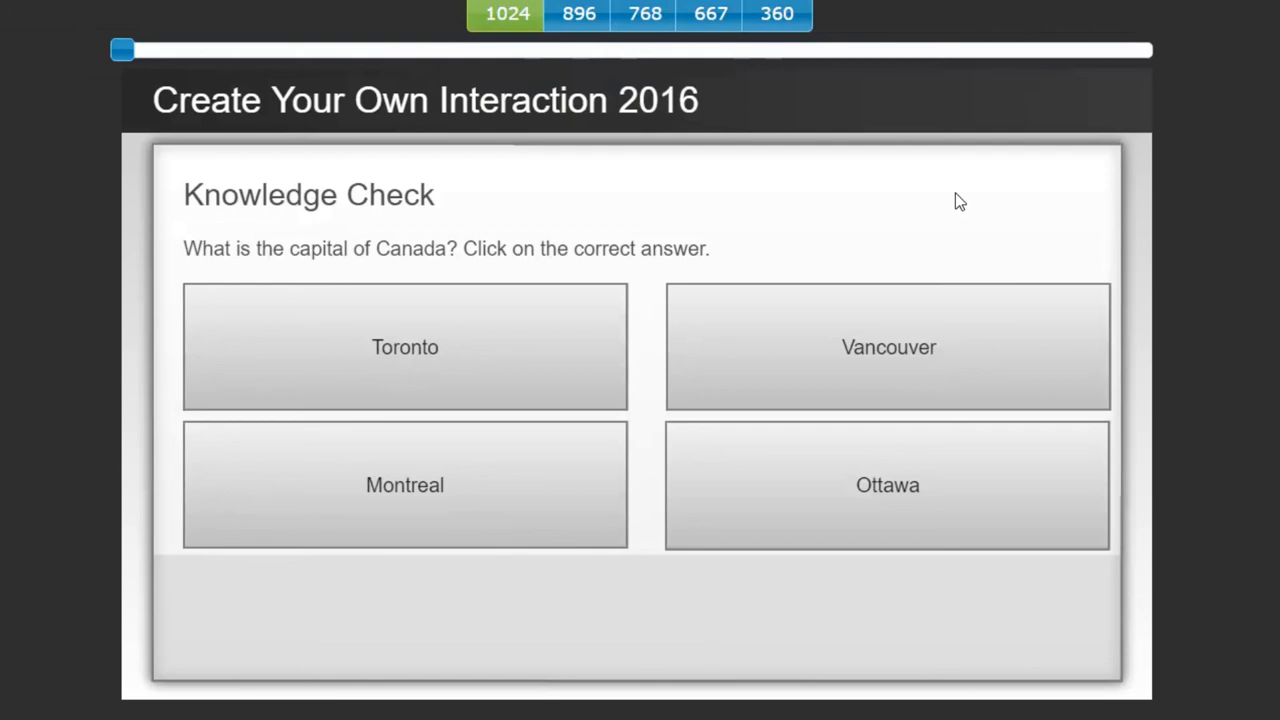
pyautogui.moveTo(440, 344)
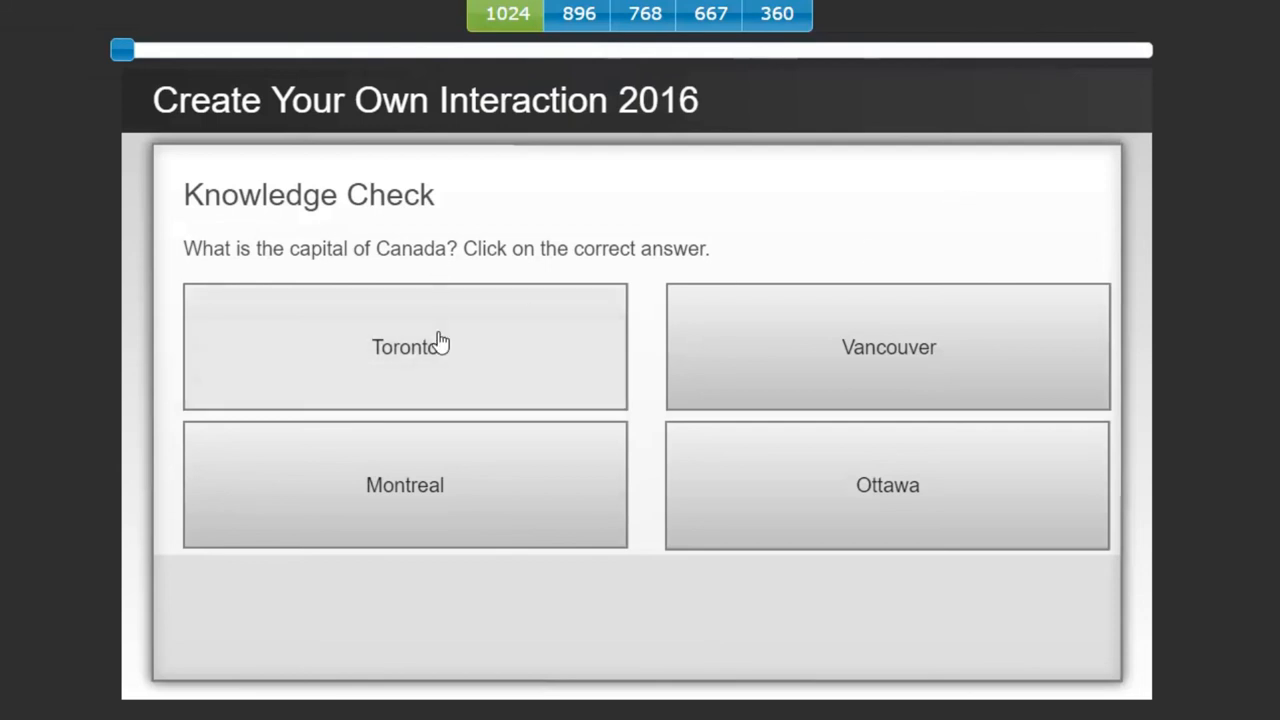
pyautogui.moveTo(748, 264)
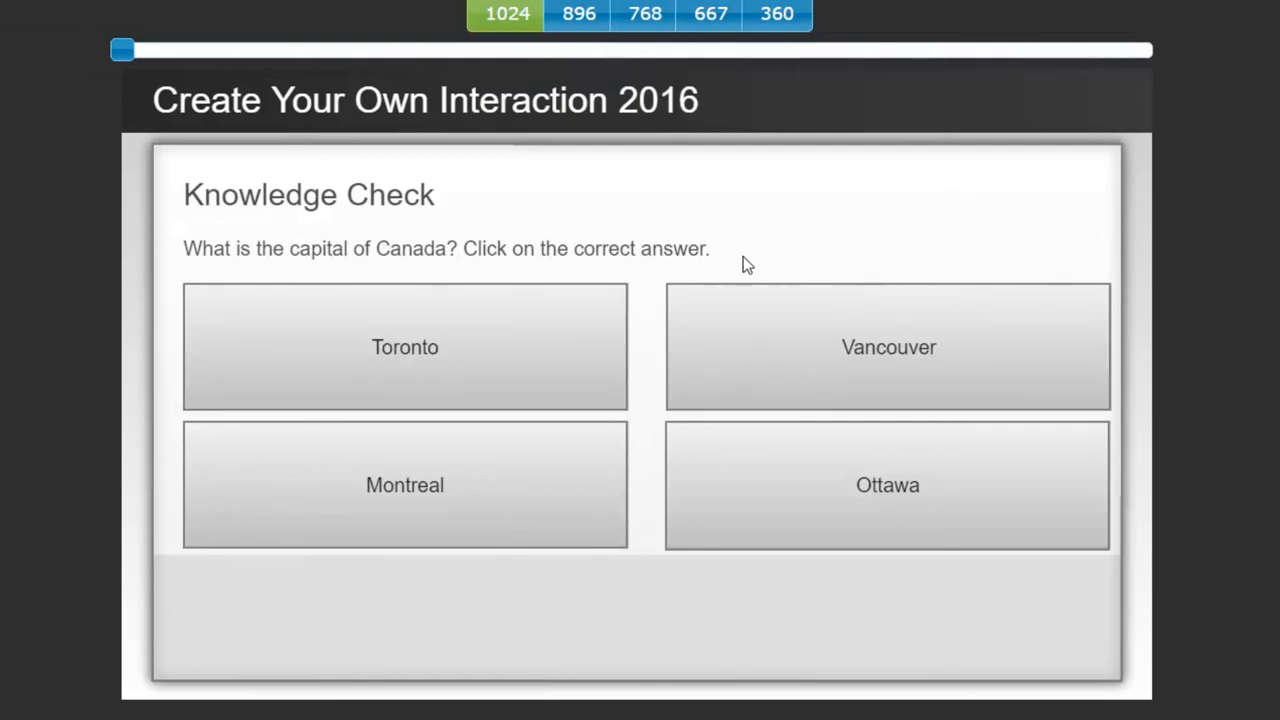
pyautogui.click(888, 348)
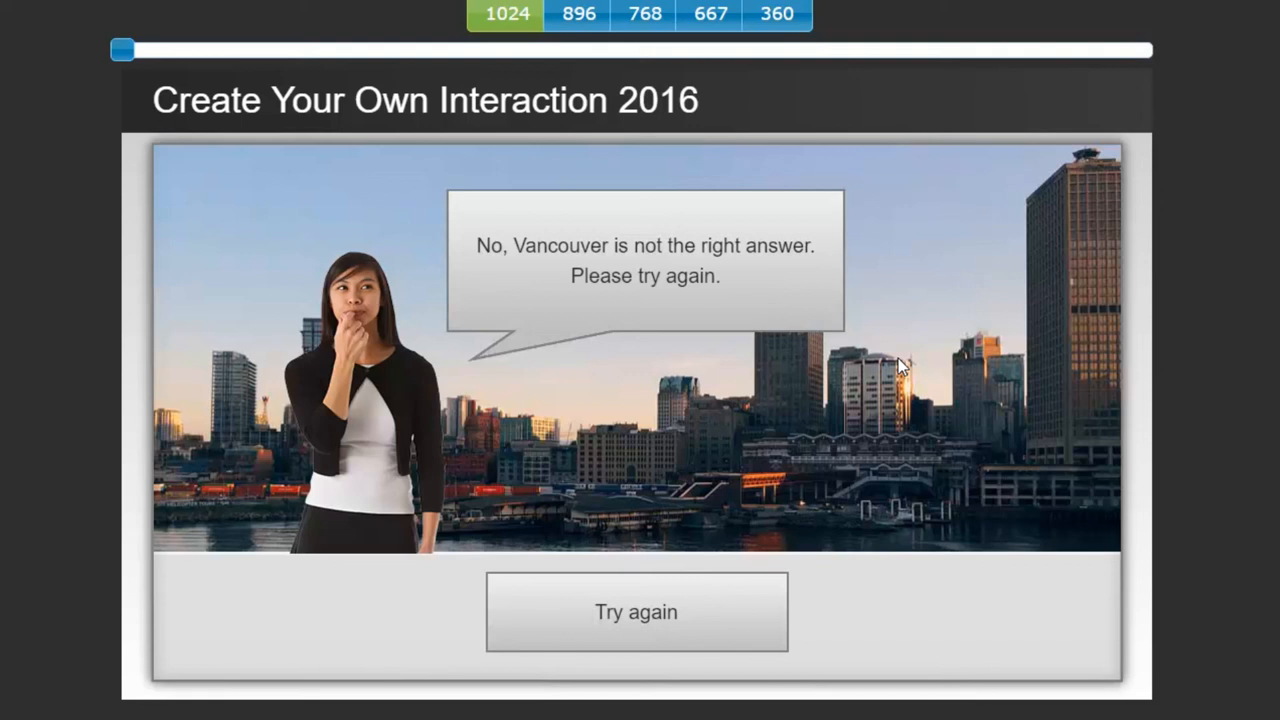
pyautogui.click(636, 612)
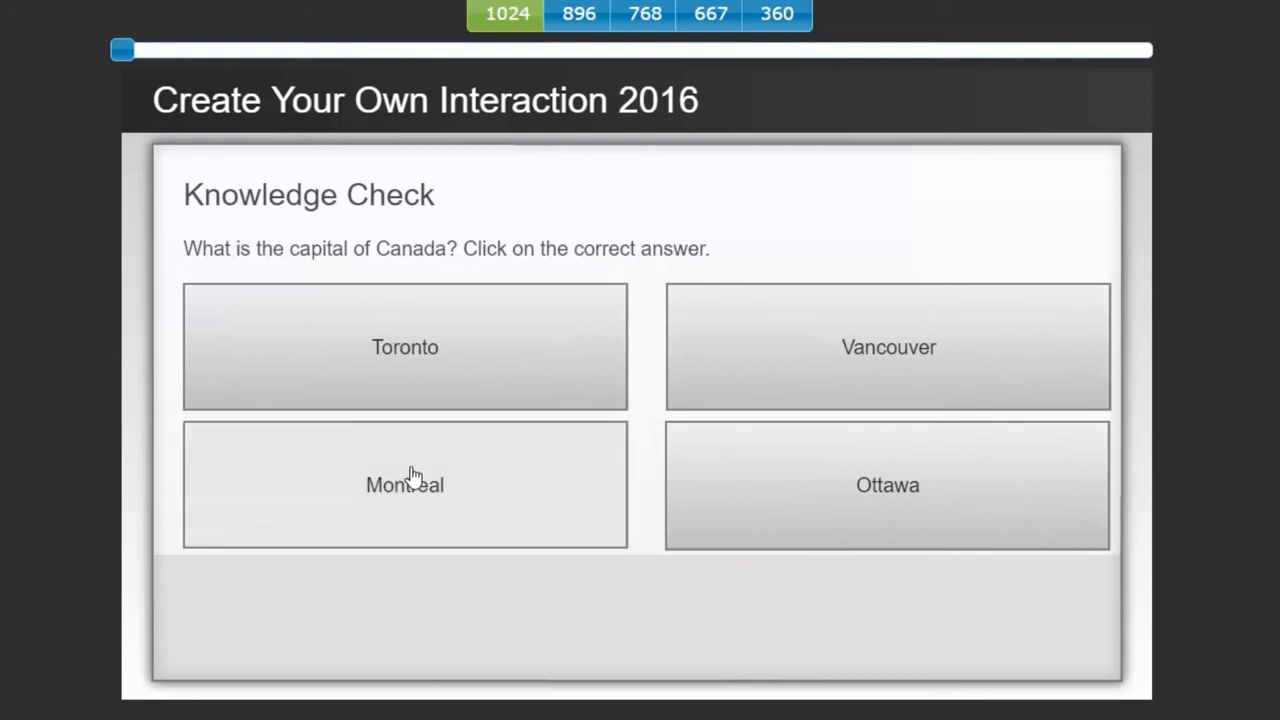
pyautogui.moveTo(920, 490)
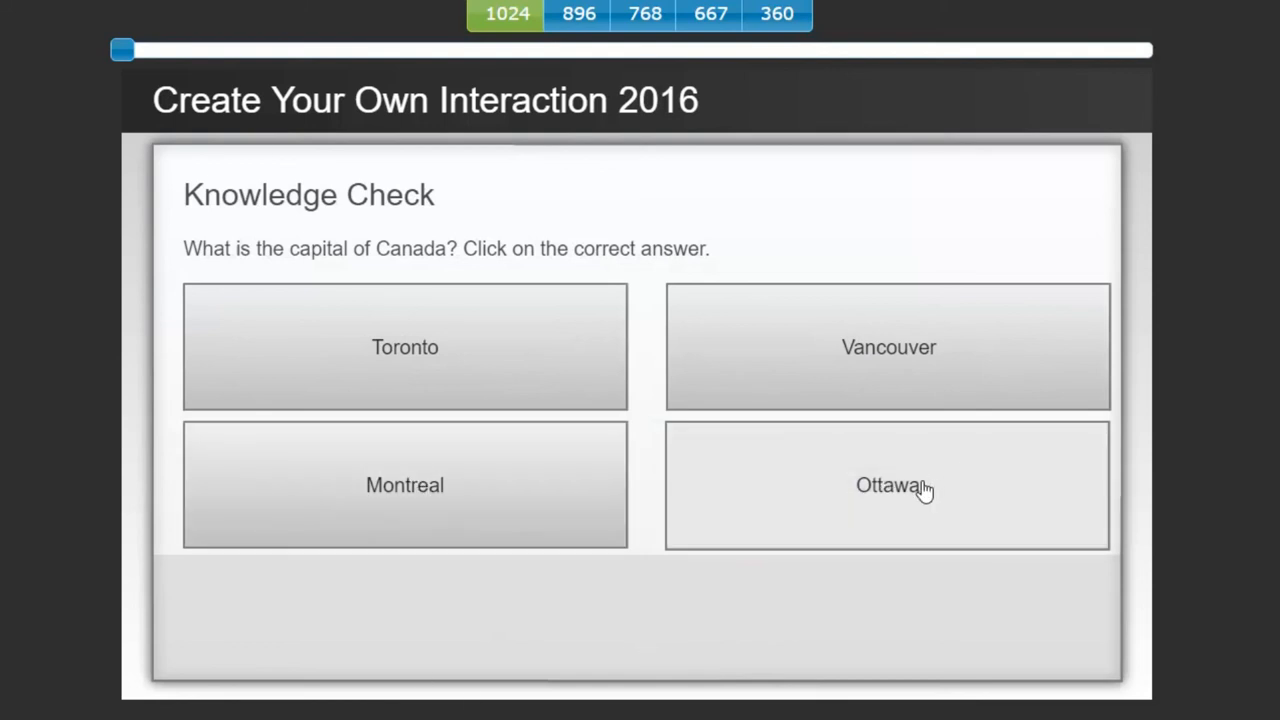
pyautogui.click(888, 486)
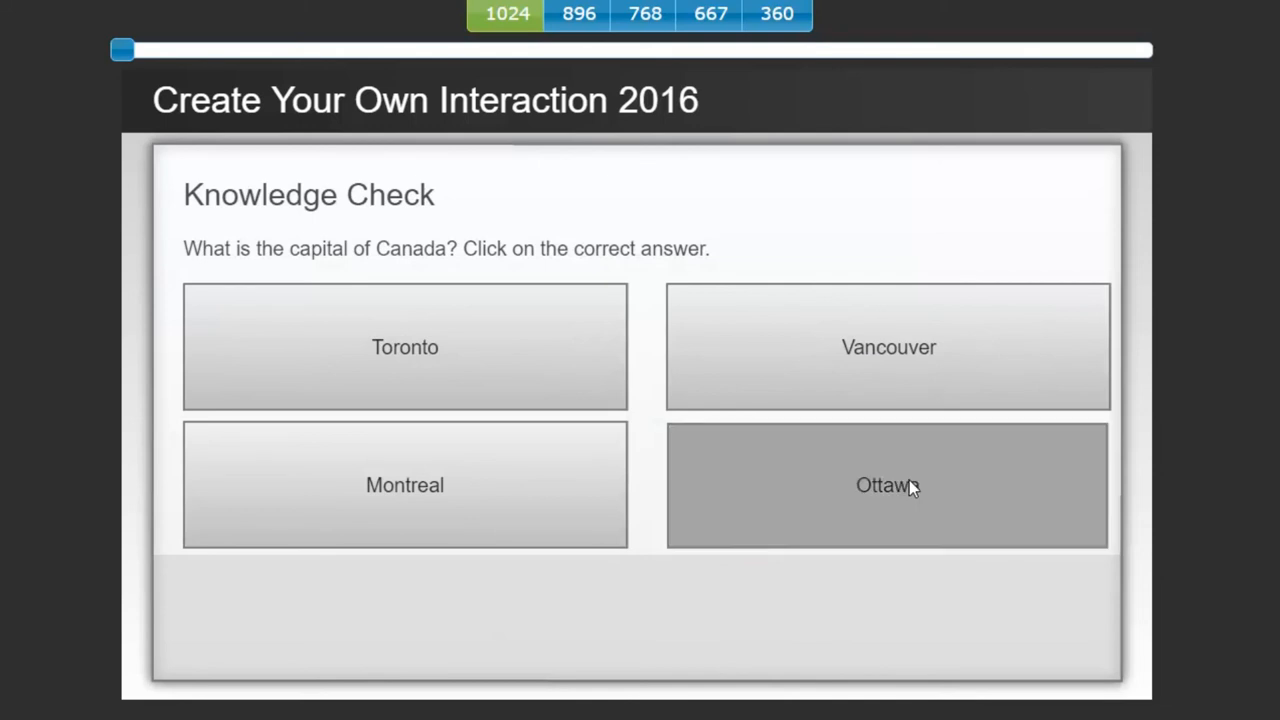
pyautogui.click(888, 486)
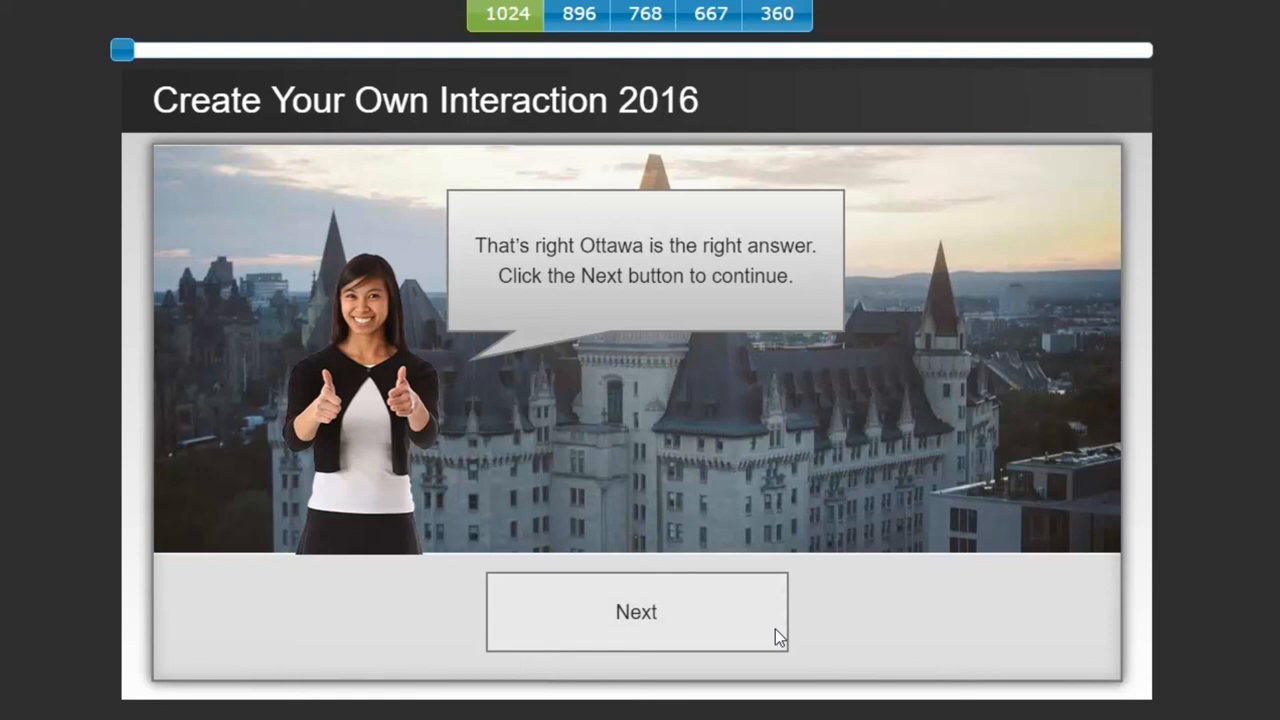
pyautogui.click(636, 612)
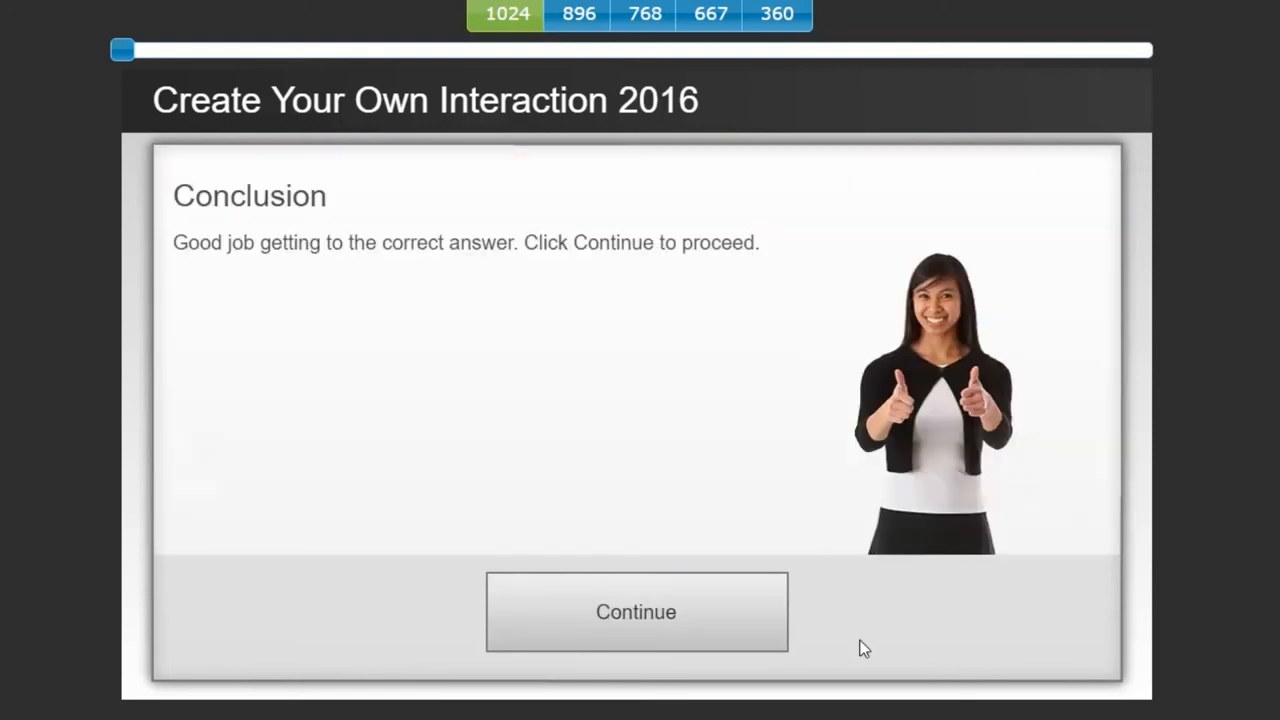
pyautogui.moveTo(1202, 524)
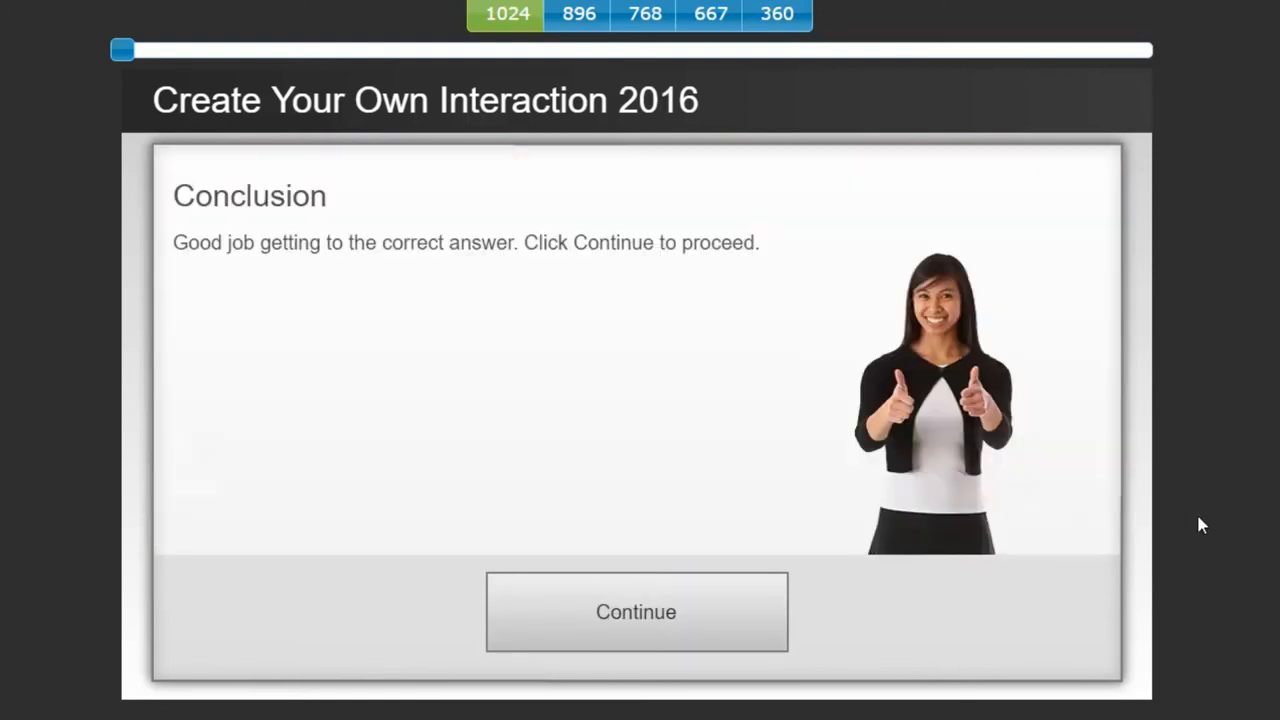
pyautogui.click(636, 612)
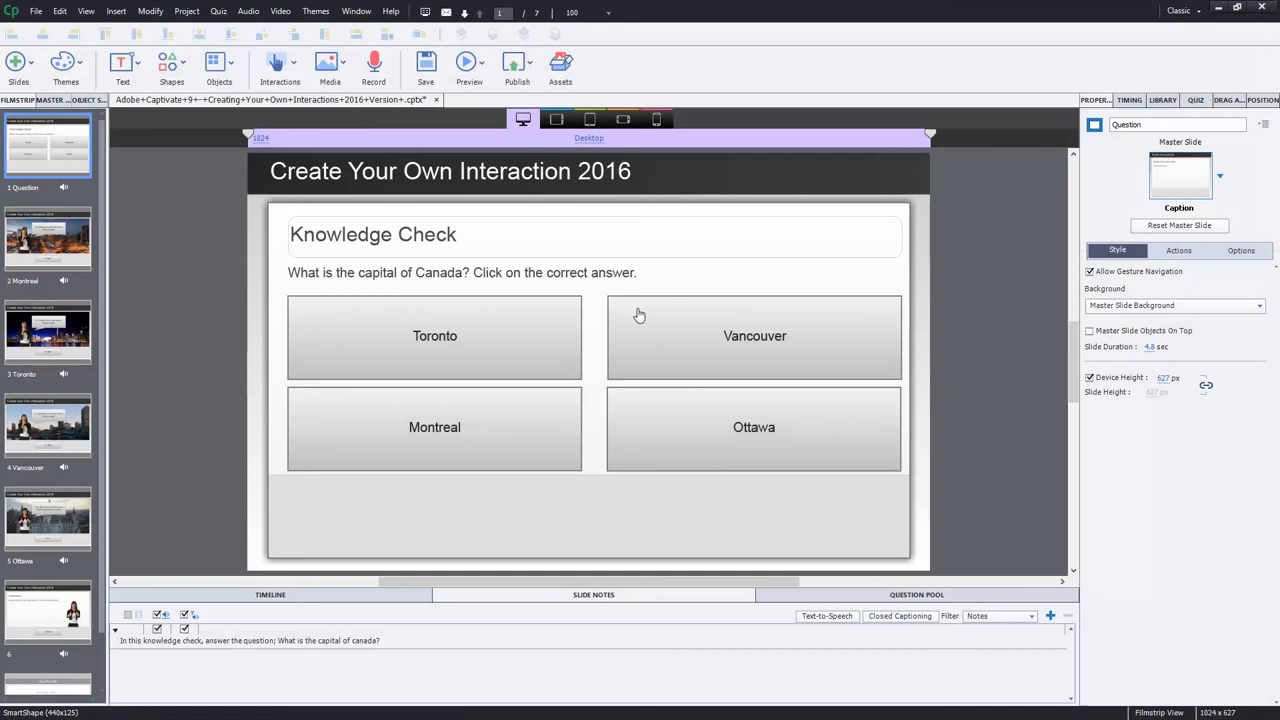
pyautogui.moveTo(764, 440)
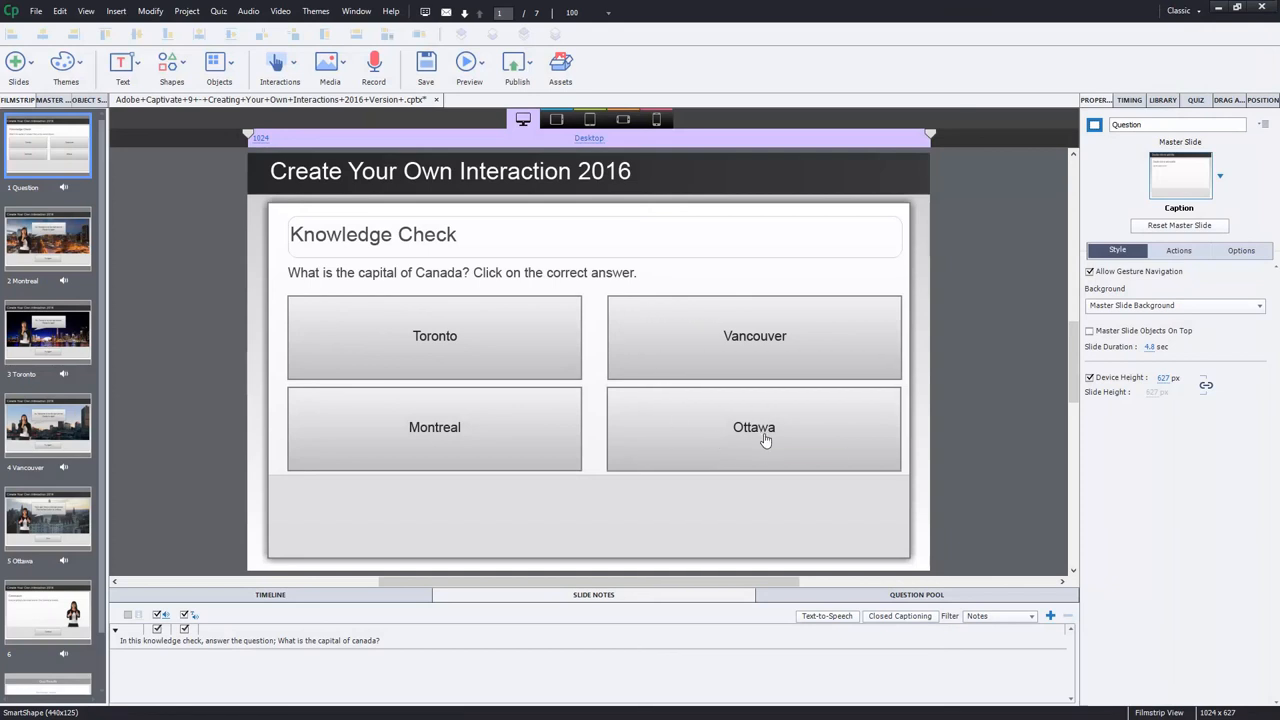
pyautogui.moveTo(754, 428)
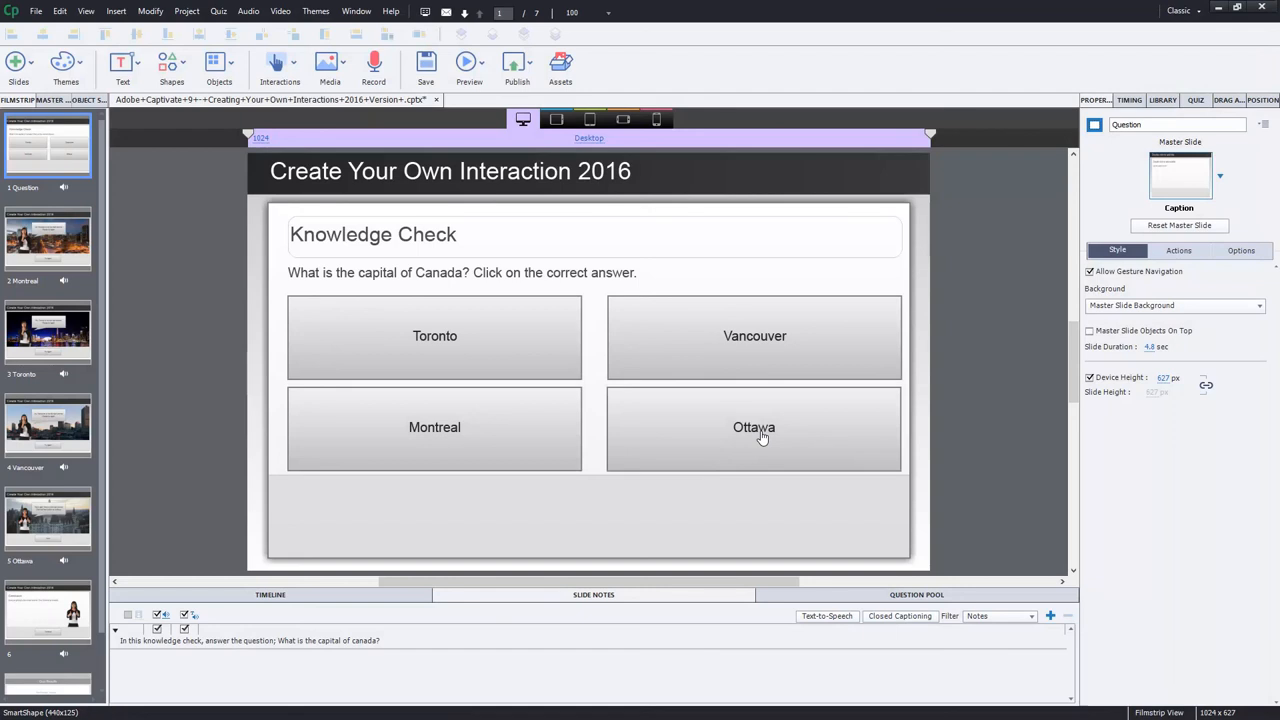
pyautogui.moveTo(836, 432)
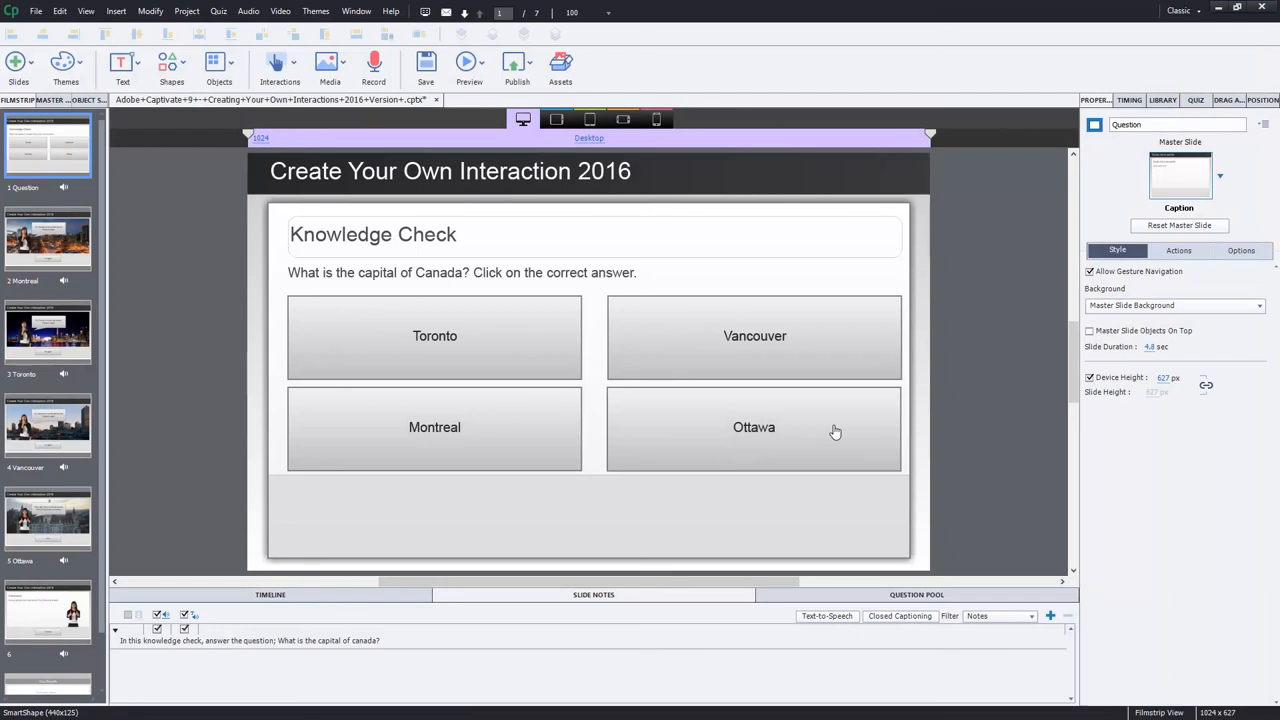
pyautogui.moveTo(748, 432)
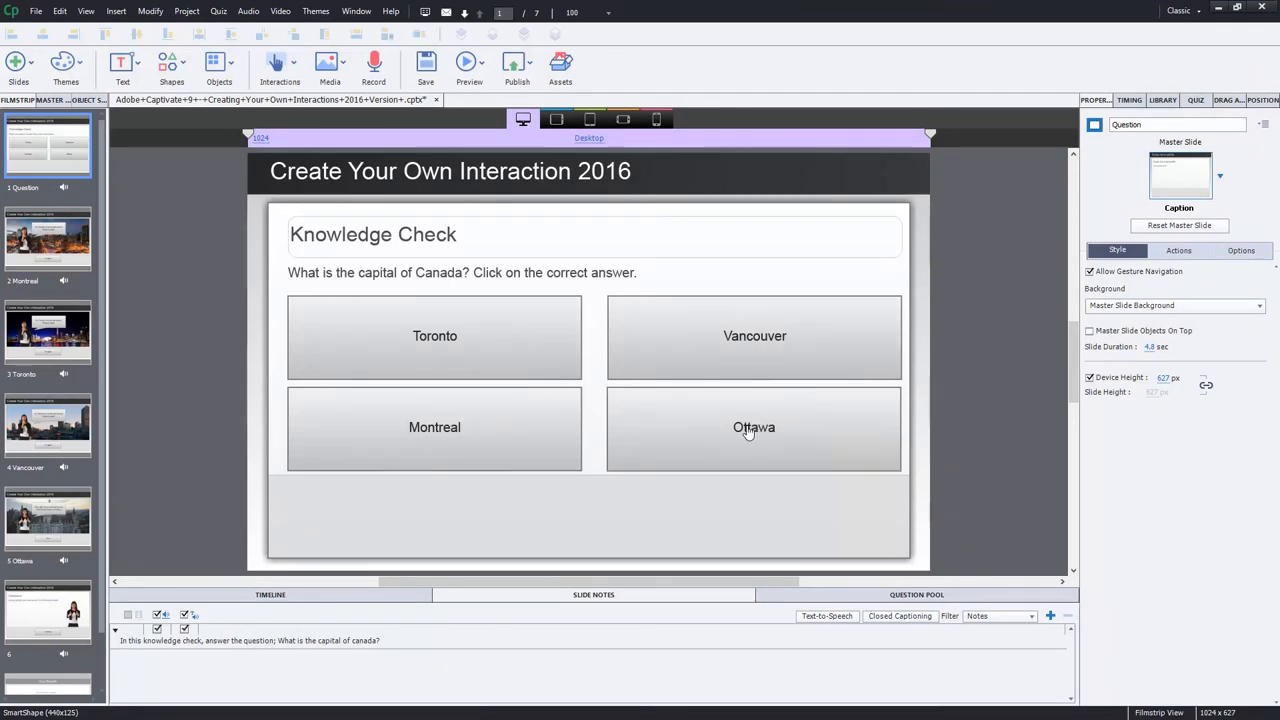
pyautogui.moveTo(896, 276)
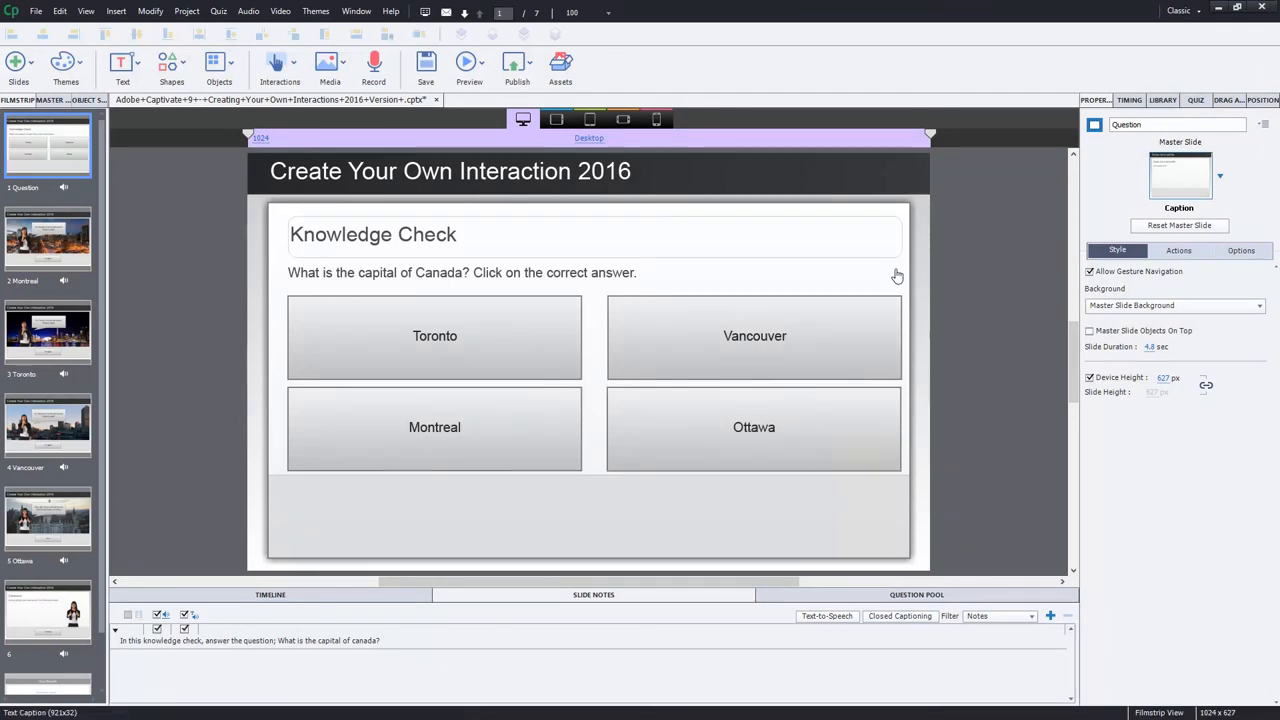
pyautogui.moveTo(896, 276)
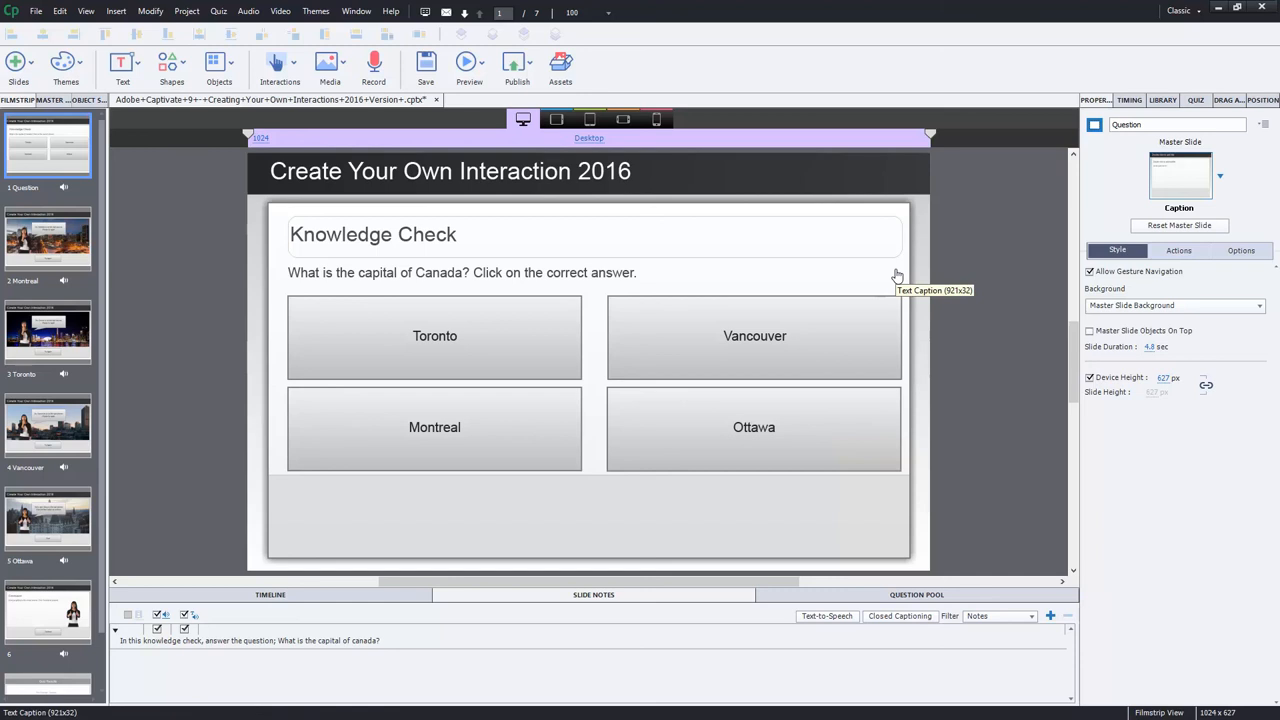